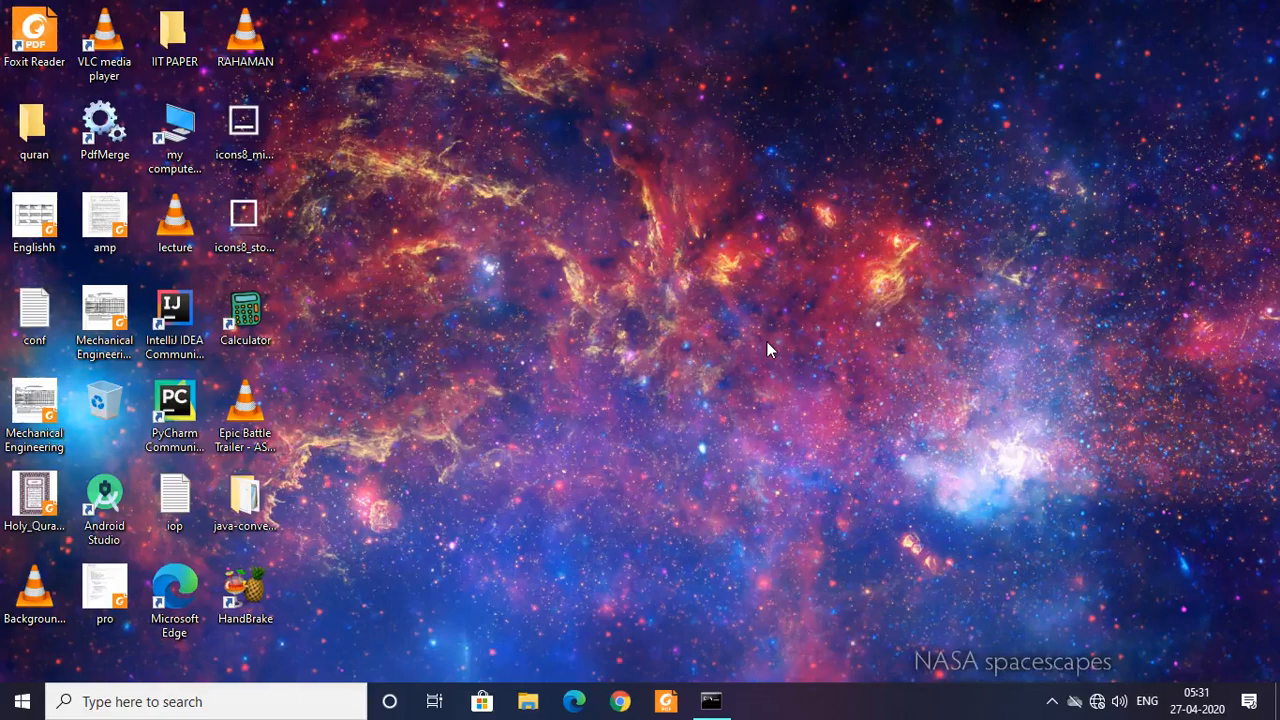
# Search Windows for Notepad and launch it to a blank untitled document
pyautogui.click(204, 700)
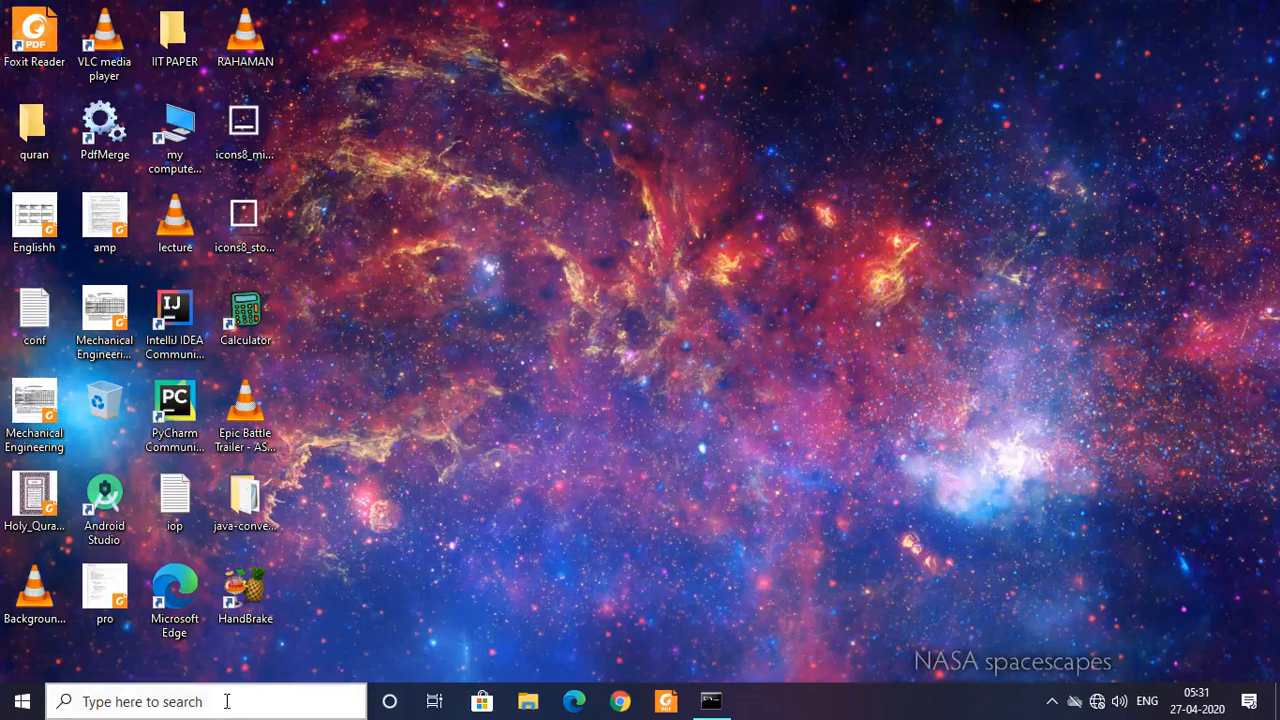
pyautogui.click(140, 700)
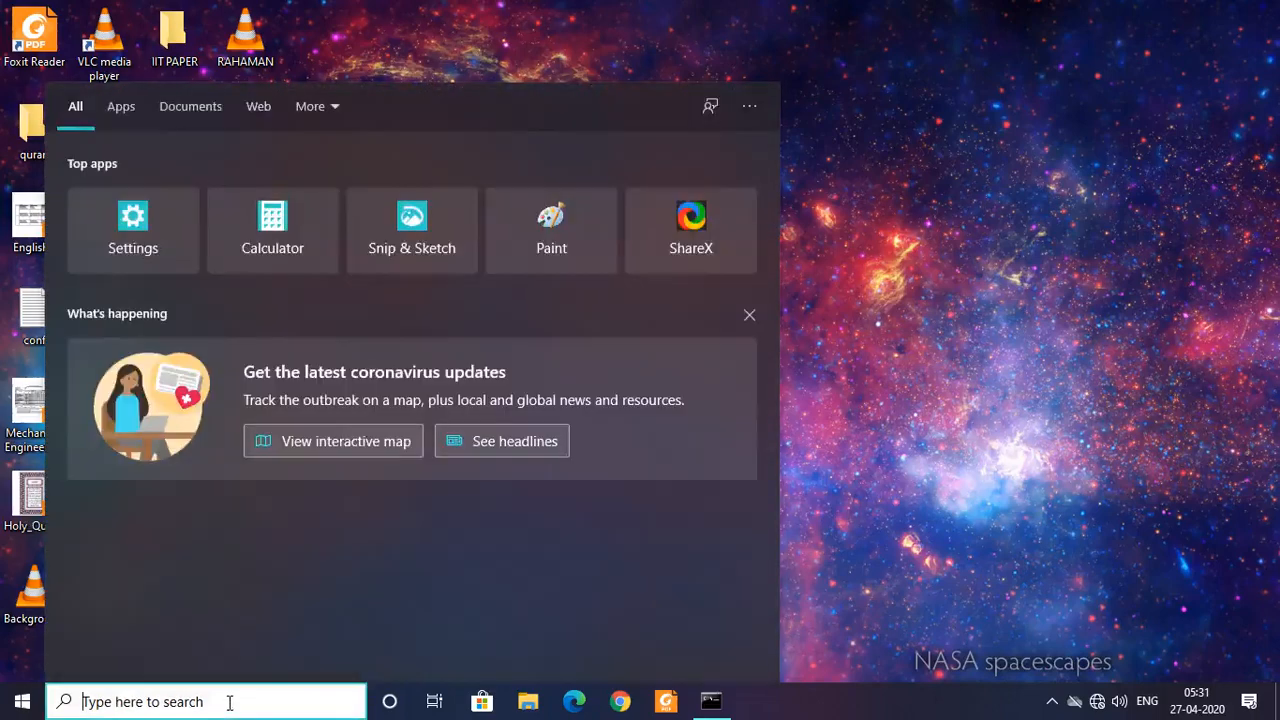
pyautogui.write('Notepad')
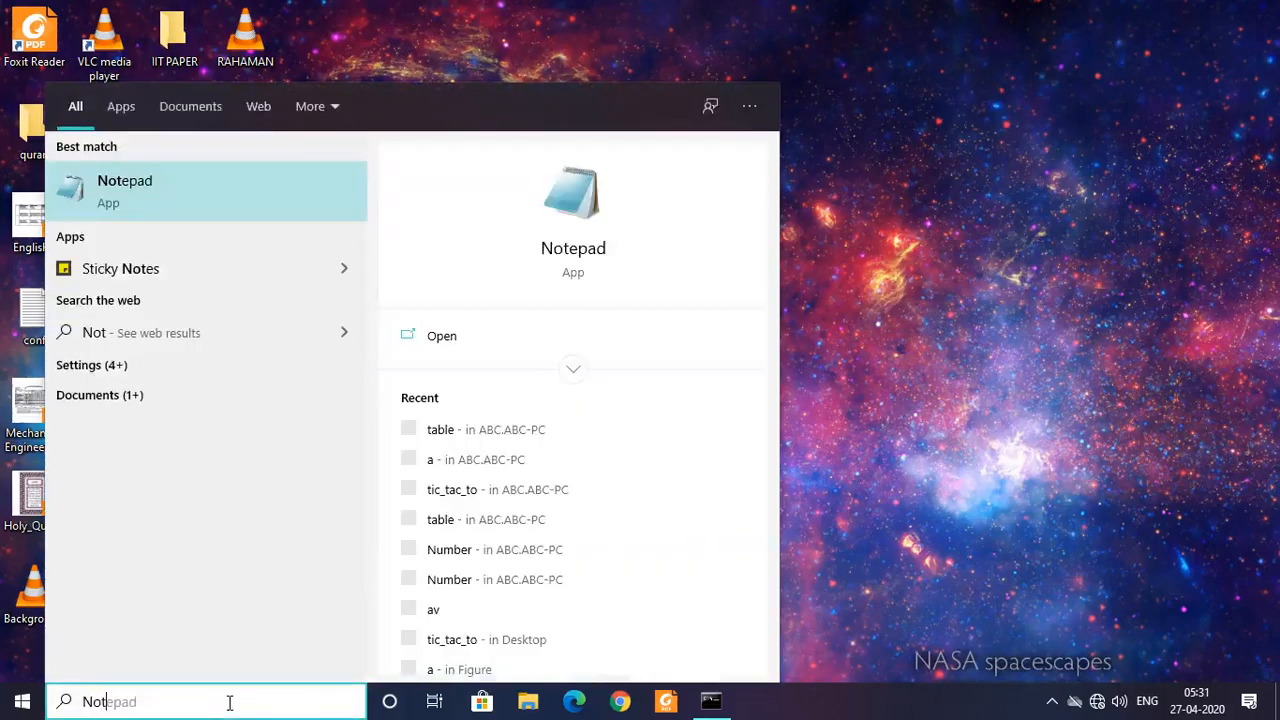
pyautogui.click(440, 336)
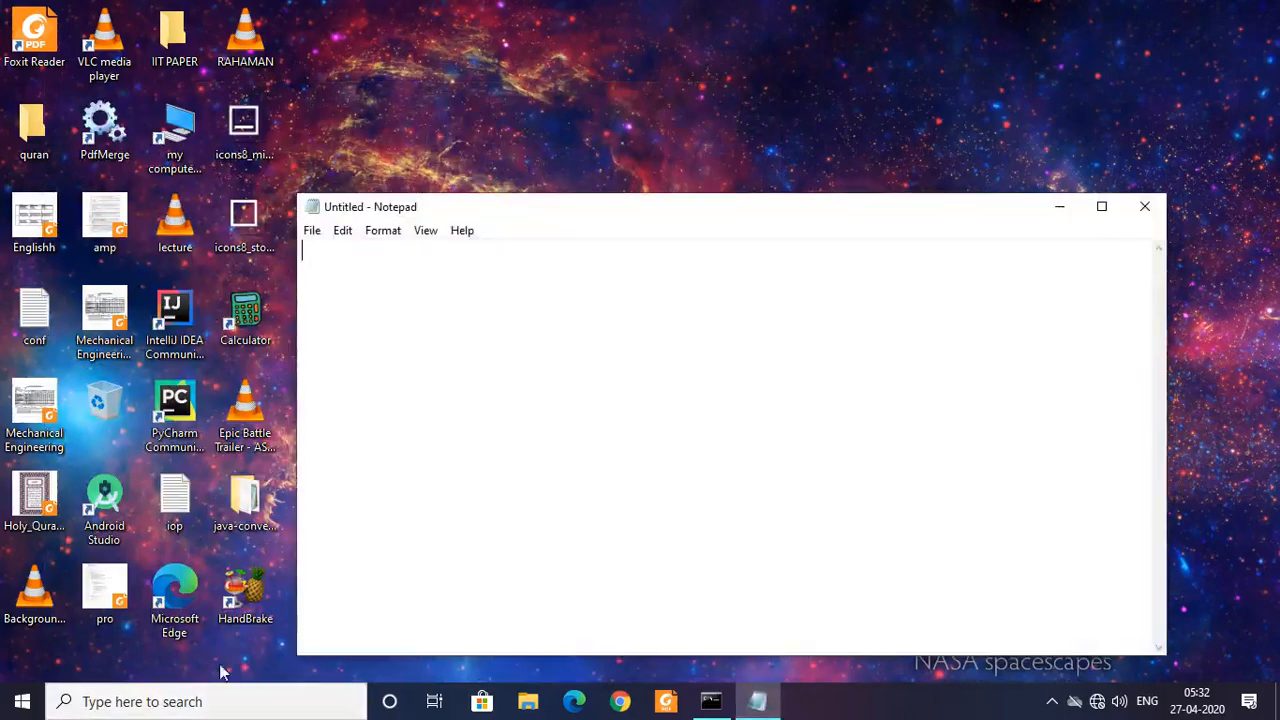
pyautogui.moveTo(908, 412)
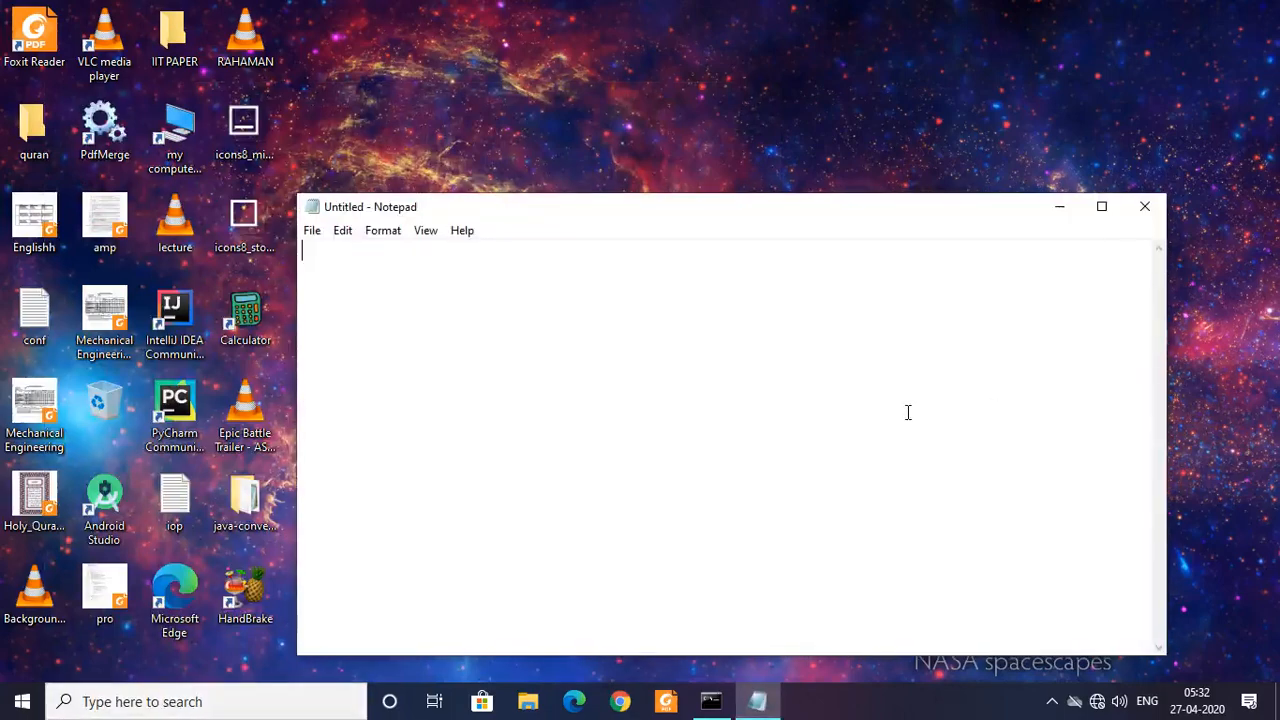
# Save the empty document via Save As under the name table.java
pyautogui.click(312, 230)
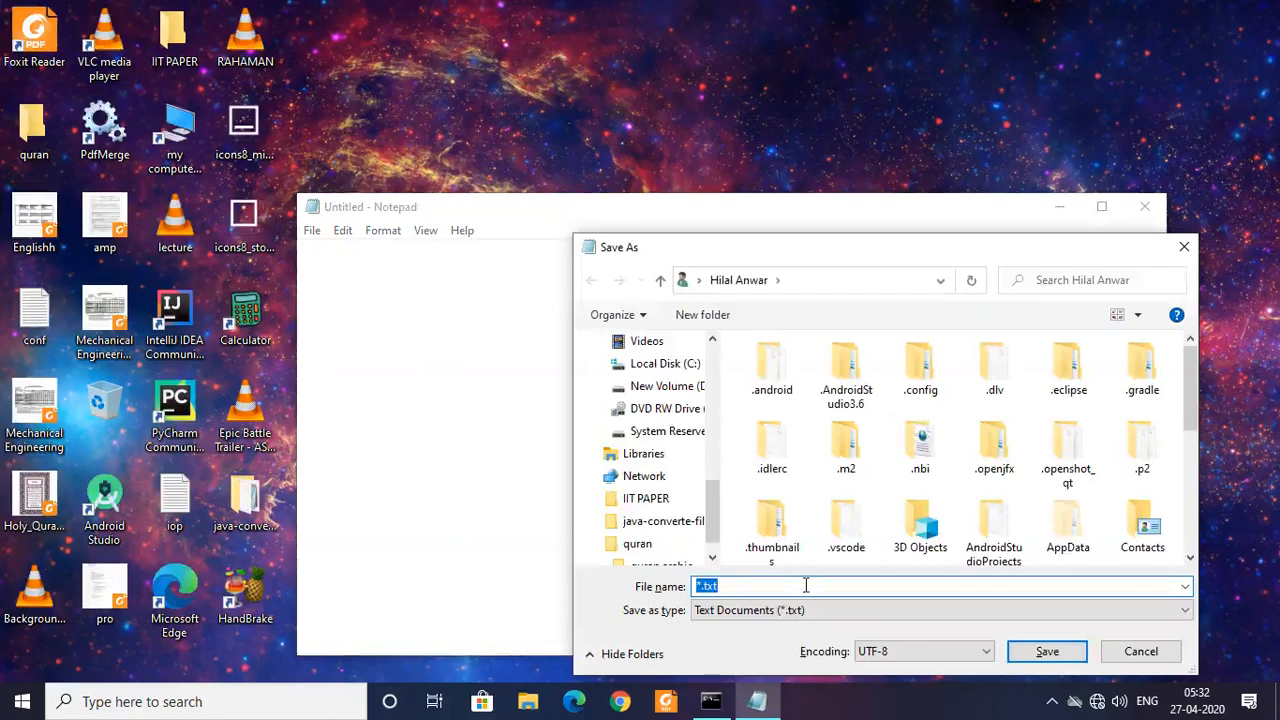
pyautogui.click(810, 588)
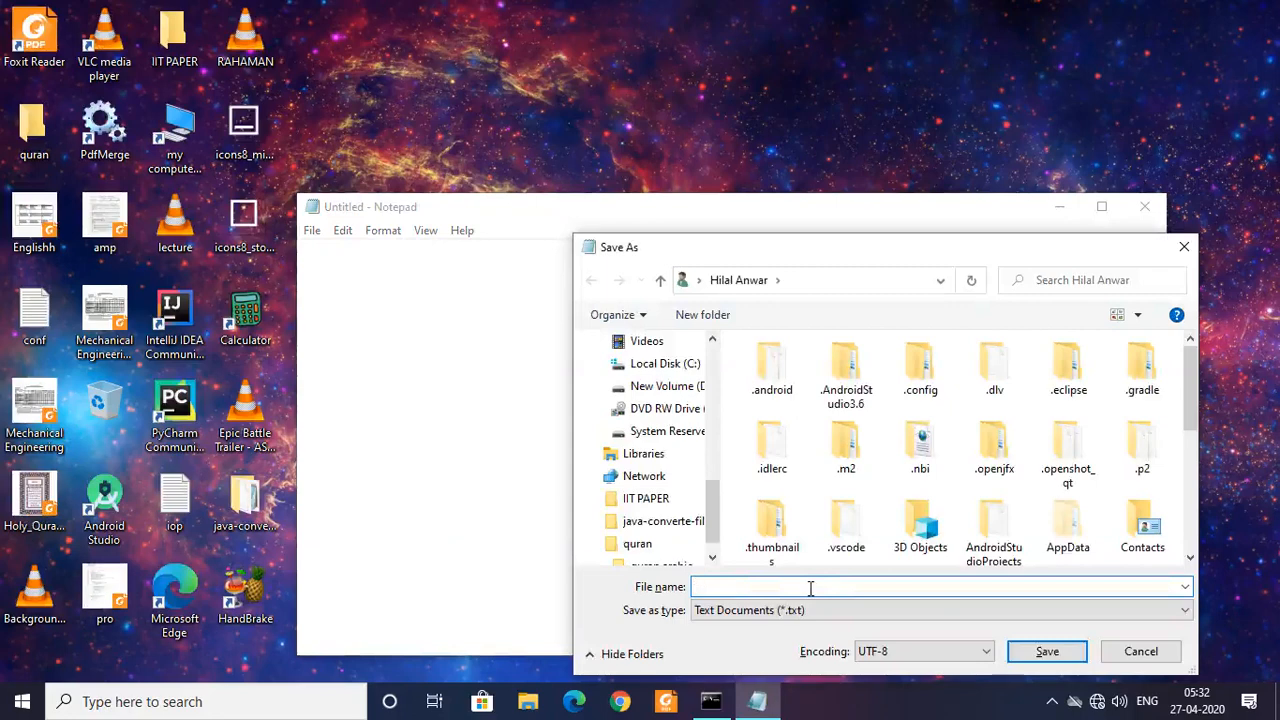
pyautogui.write('tab')
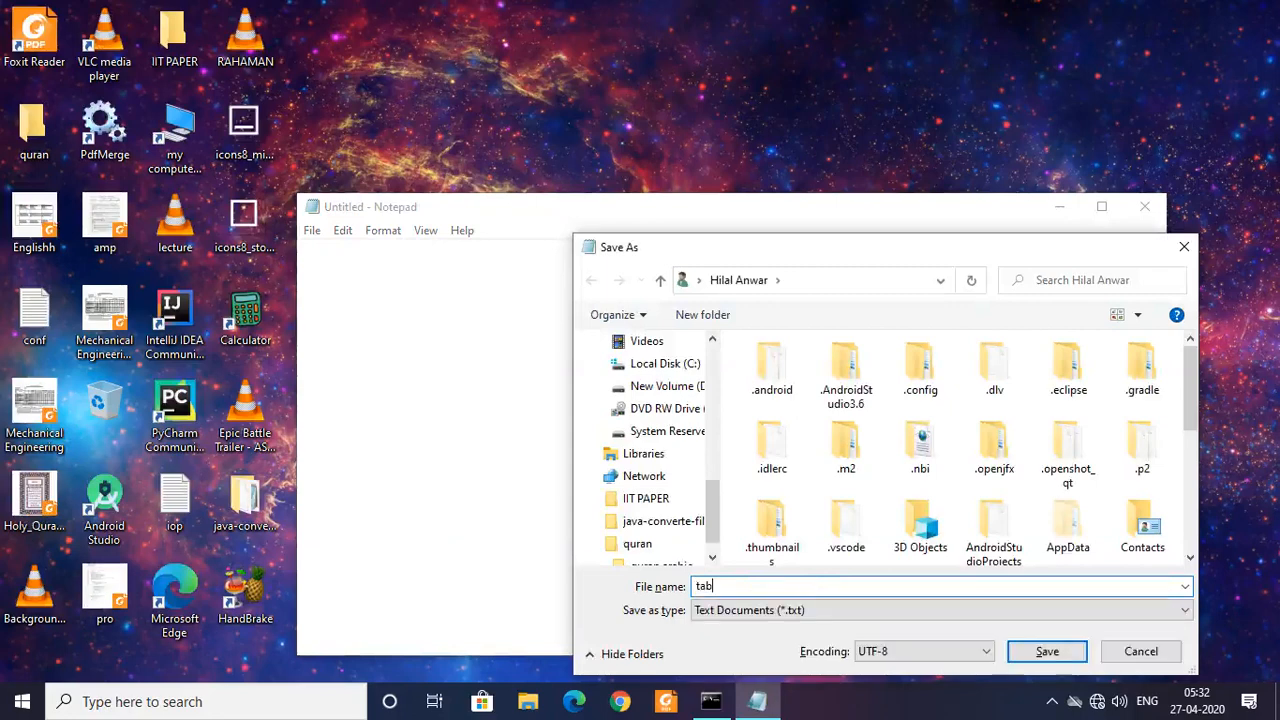
pyautogui.write('le.')
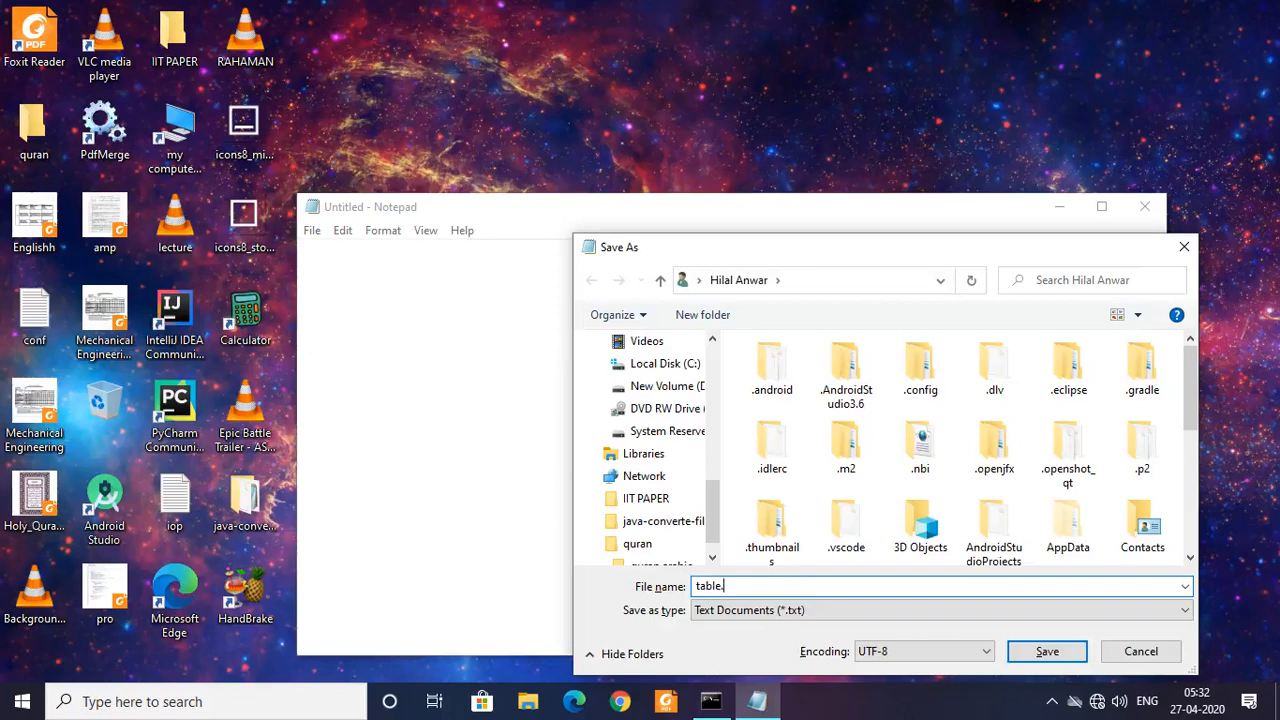
pyautogui.write('java')
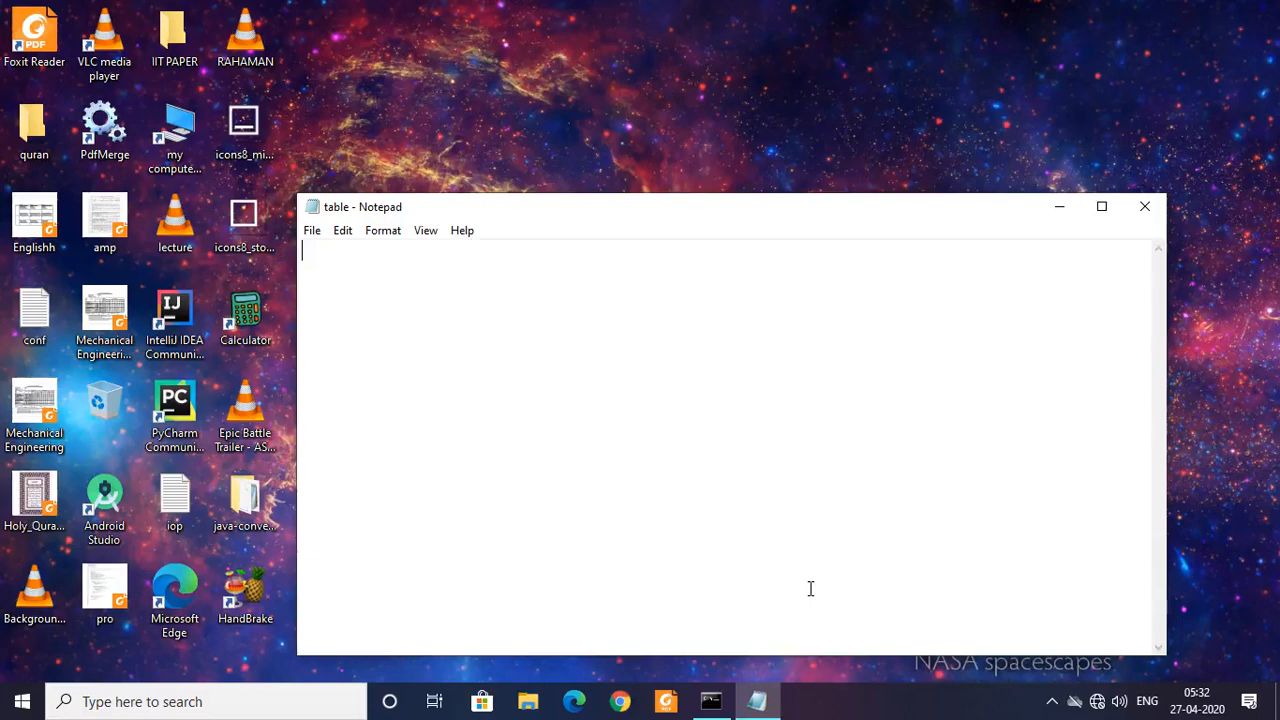
# Write the class header line "class table{"
pyautogui.write('i')
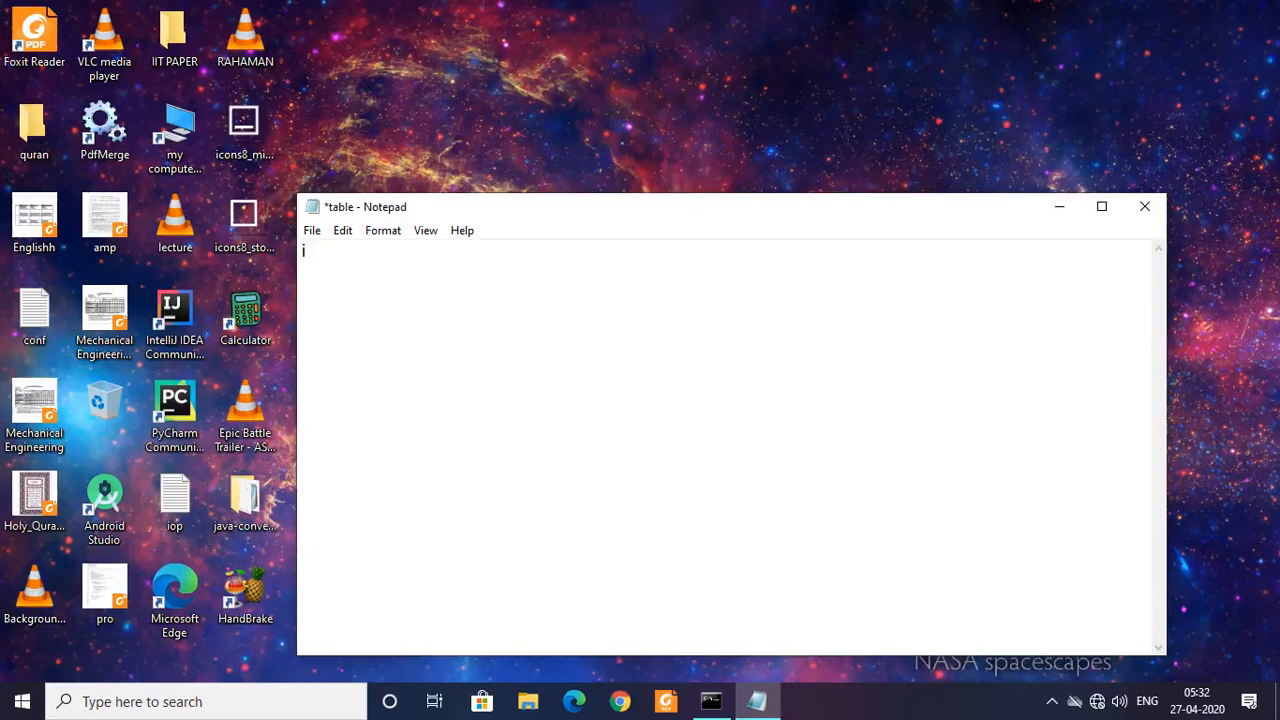
pyautogui.write('cl')
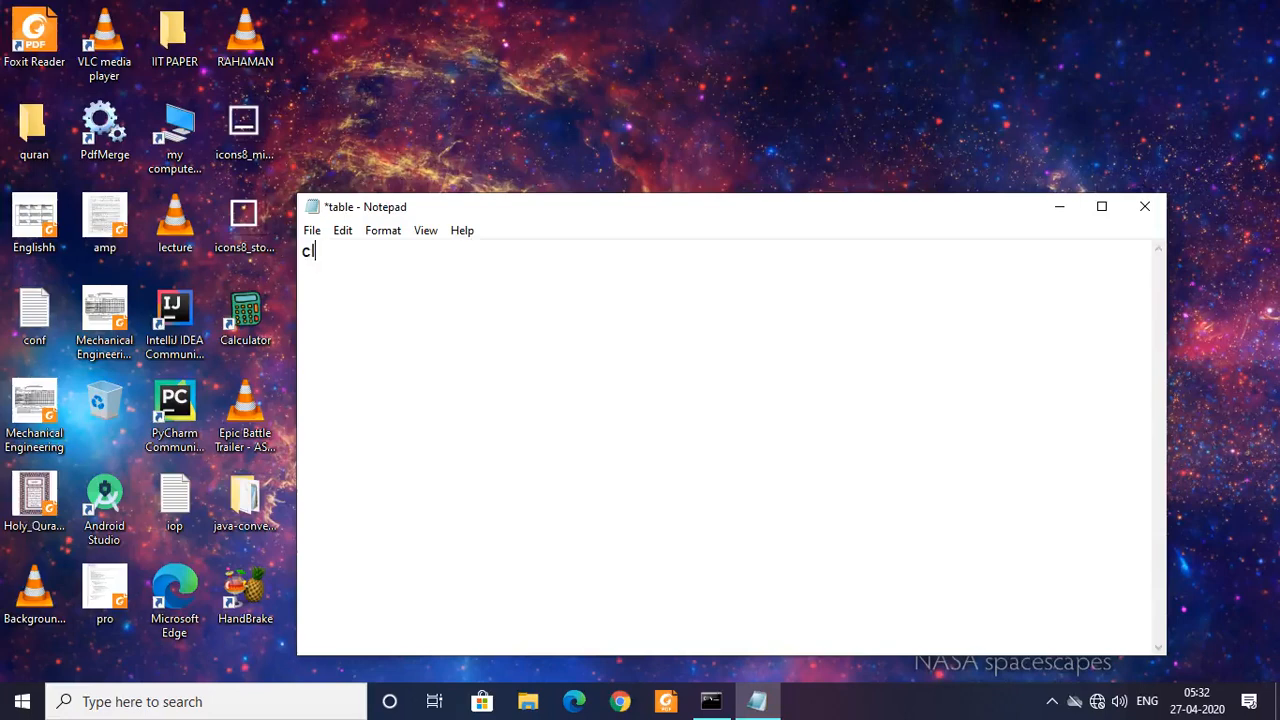
pyautogui.write('lass t')
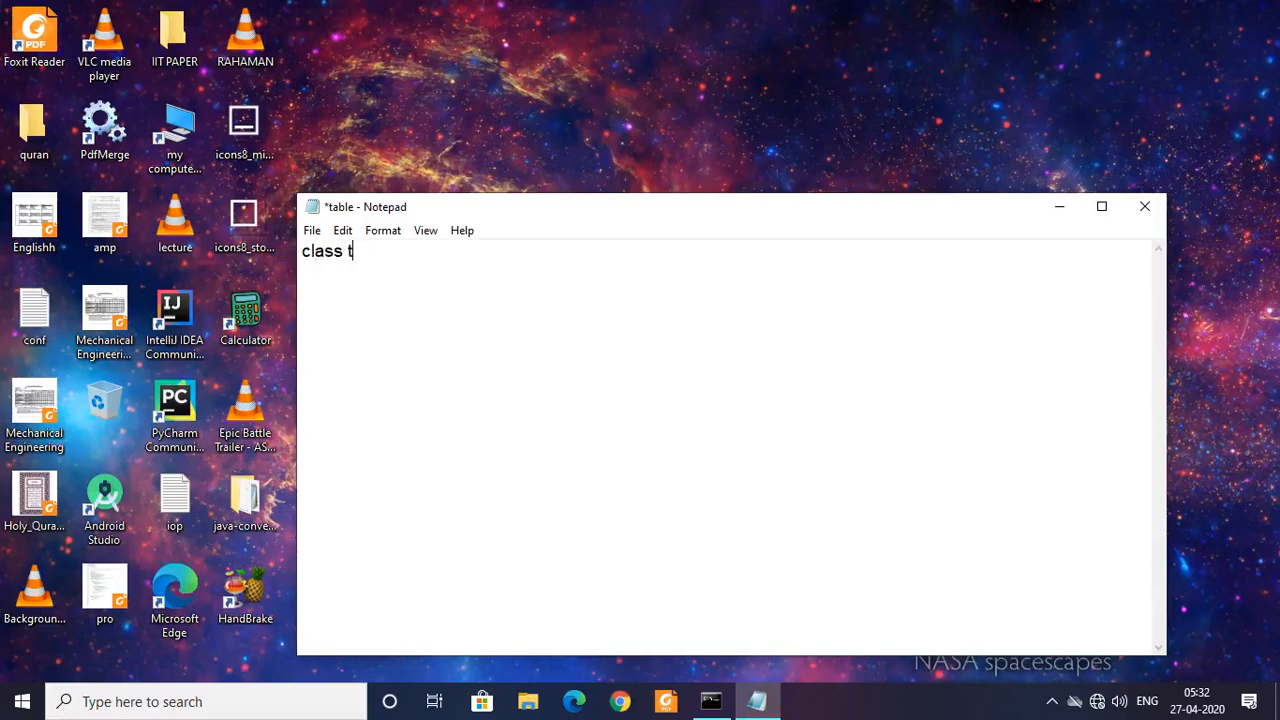
pyautogui.write('able')
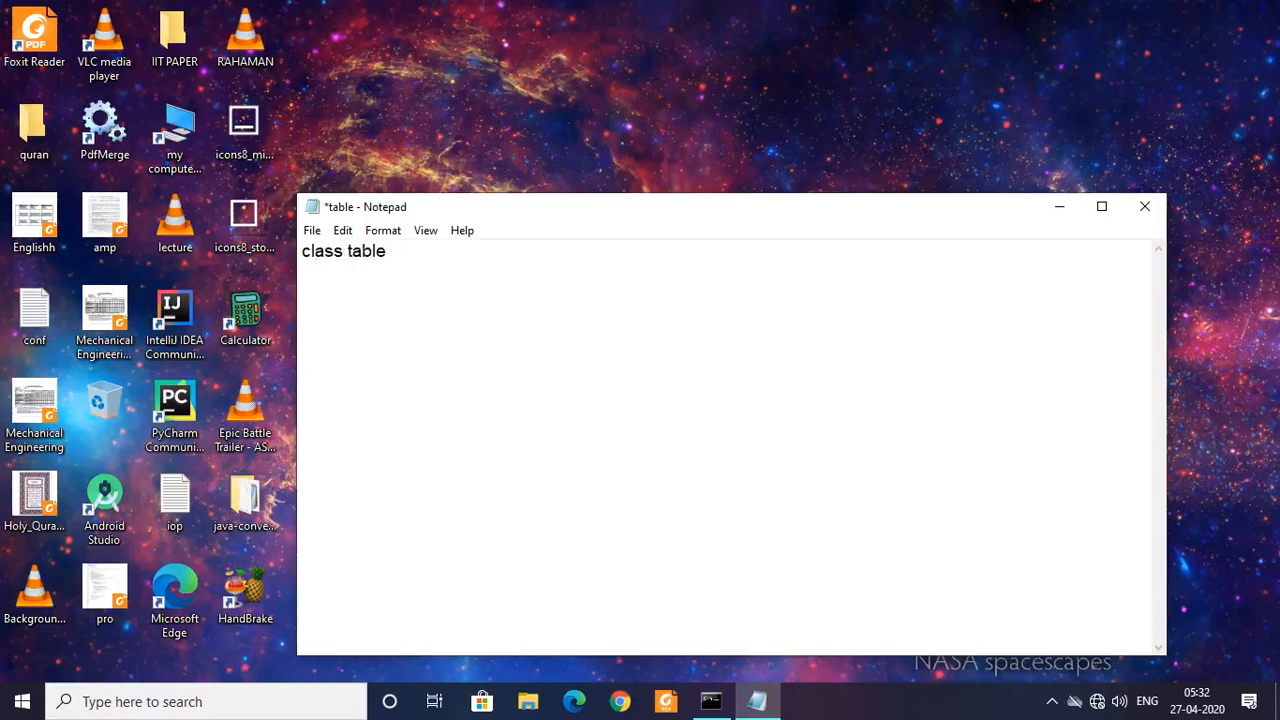
pyautogui.write('{')
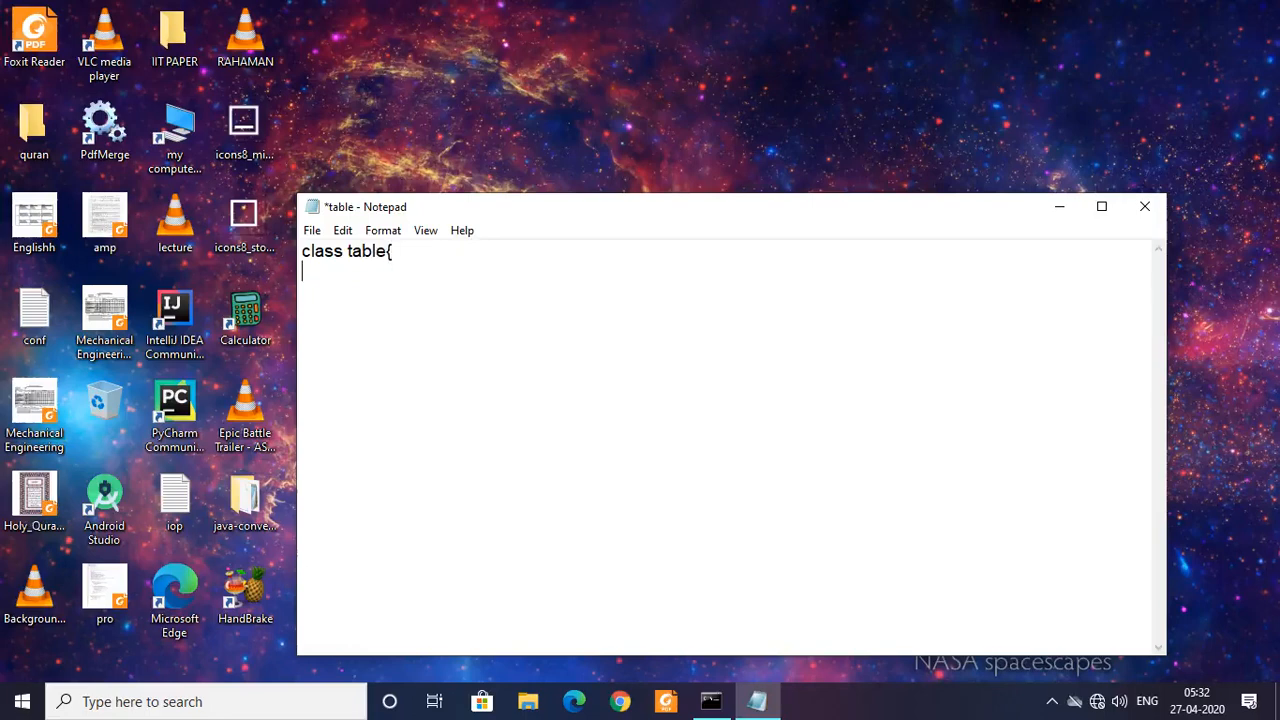
# Write "public static void main(String args[])", correcting the art and argsp typos
pyautogui.write('pu')
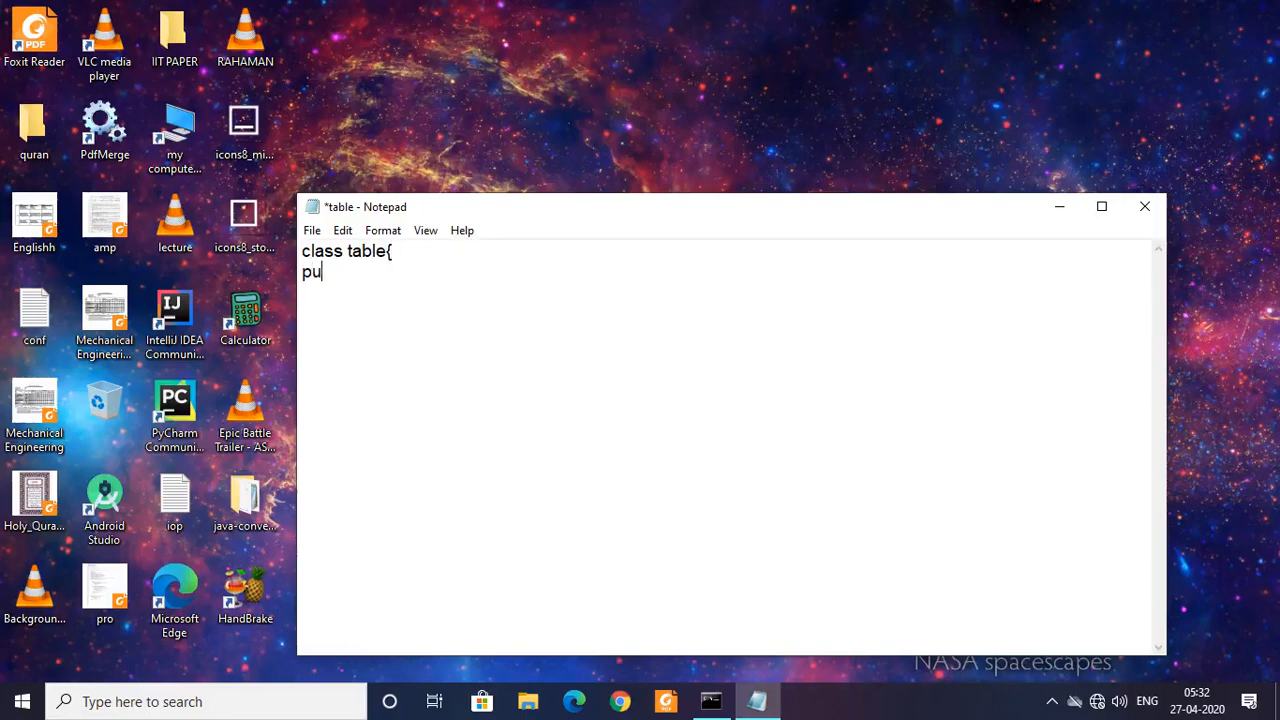
pyautogui.write('blic s')
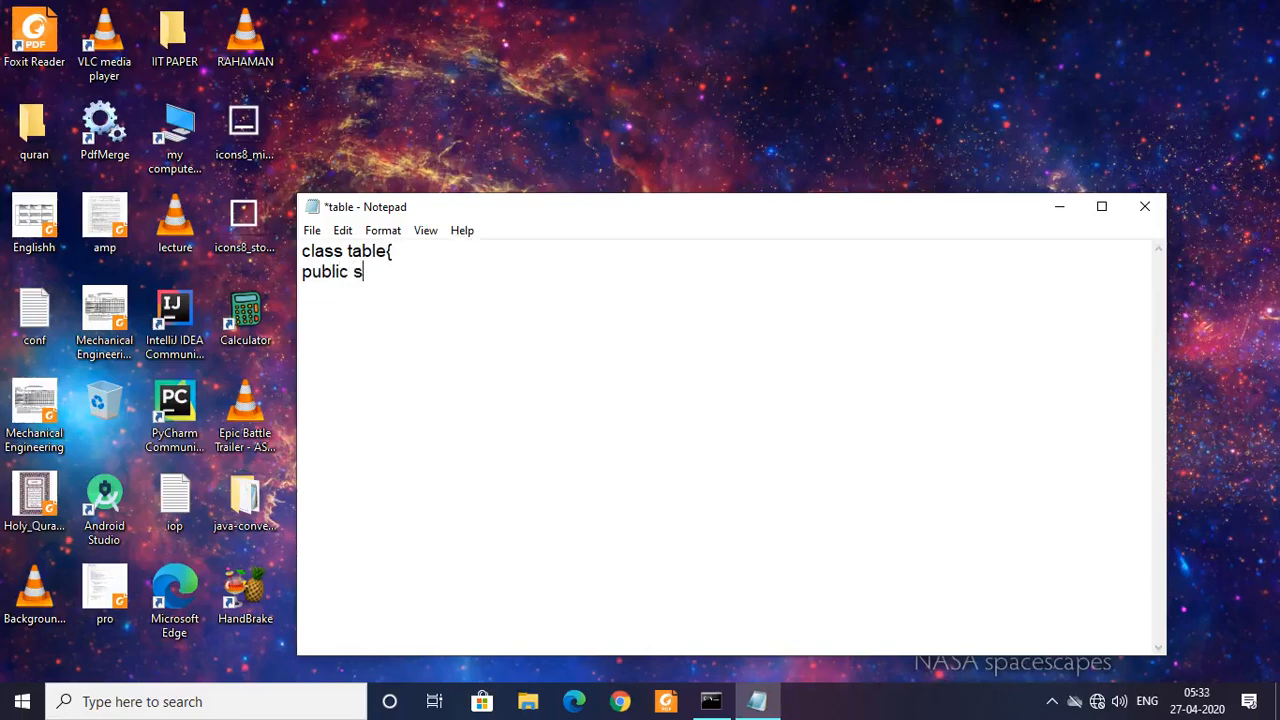
pyautogui.write('tatic v')
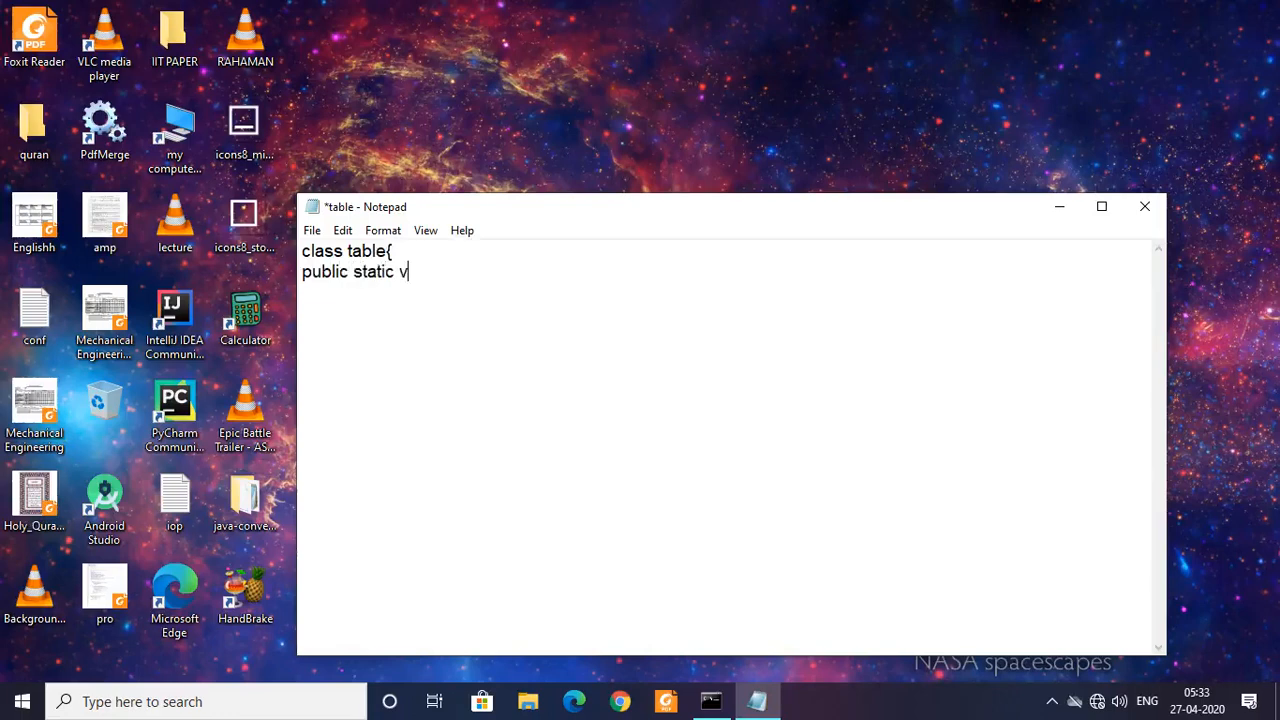
pyautogui.write('id')
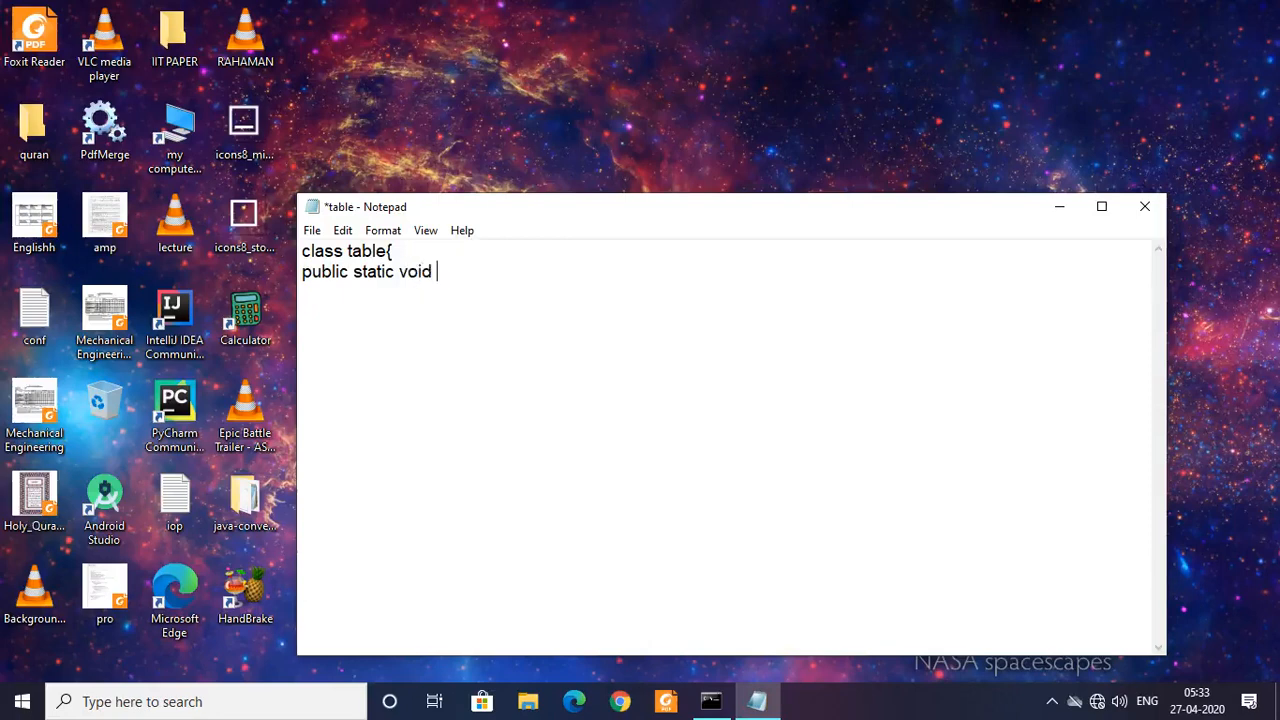
pyautogui.write('main')
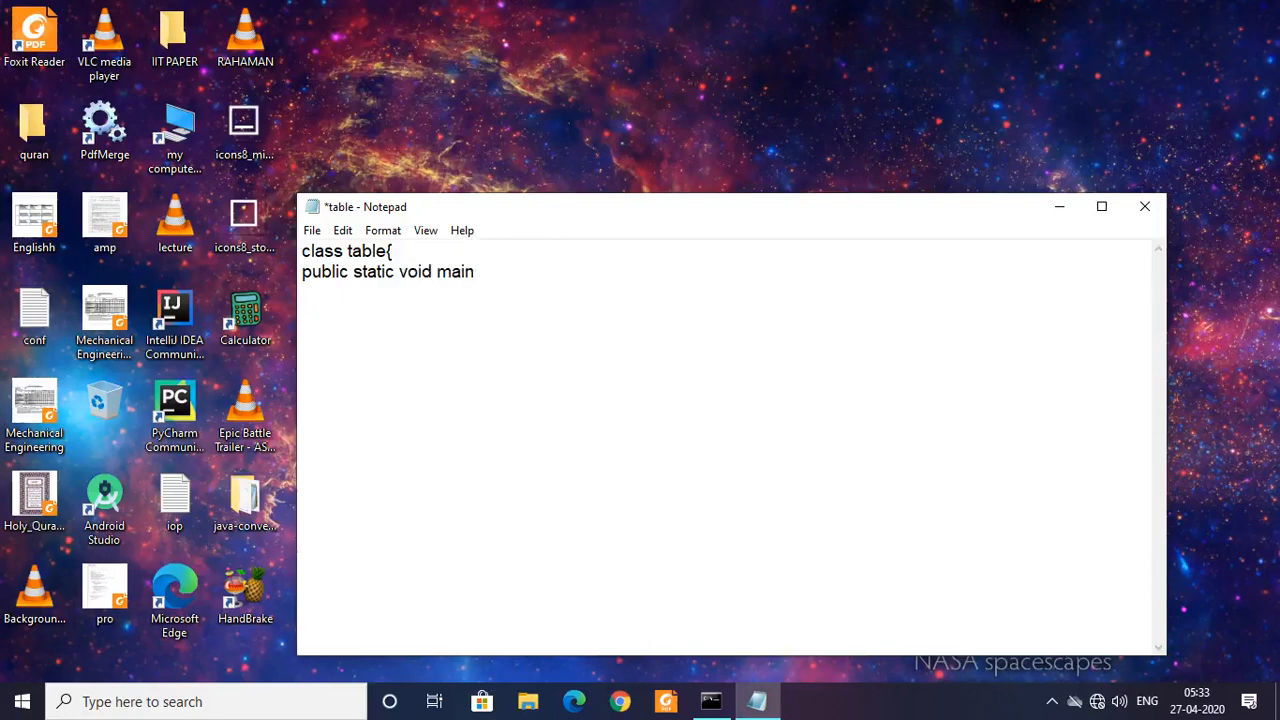
pyautogui.write('(Stri')
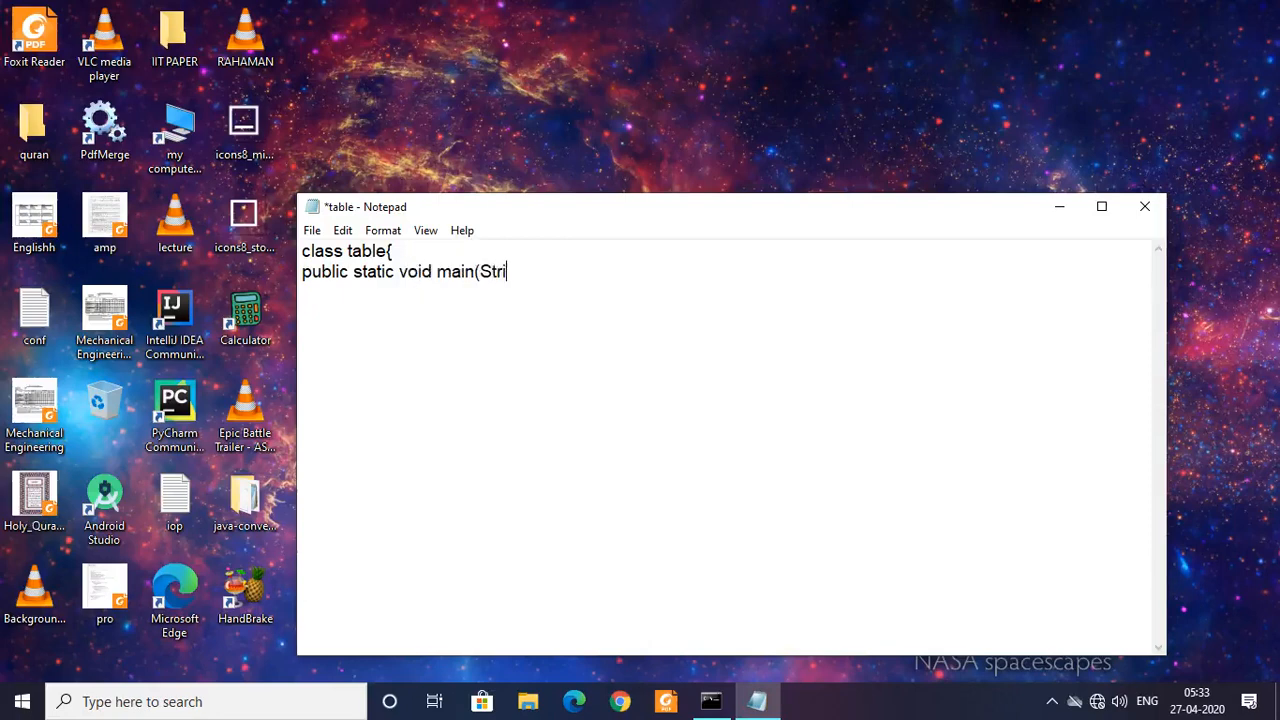
pyautogui.write('ng art')
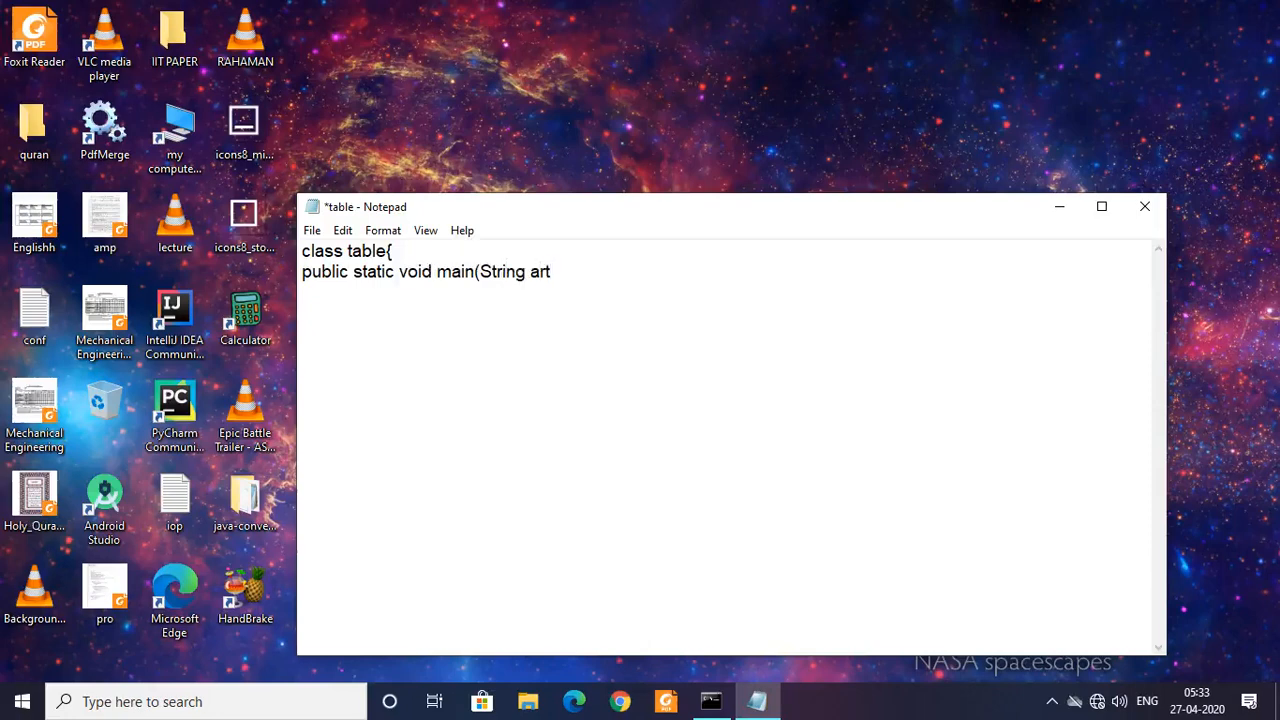
pyautogui.press('backspace')
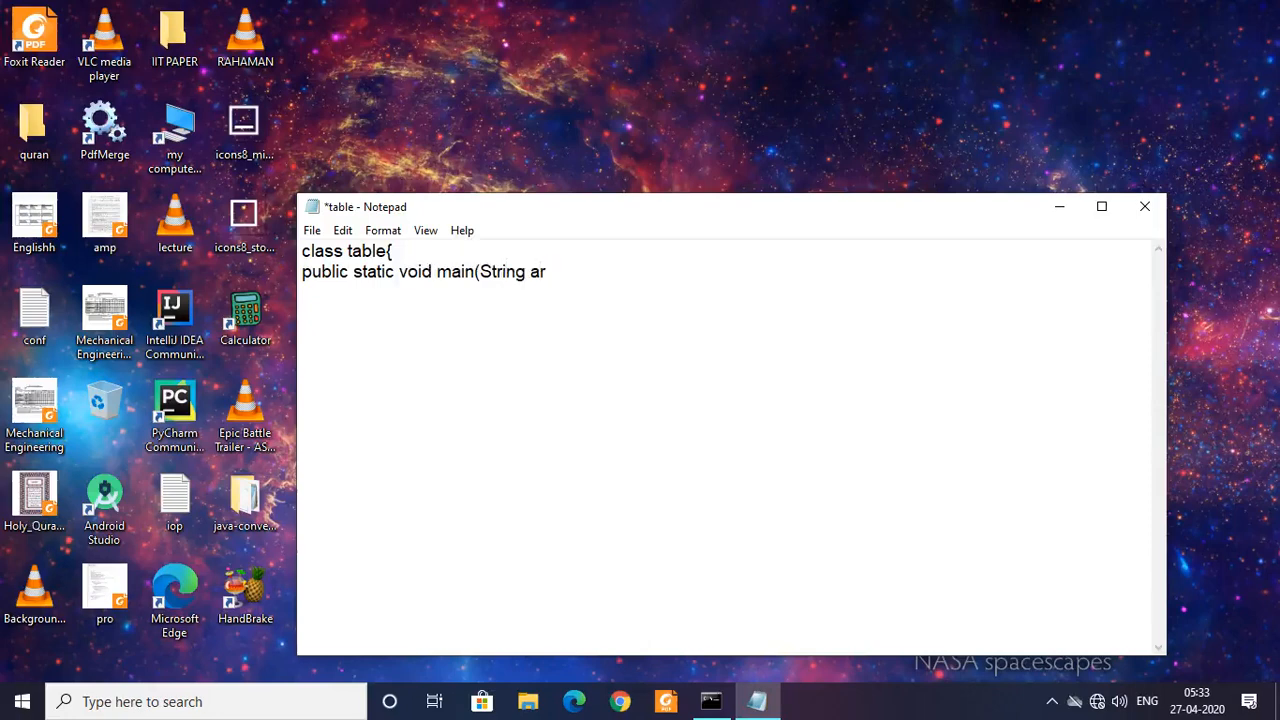
pyautogui.write('gsp[]')
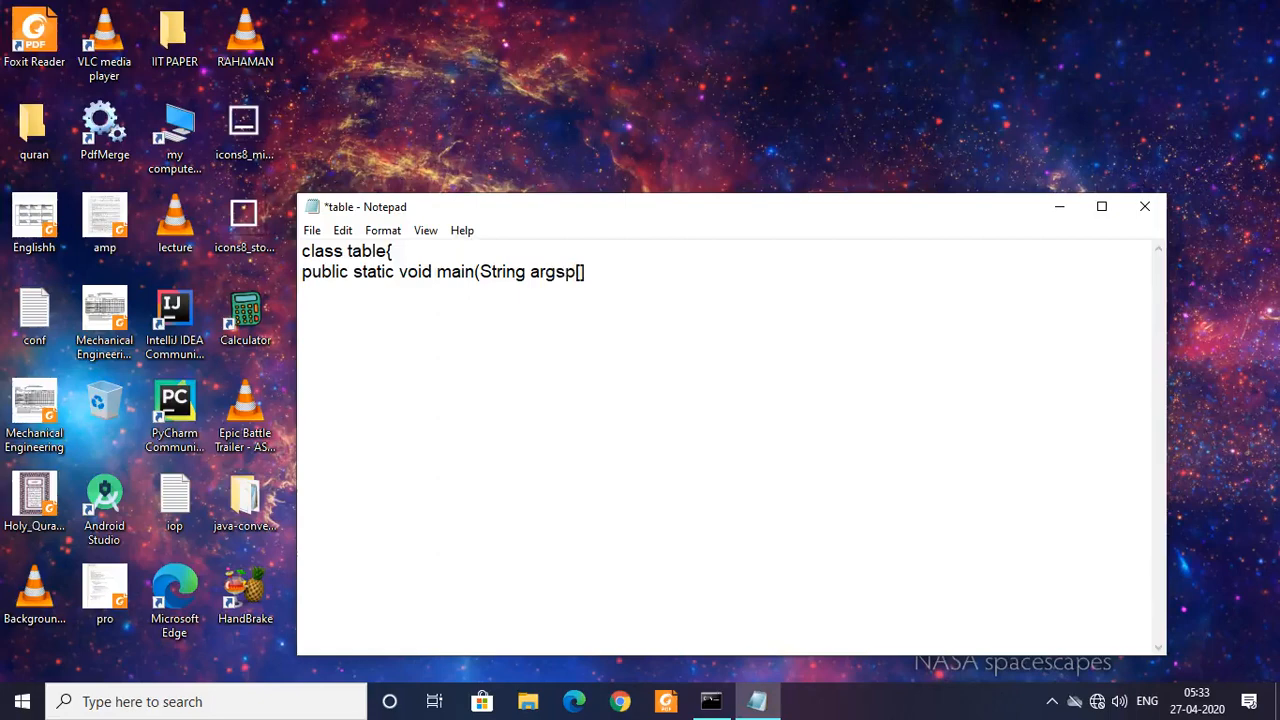
pyautogui.press('Backspace')
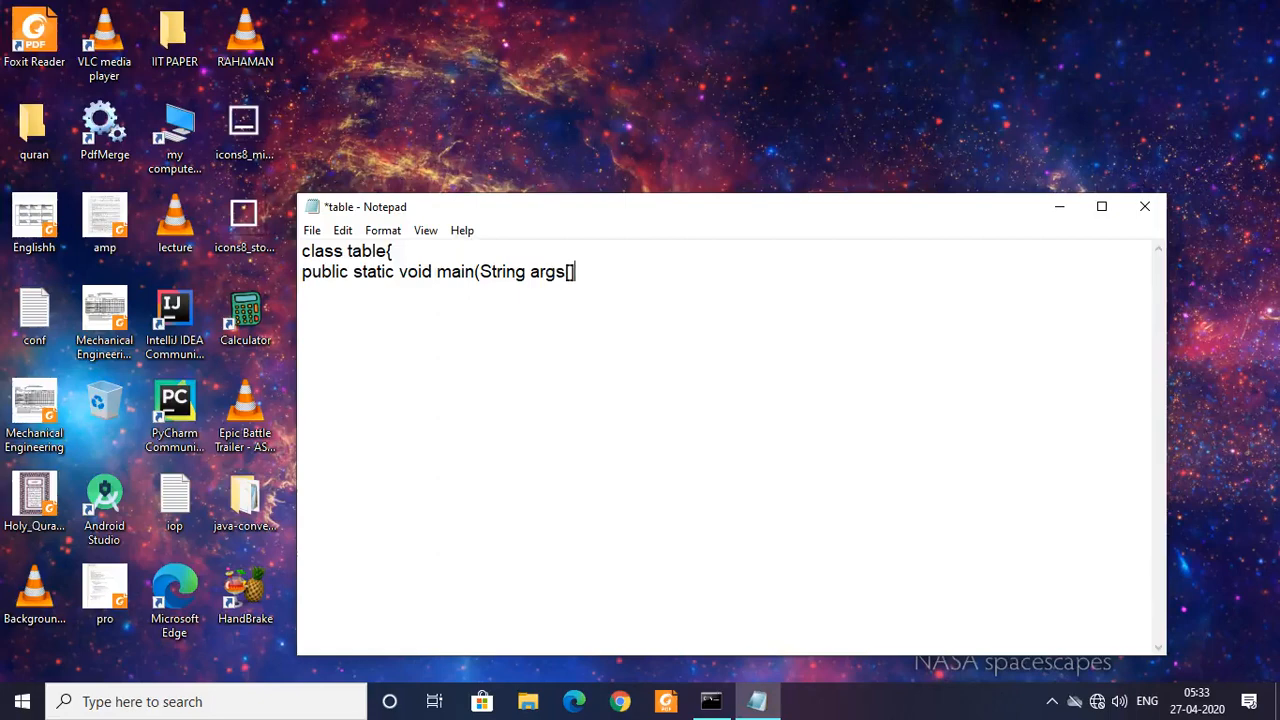
pyautogui.write('){')
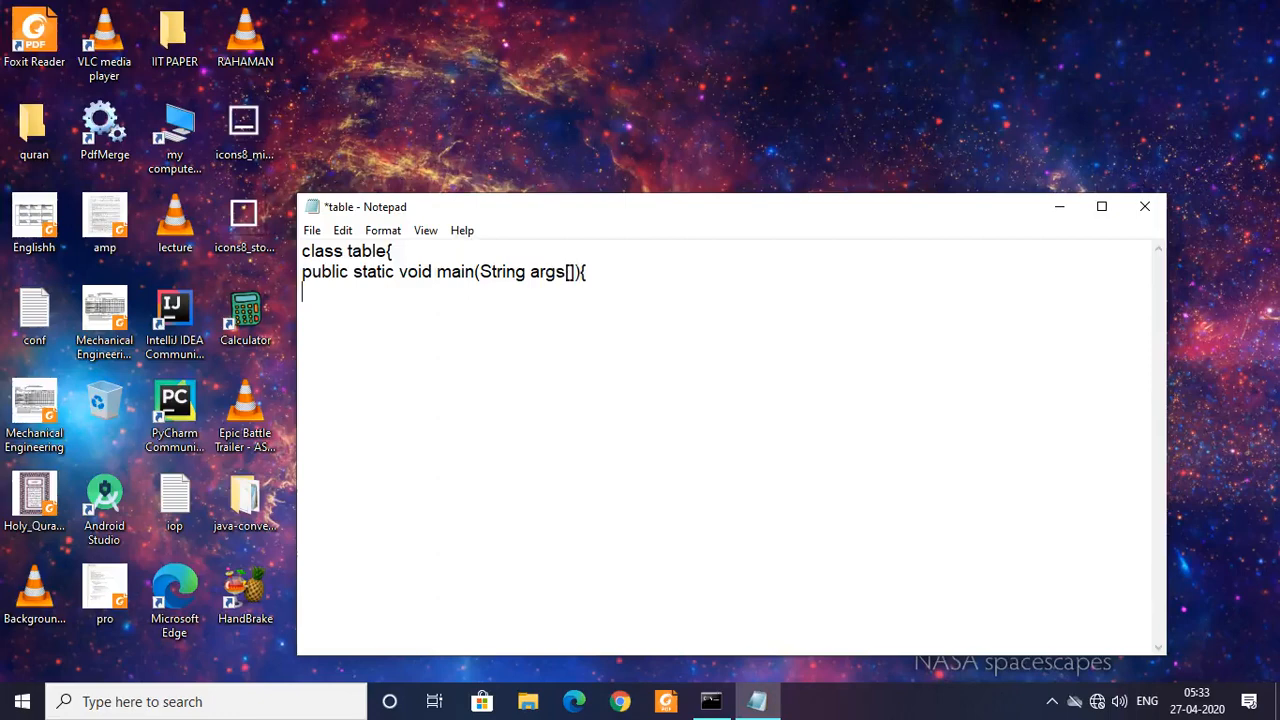
# Write the prompt line System.out.println("Enter a nuber"); fixing the stray R
pyautogui.write('Sys')
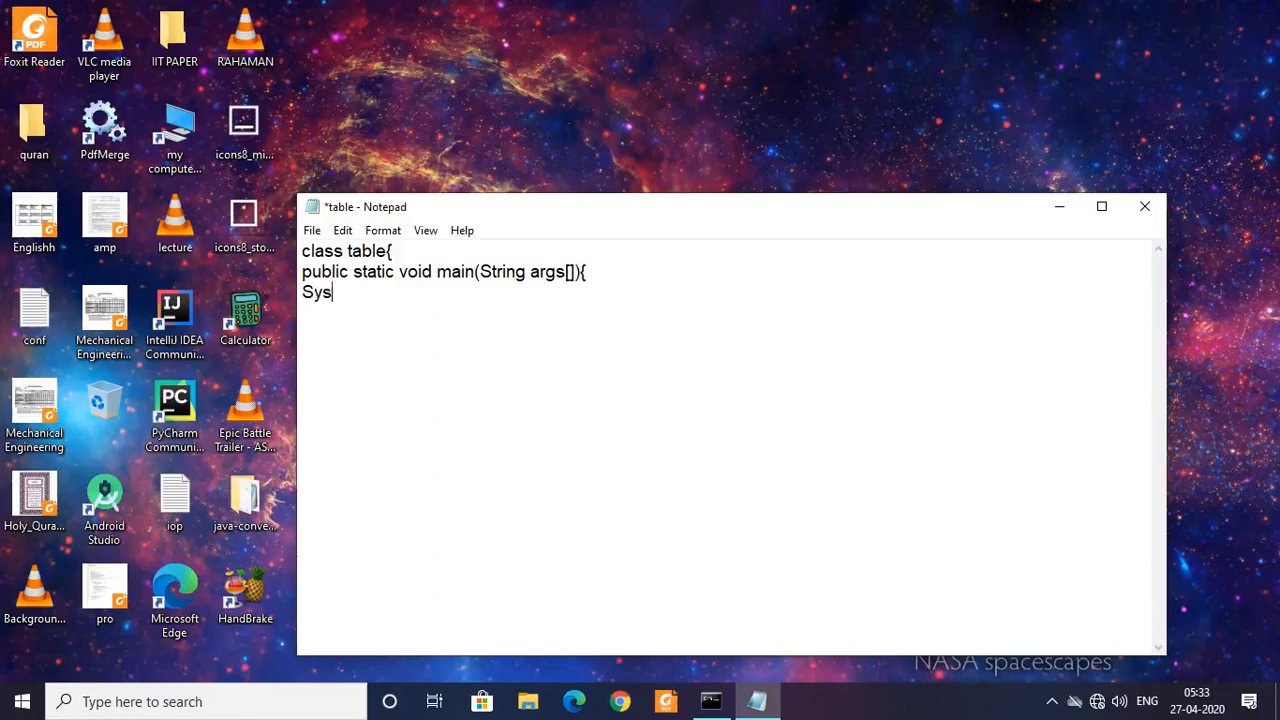
pyautogui.write('tem.o')
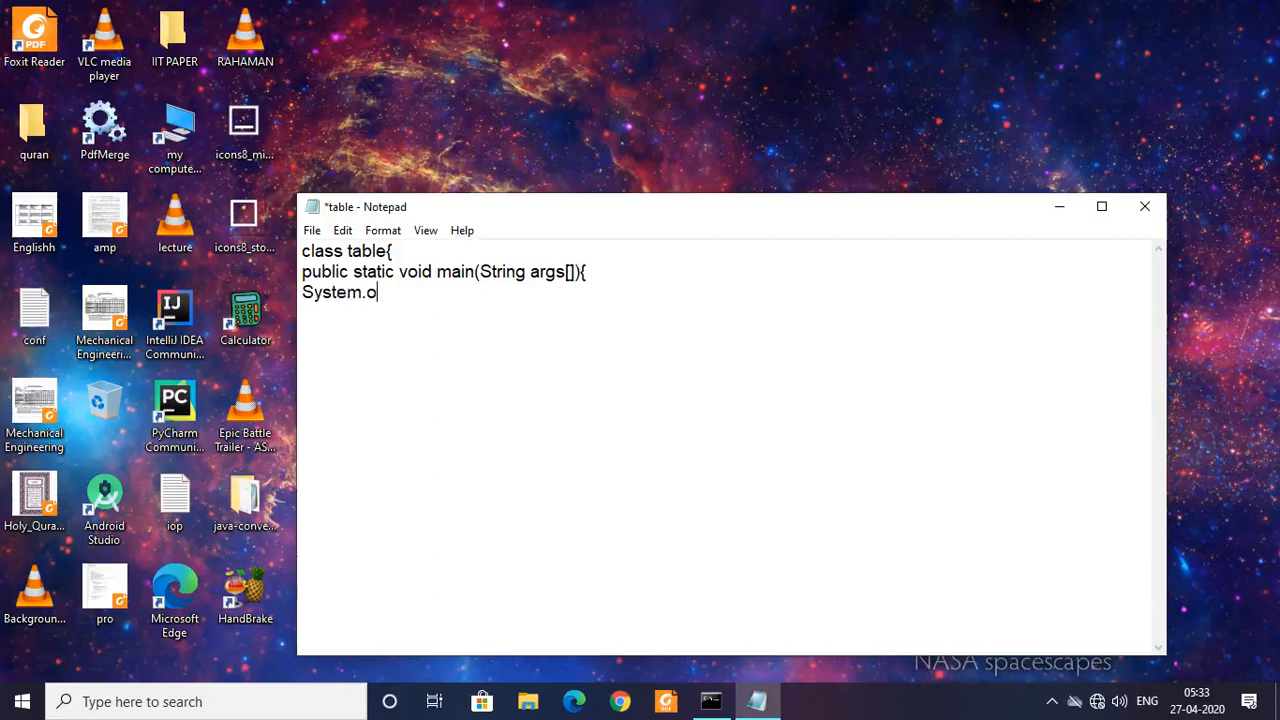
pyautogui.write('ut.pri')
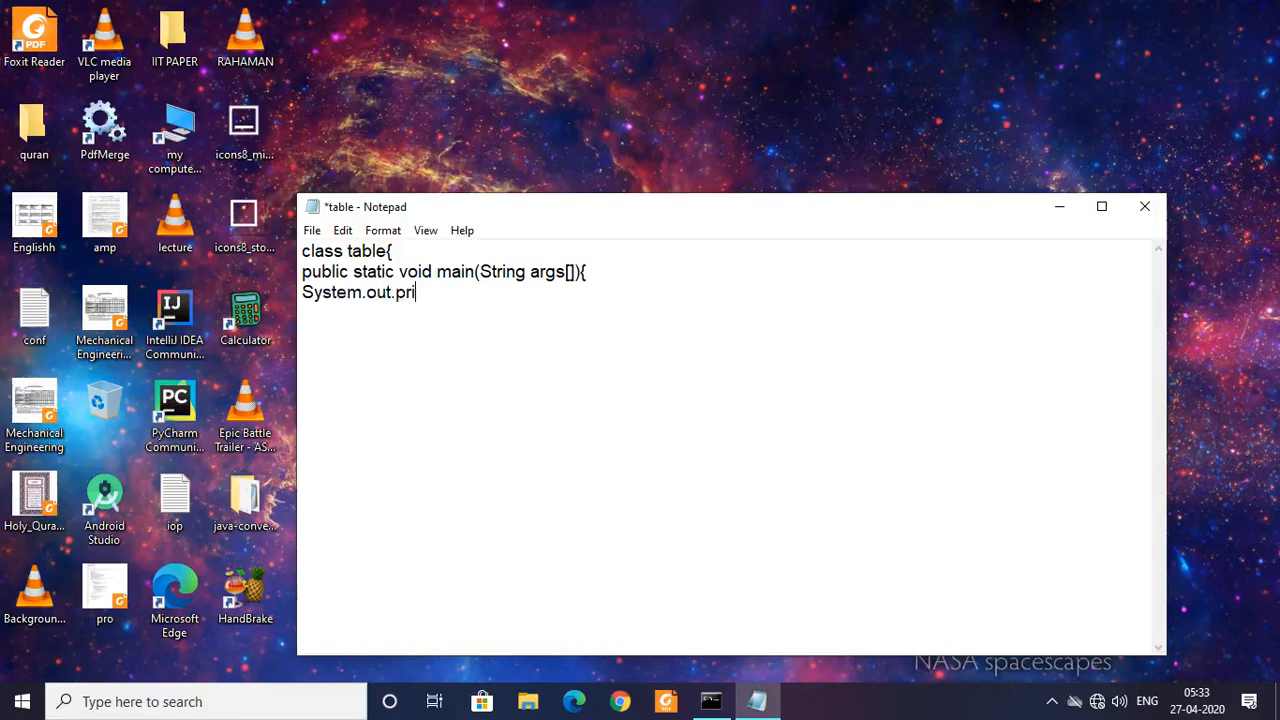
pyautogui.write('ntln(')
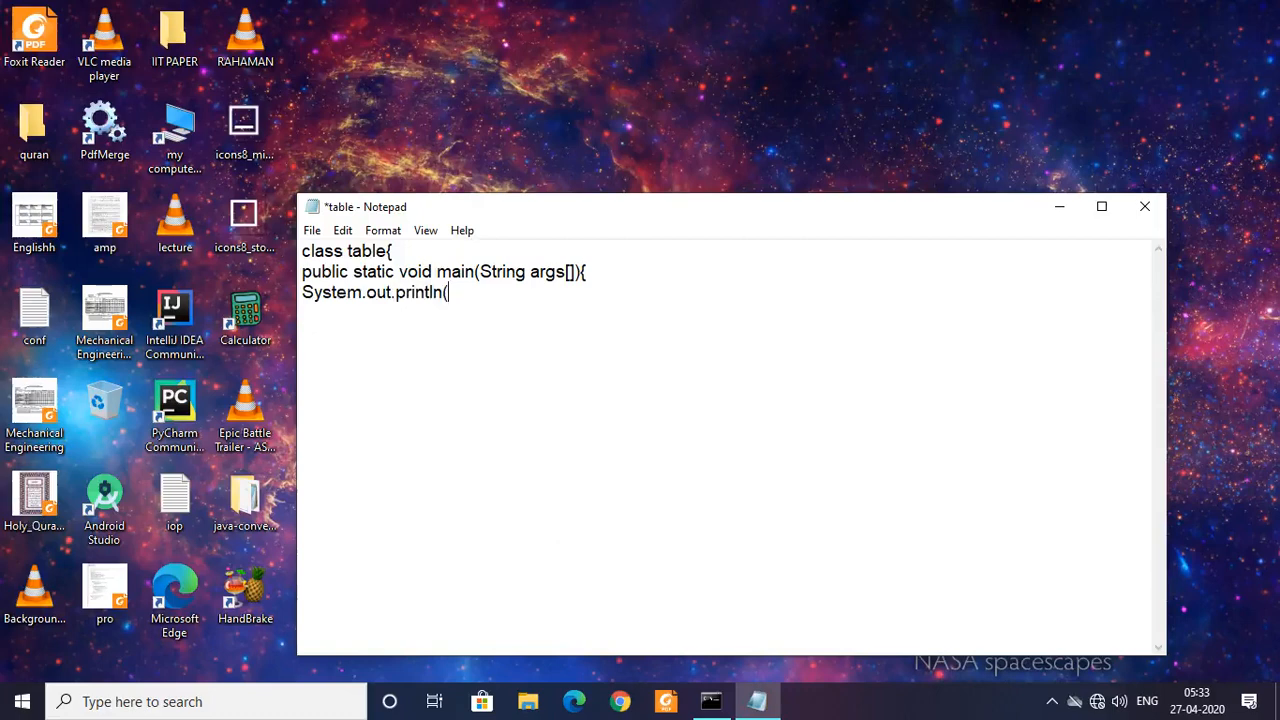
pyautogui.write('"ER')
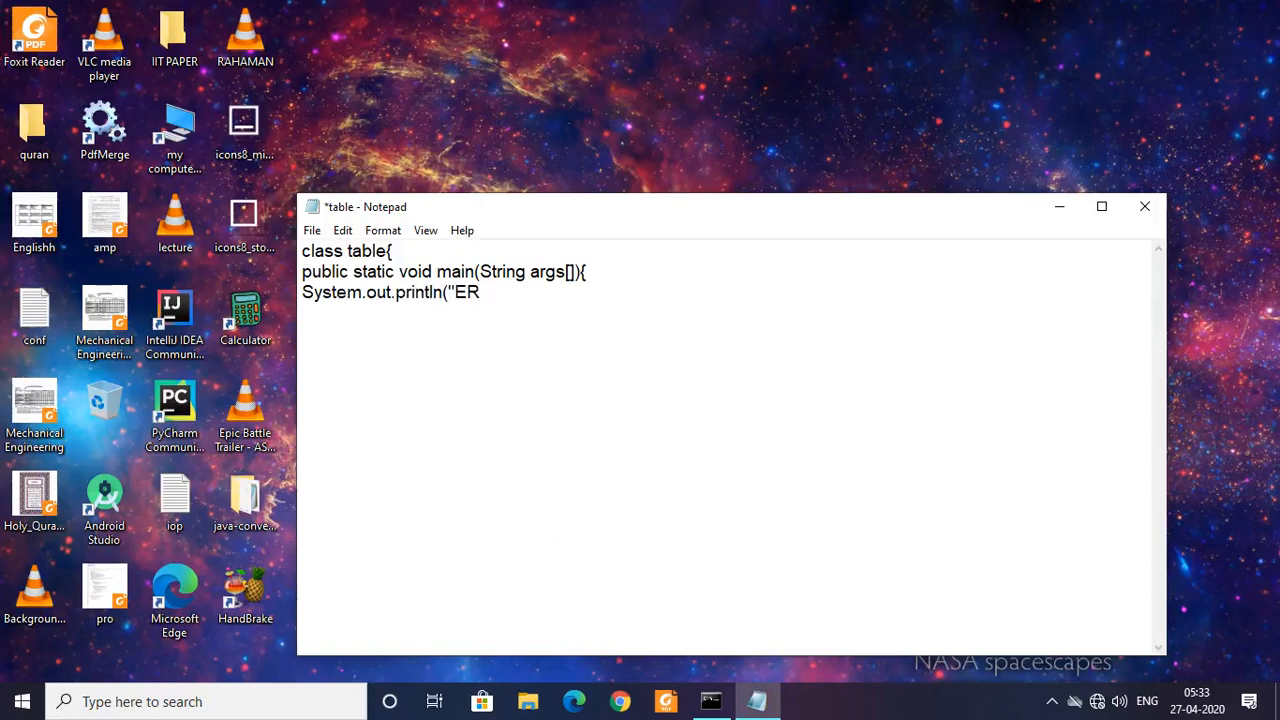
pyautogui.press('Backspace')
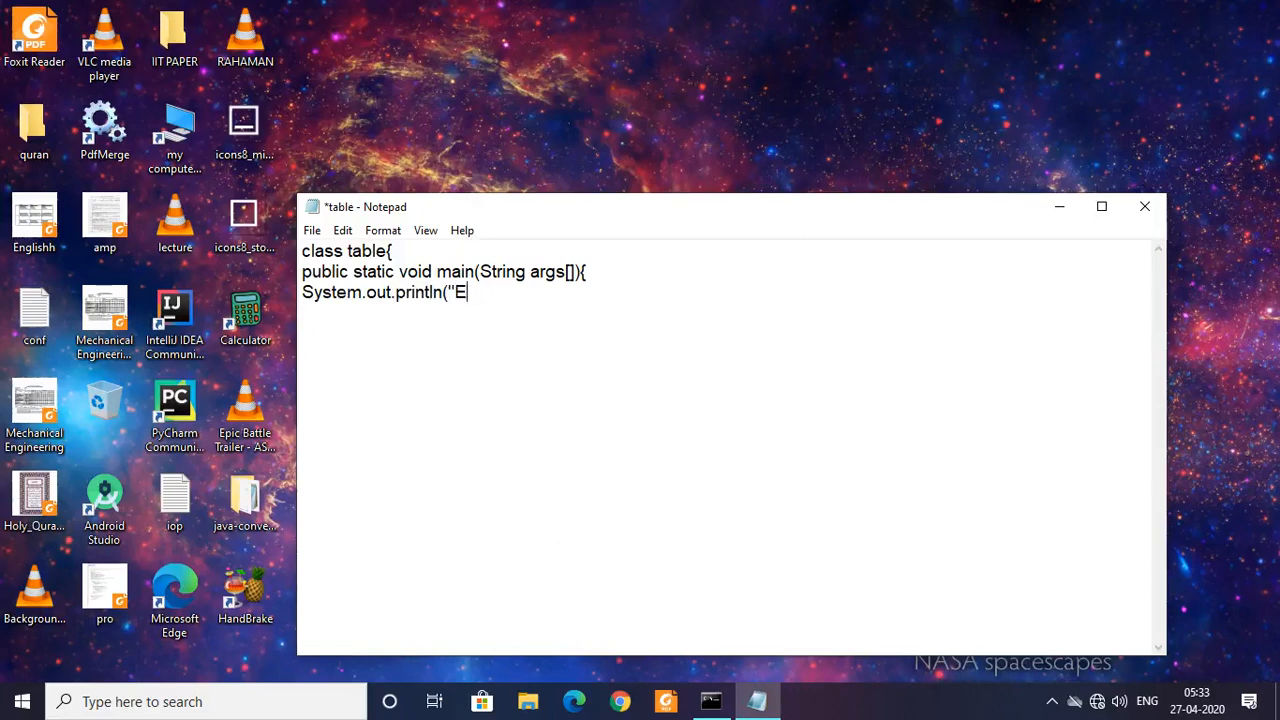
pyautogui.write('nter a n')
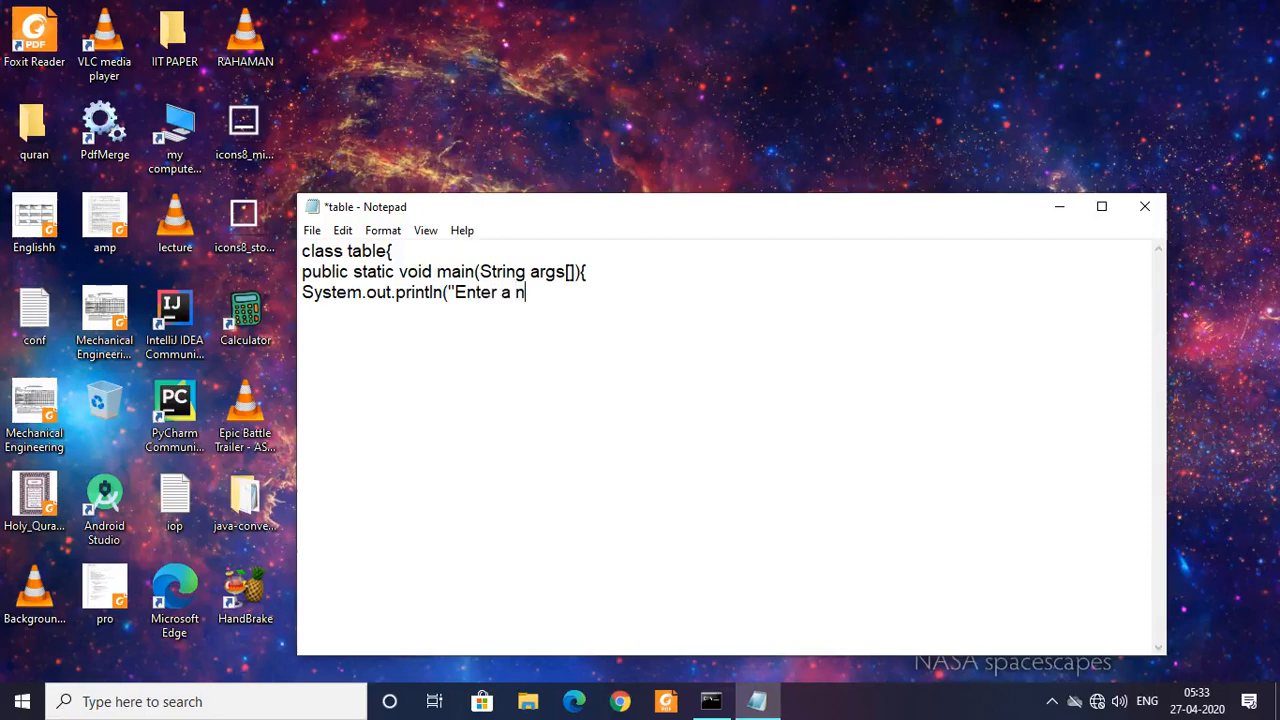
pyautogui.write('u')
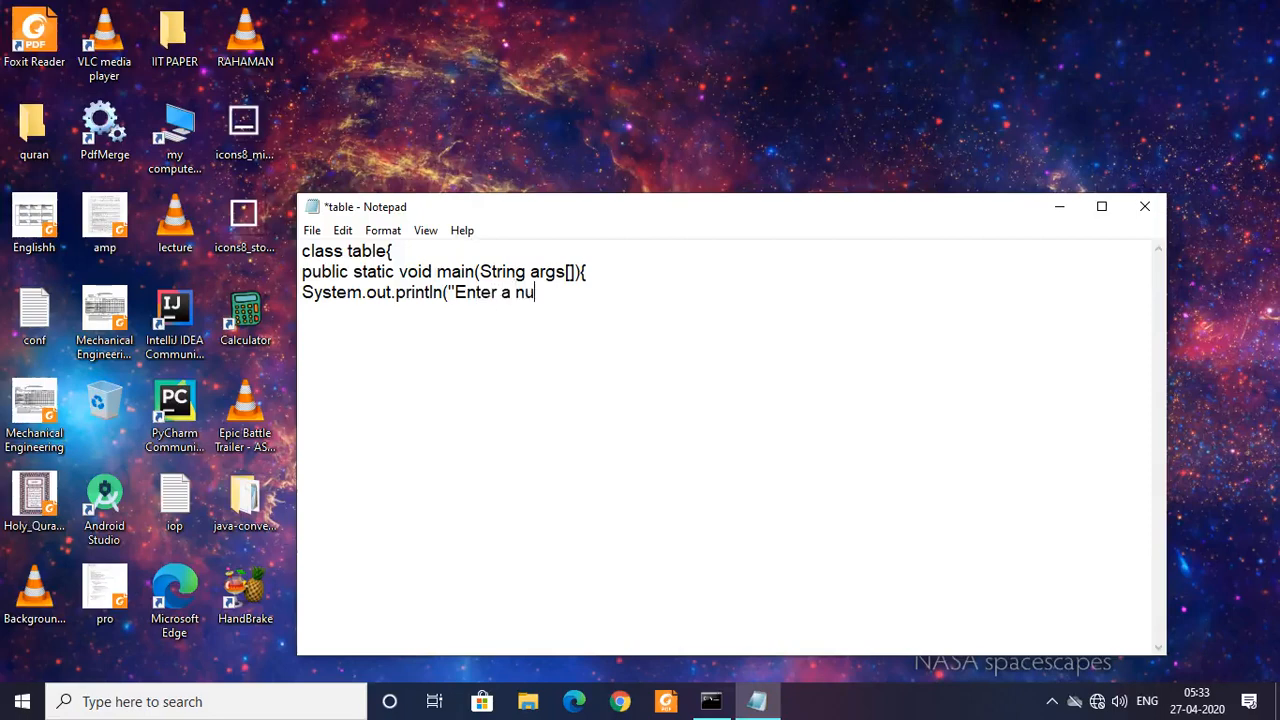
pyautogui.write('ber')
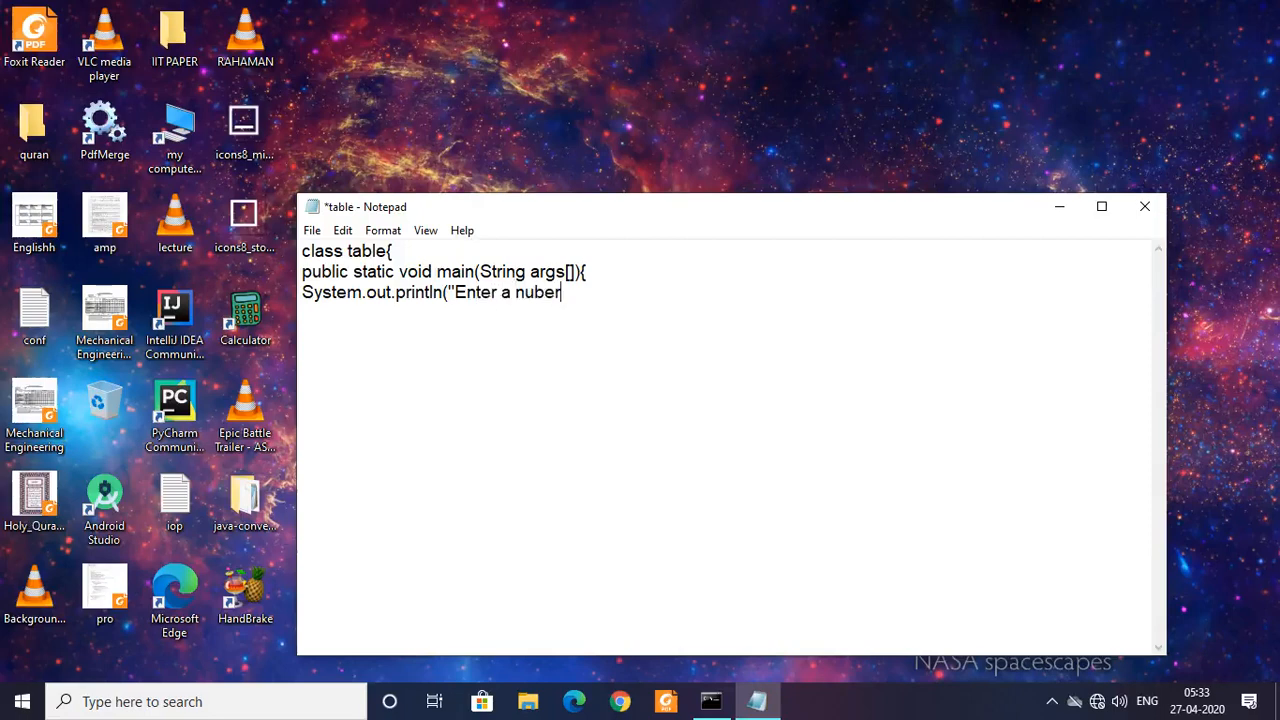
pyautogui.write('");')
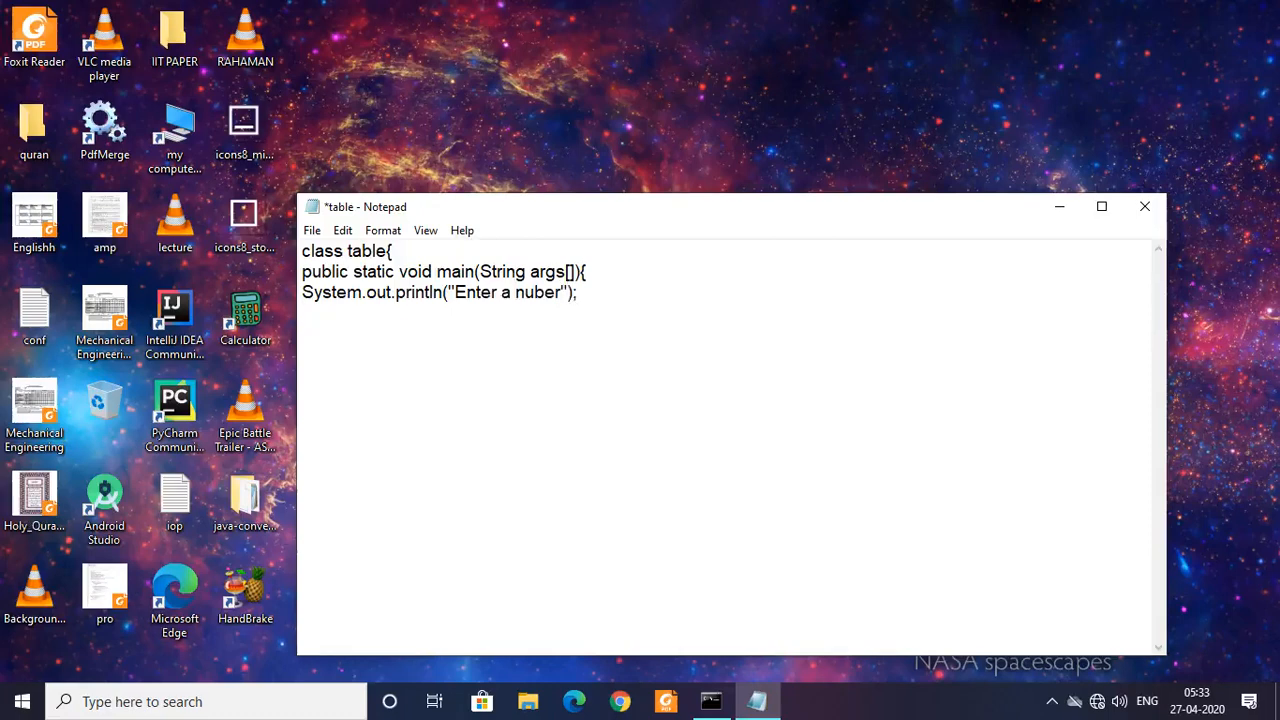
# Write the input line int n=Scanner(System.in).nextInt();
pyautogui.write('int n')
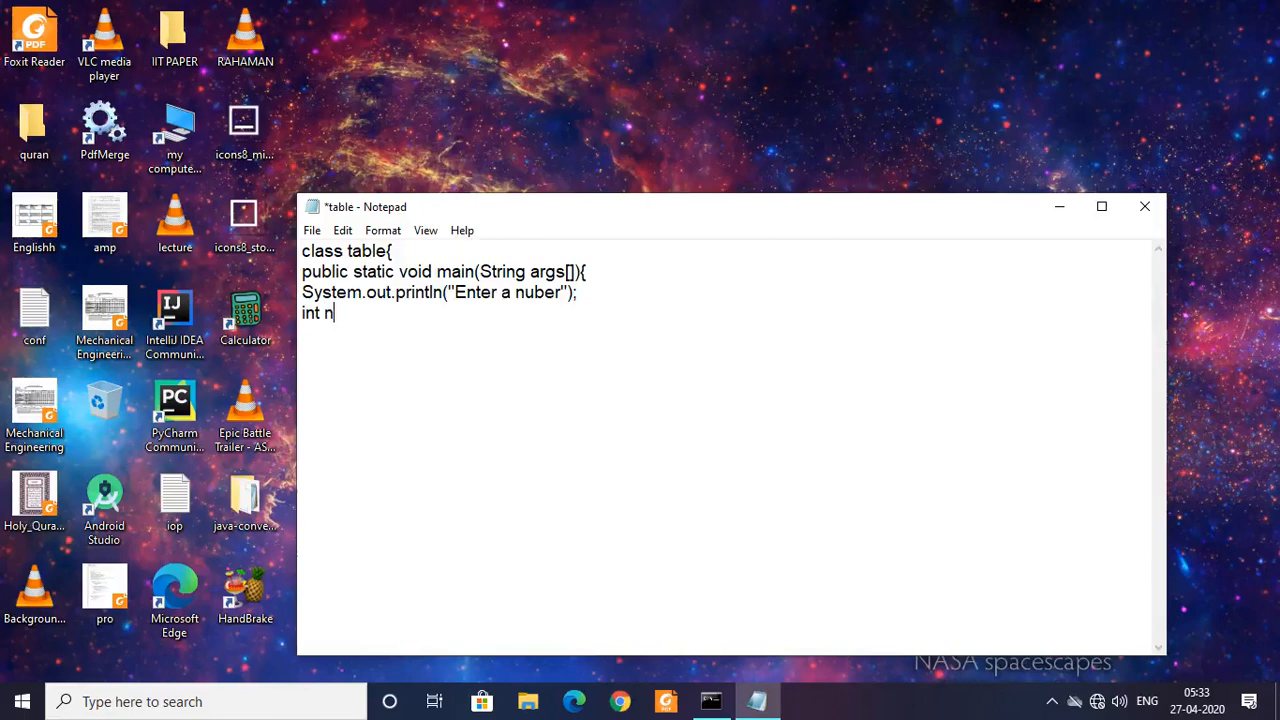
pyautogui.write('=')
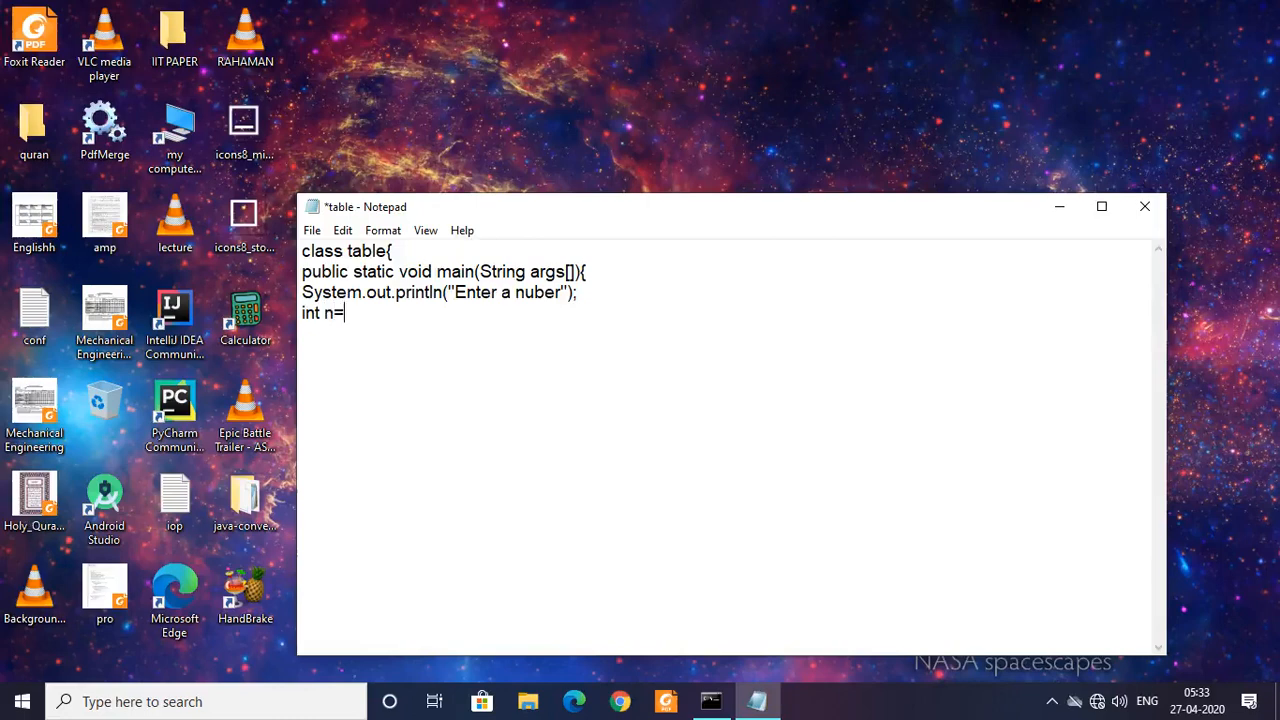
pyautogui.write('S')
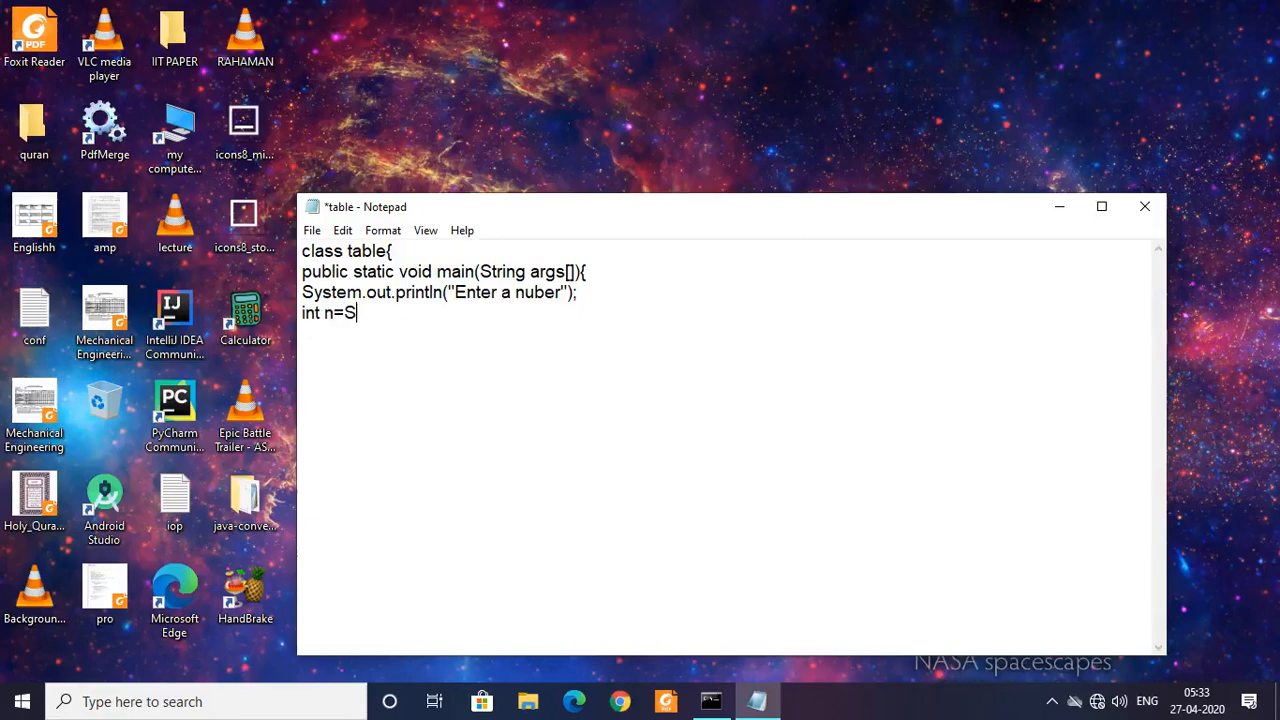
pyautogui.write('cann')
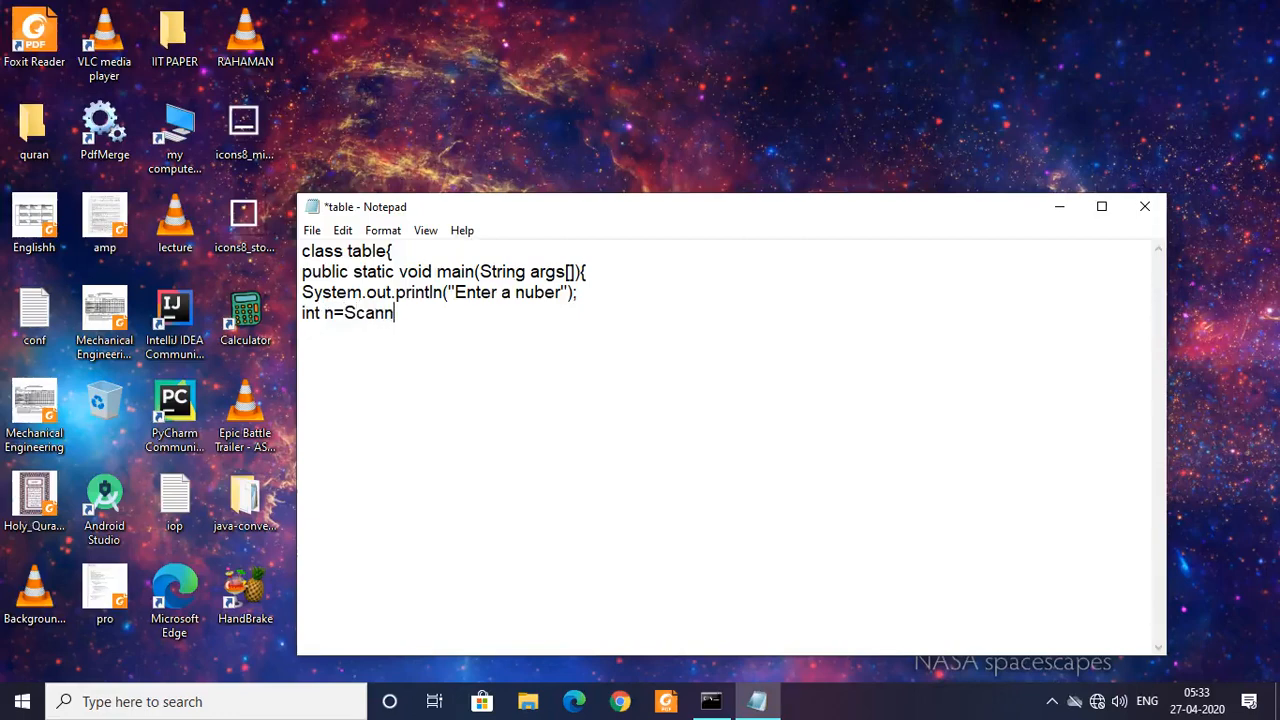
pyautogui.write('er')
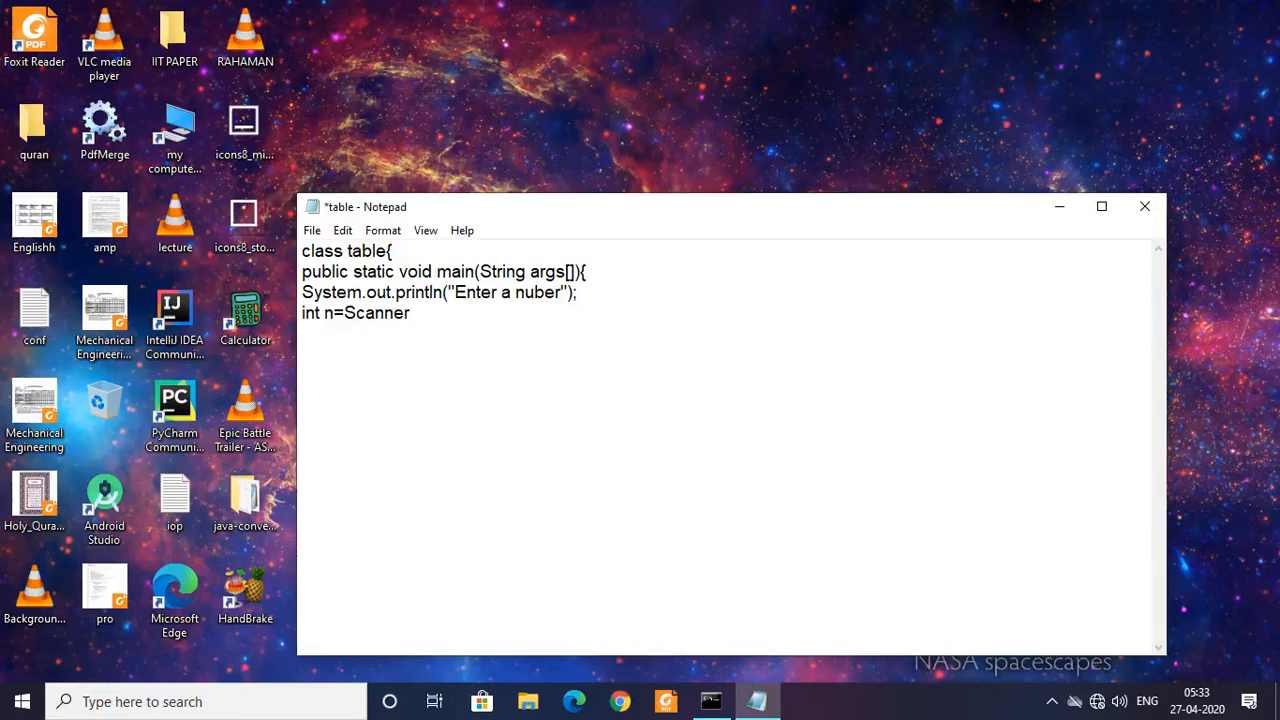
pyautogui.write('(')
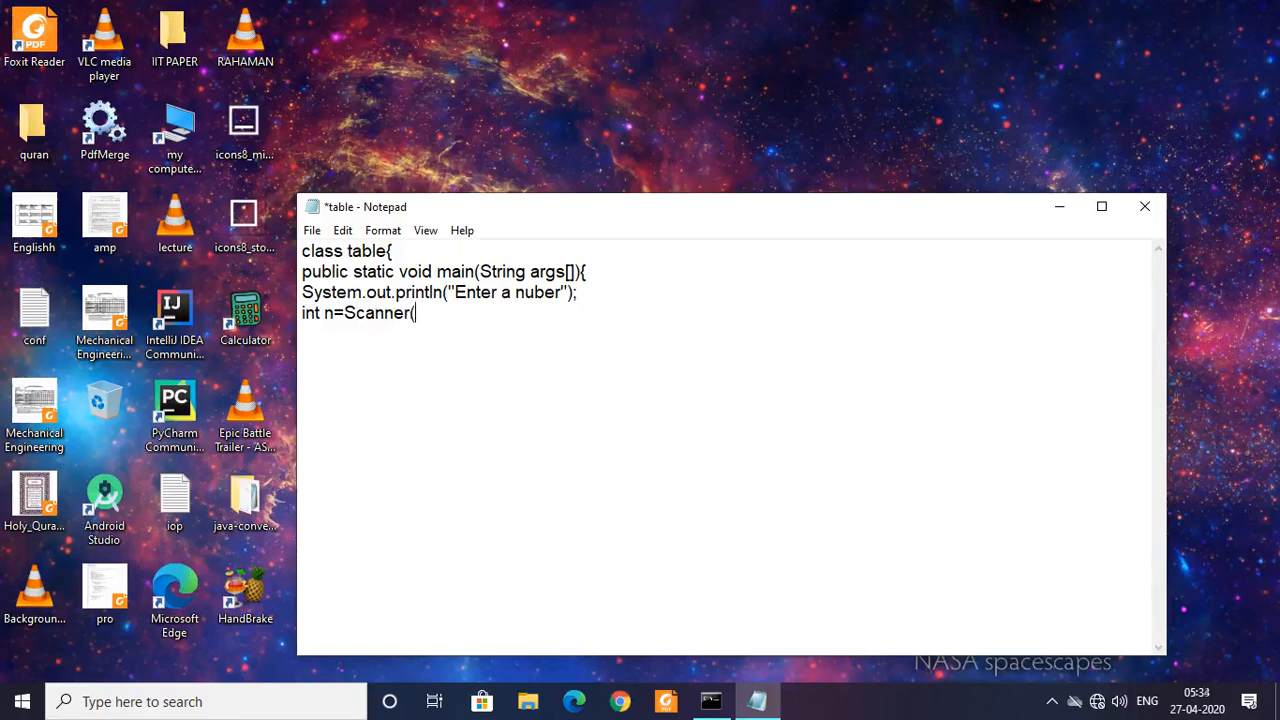
pyautogui.write('System')
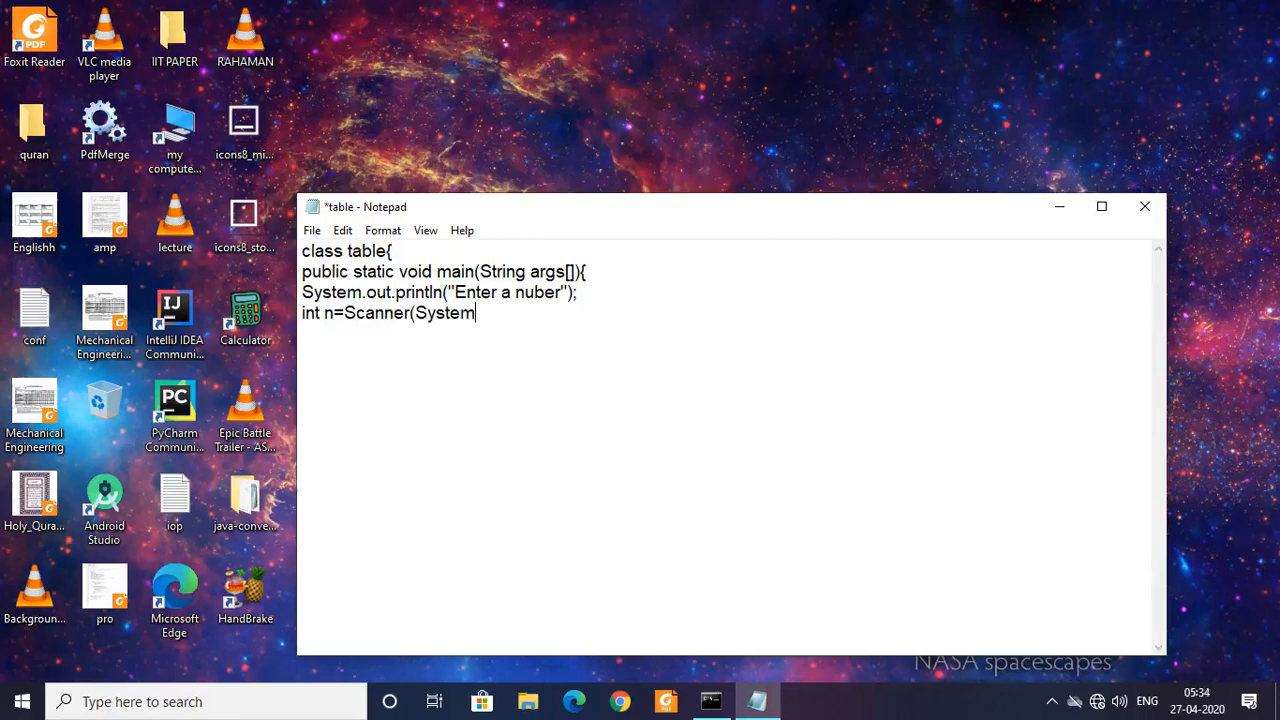
pyautogui.write('.in')
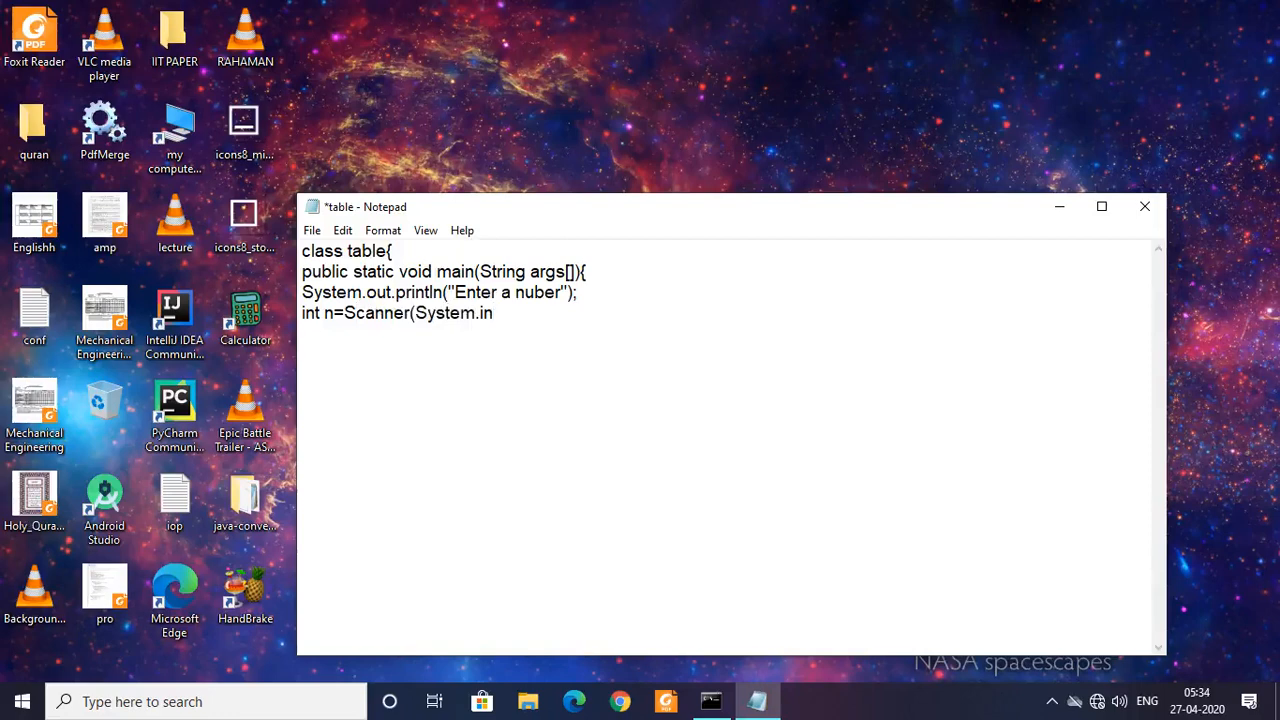
pyautogui.write(')')
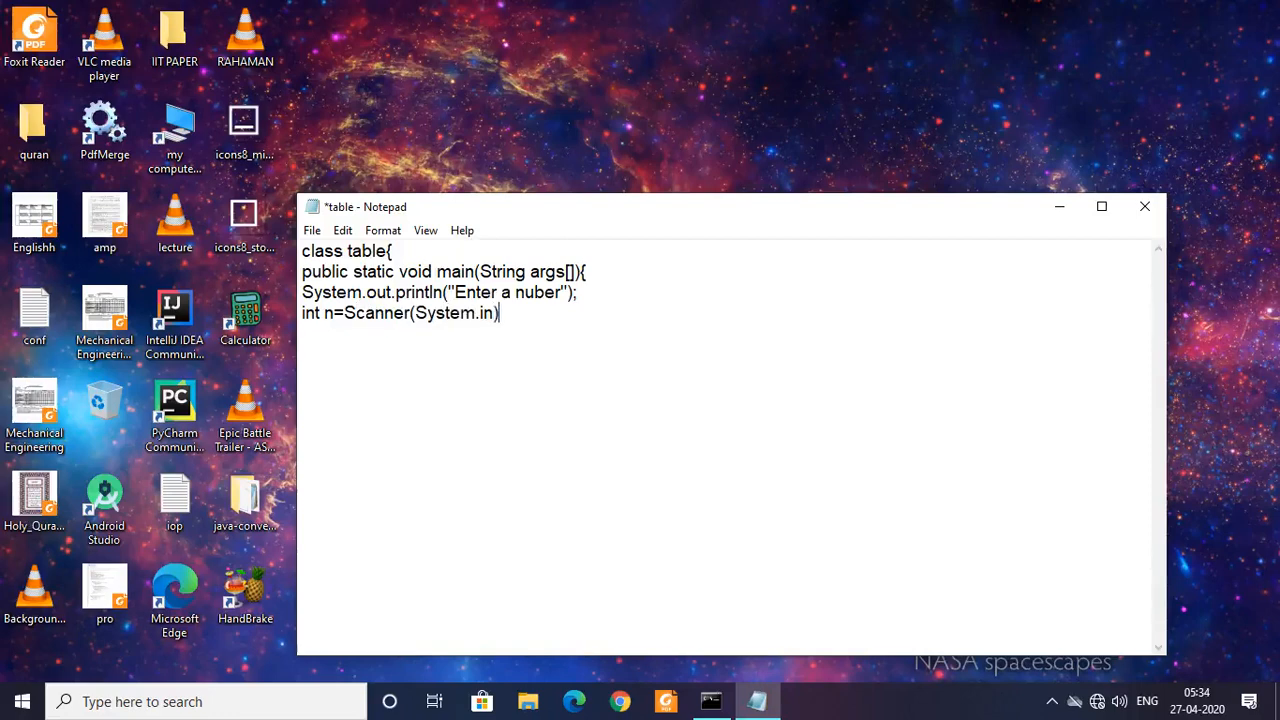
pyautogui.write('.ne')
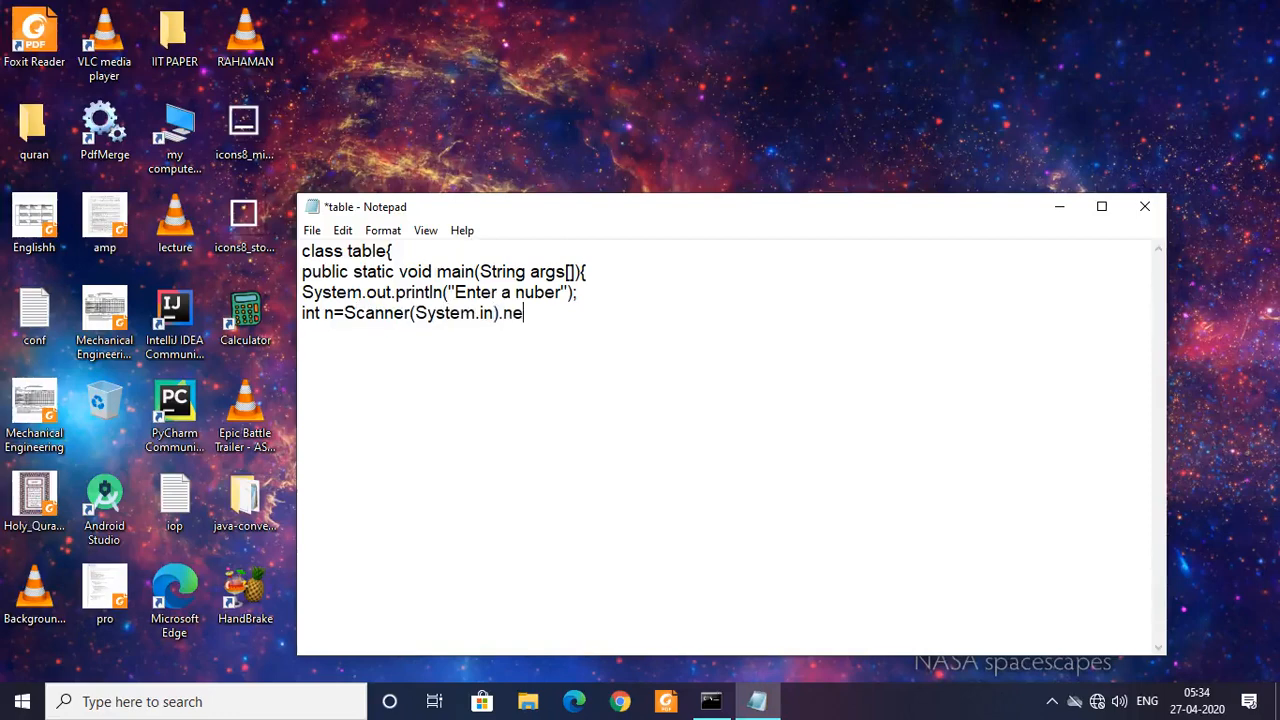
pyautogui.write('xtIn')
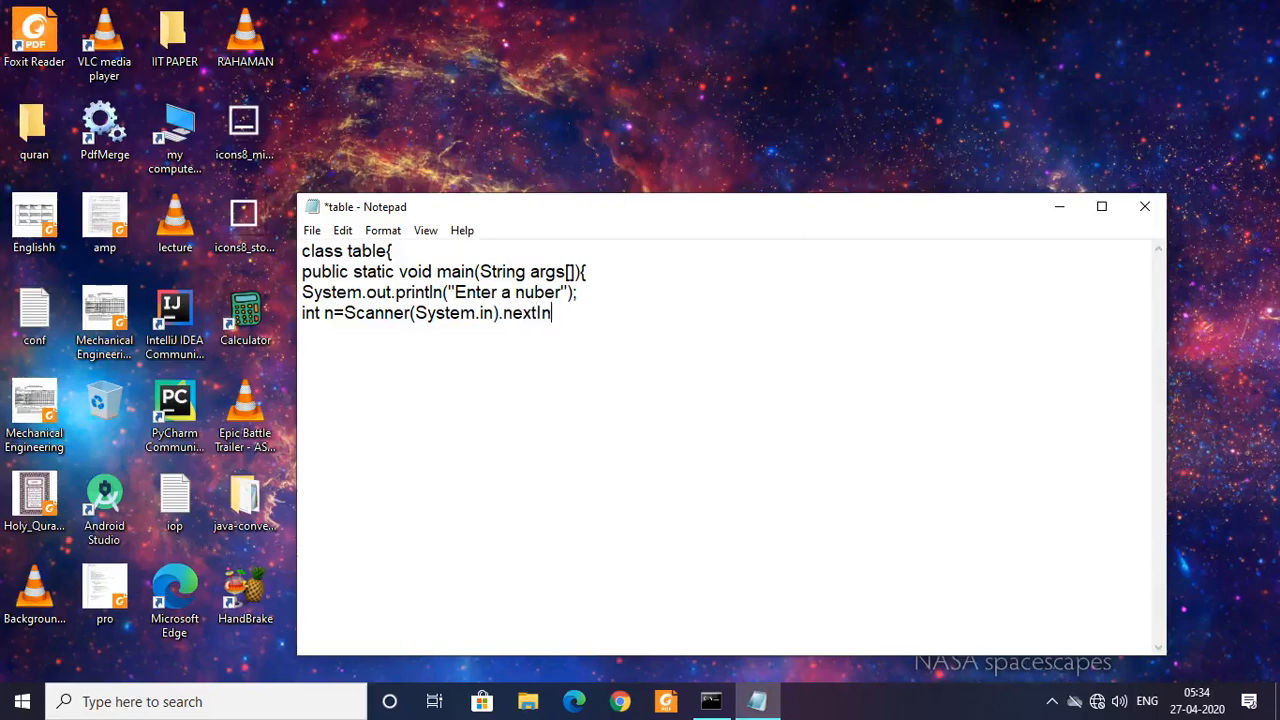
pyautogui.write('t')
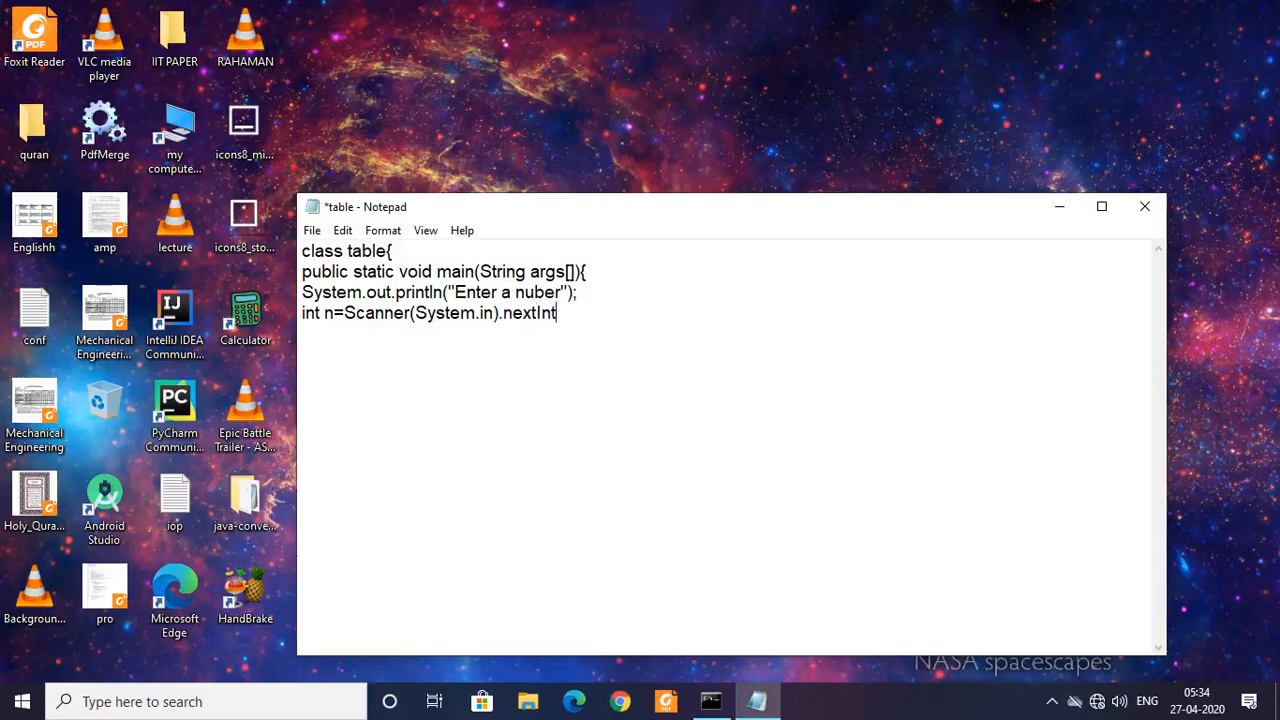
pyautogui.write('();')
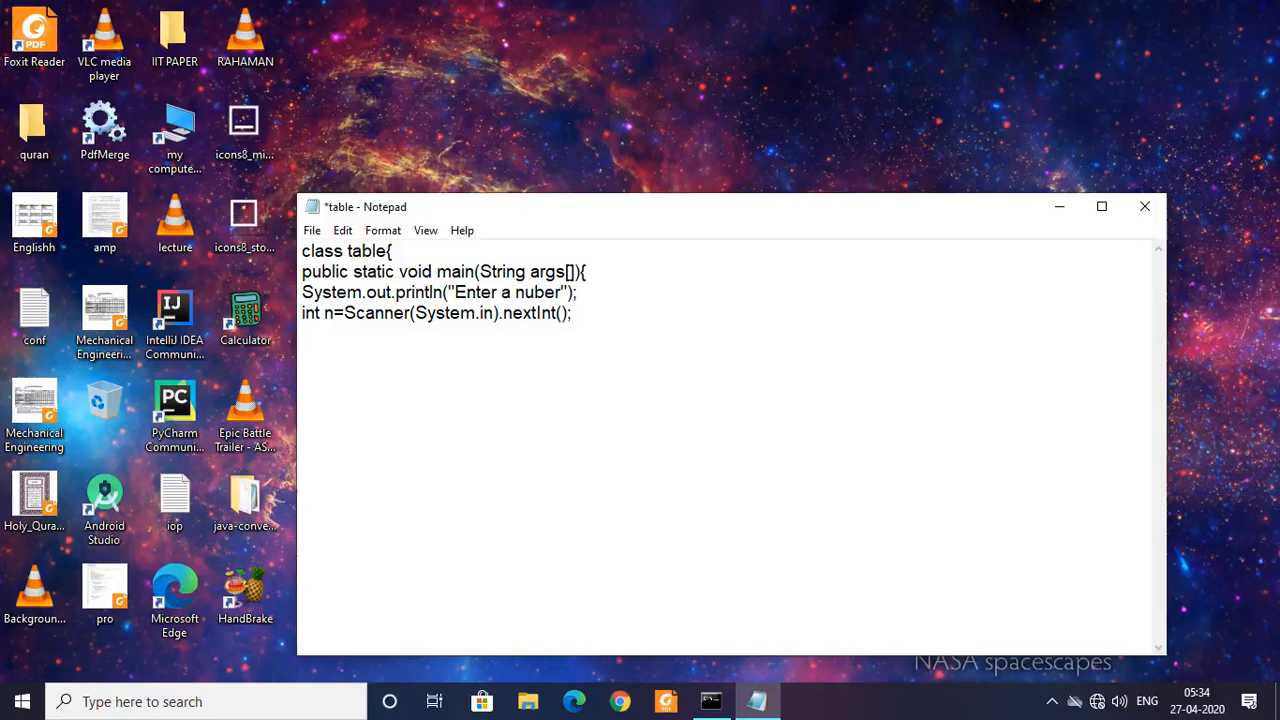
# Write the loop header for(int i=1;i<10;i++) without a trailing brace
pyautogui.write('for')
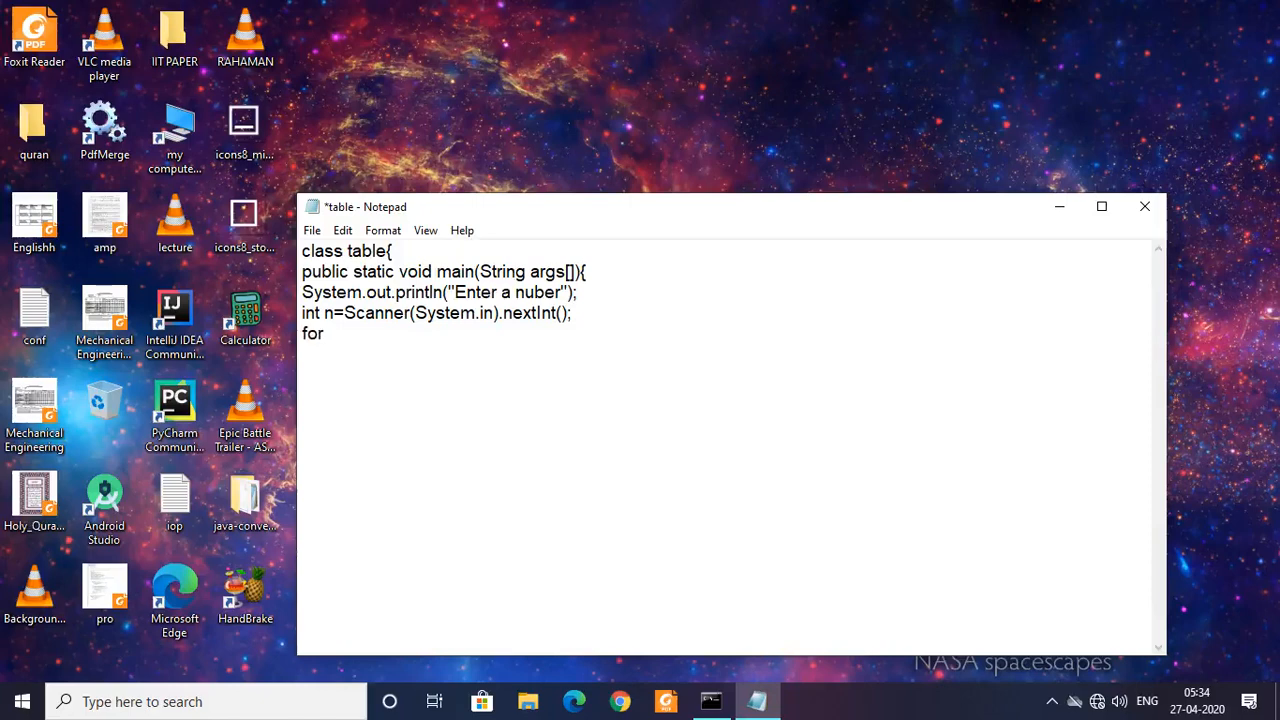
pyautogui.write('(int')
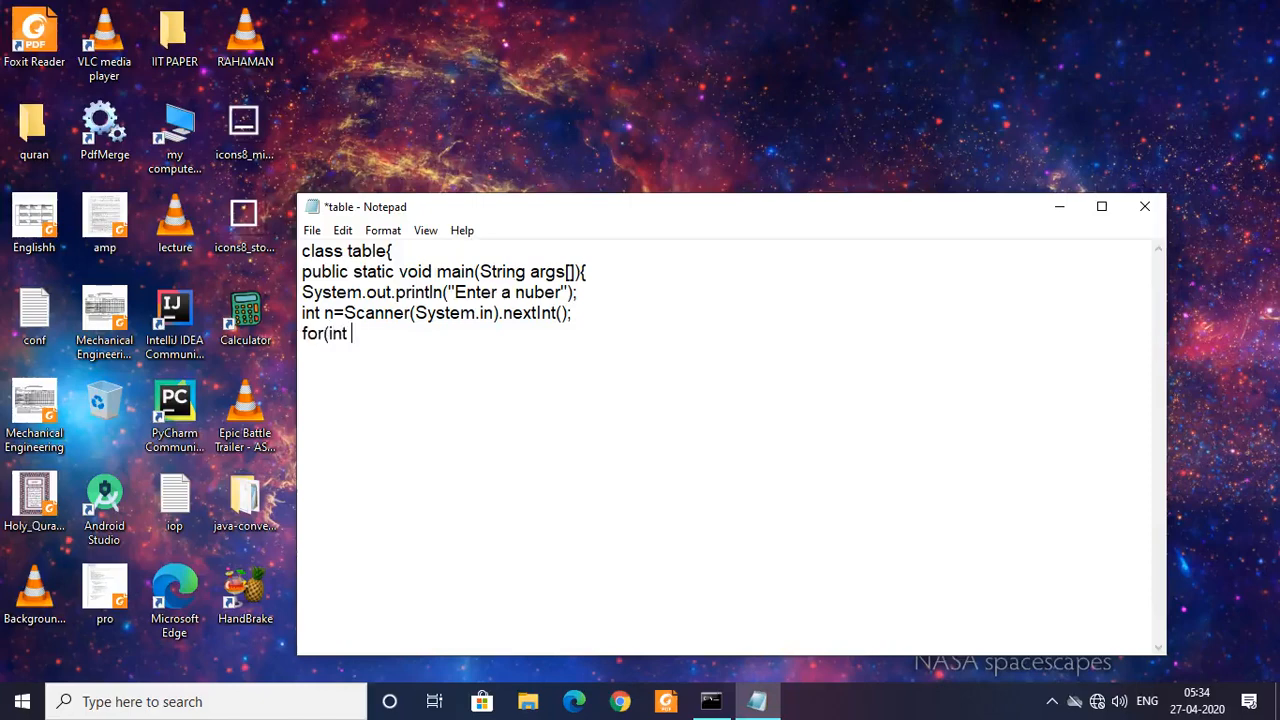
pyautogui.write('i=1')
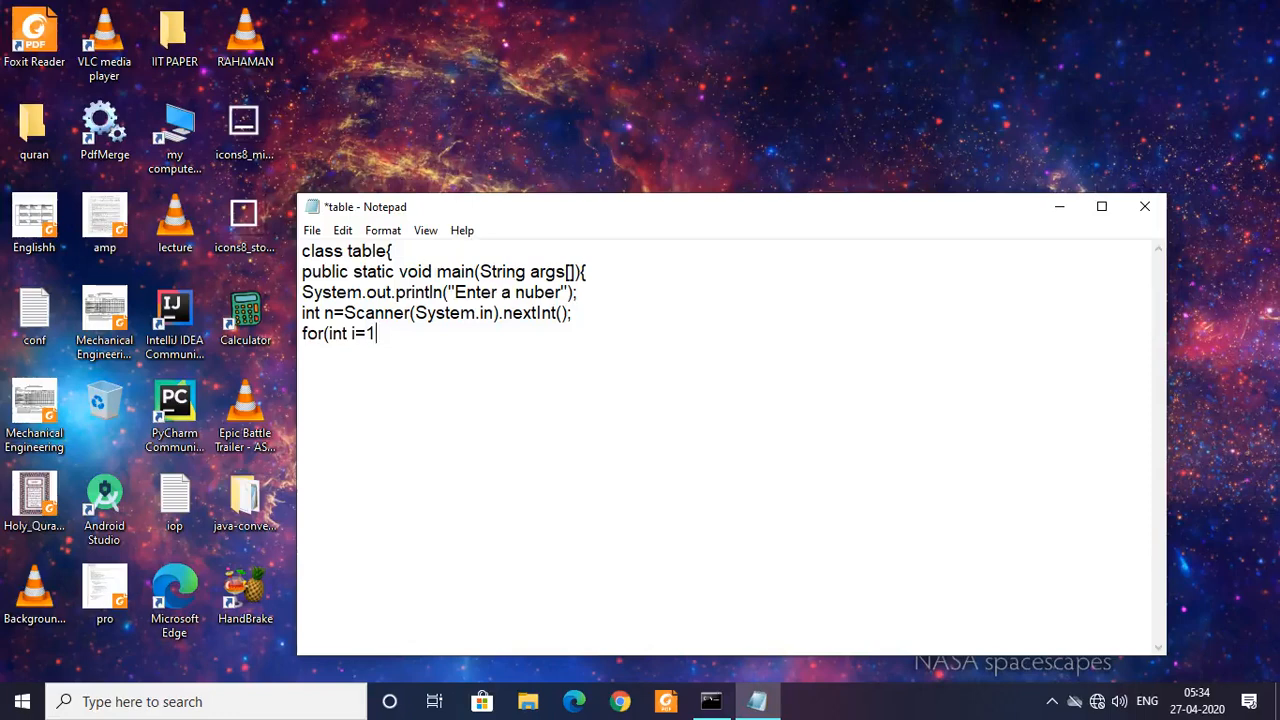
pyautogui.write(';i<')
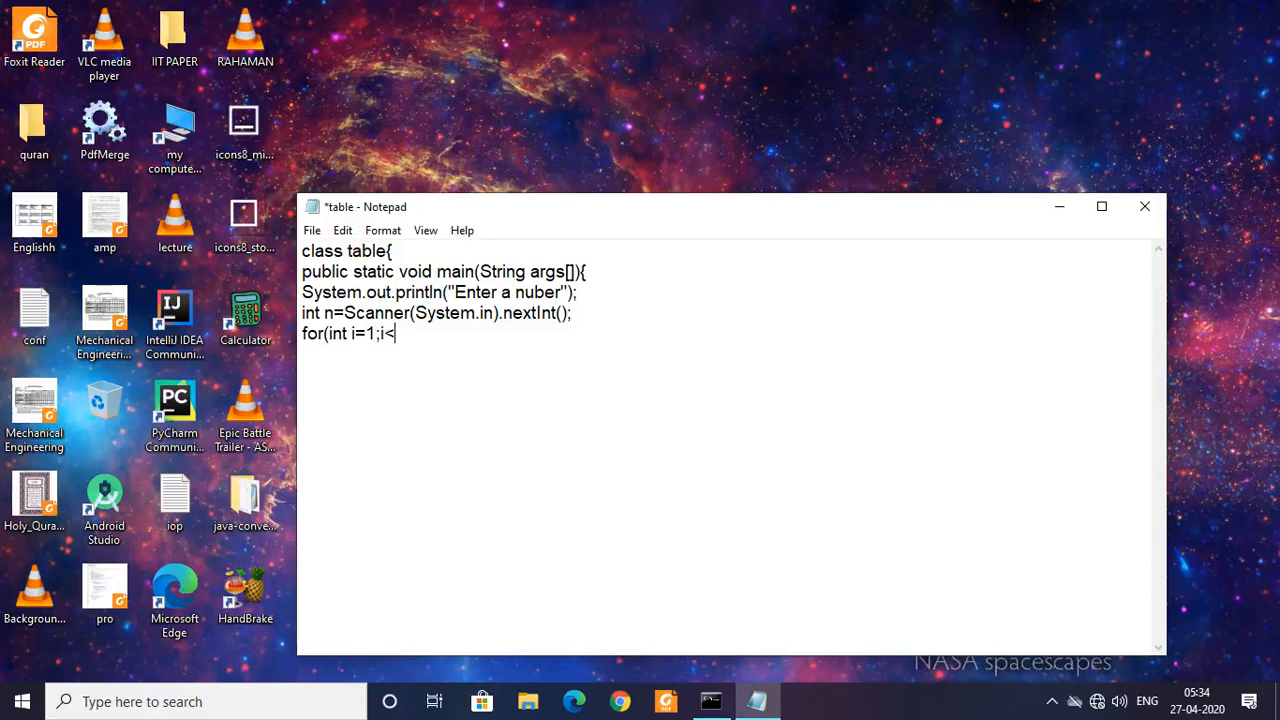
pyautogui.write('10')
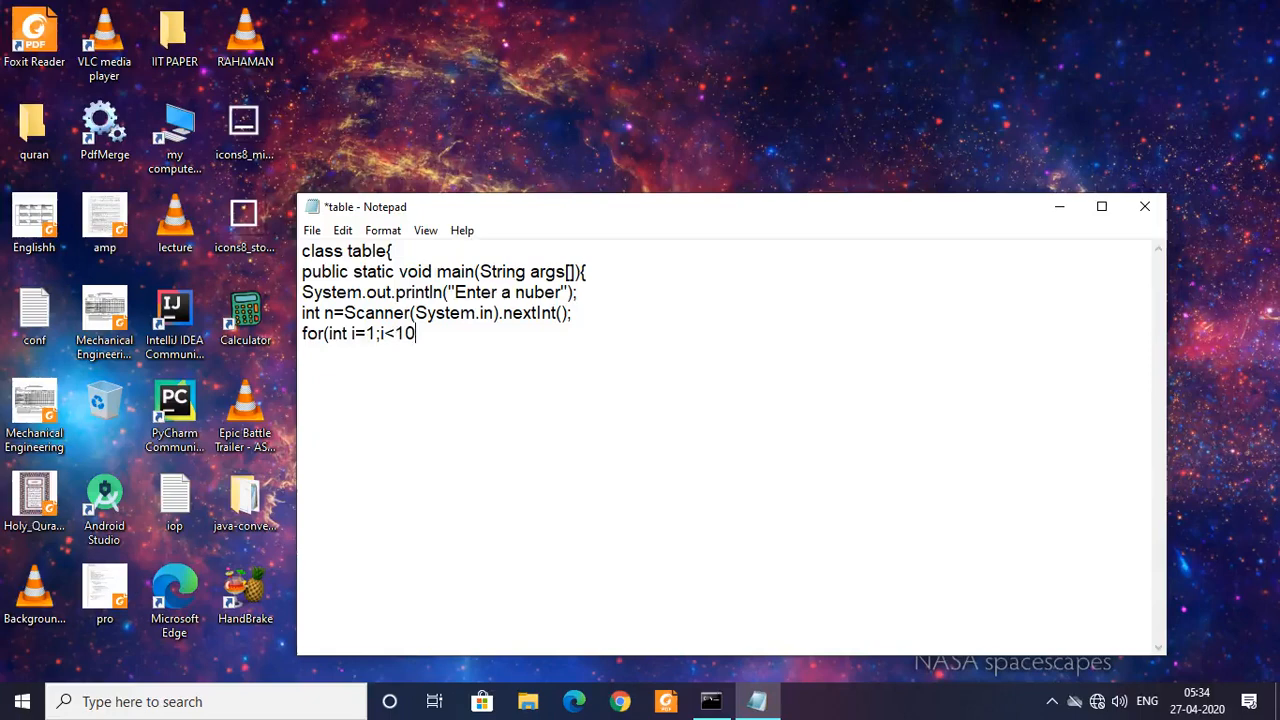
pyautogui.write('i+')
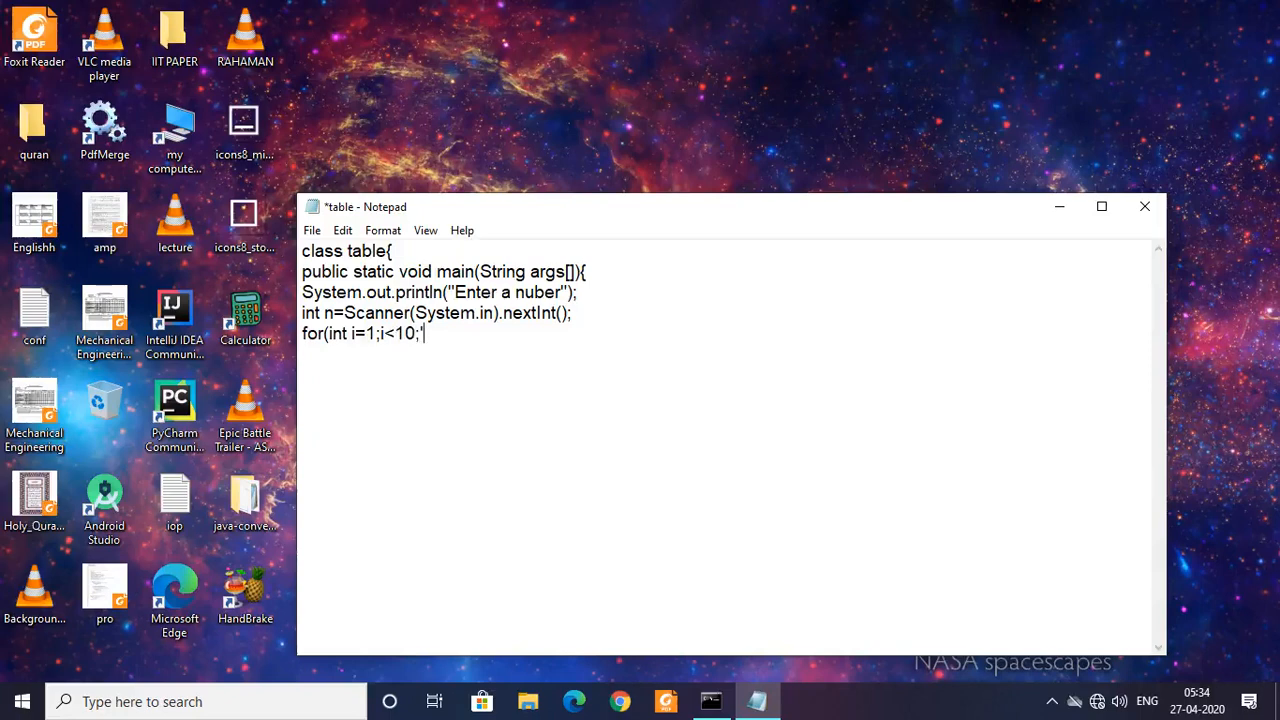
pyautogui.press('Backspace')
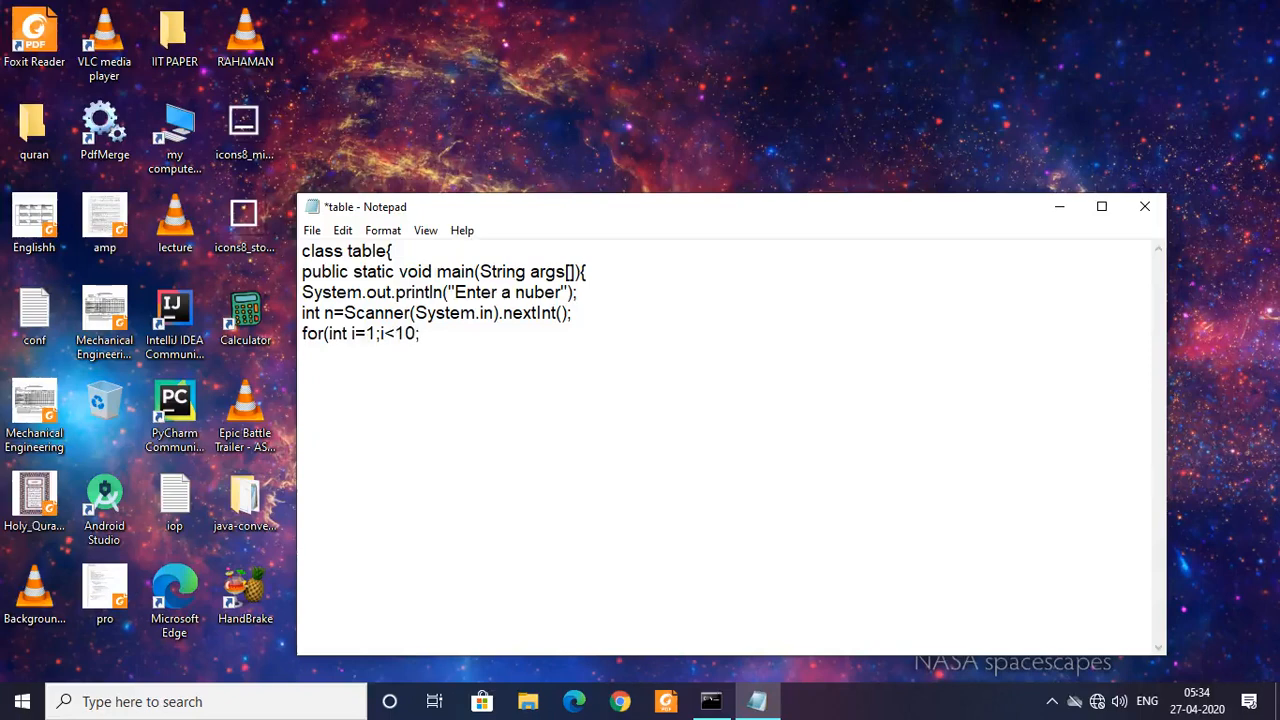
pyautogui.write('i++')
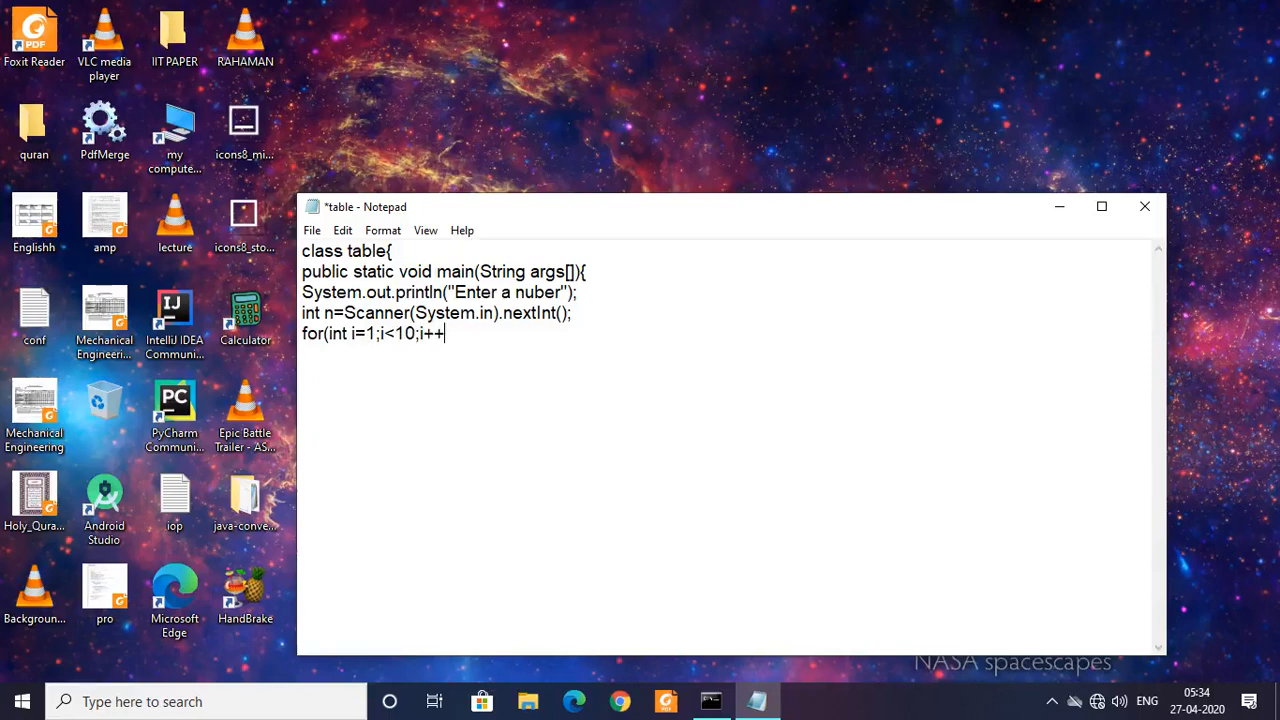
pyautogui.write('){')
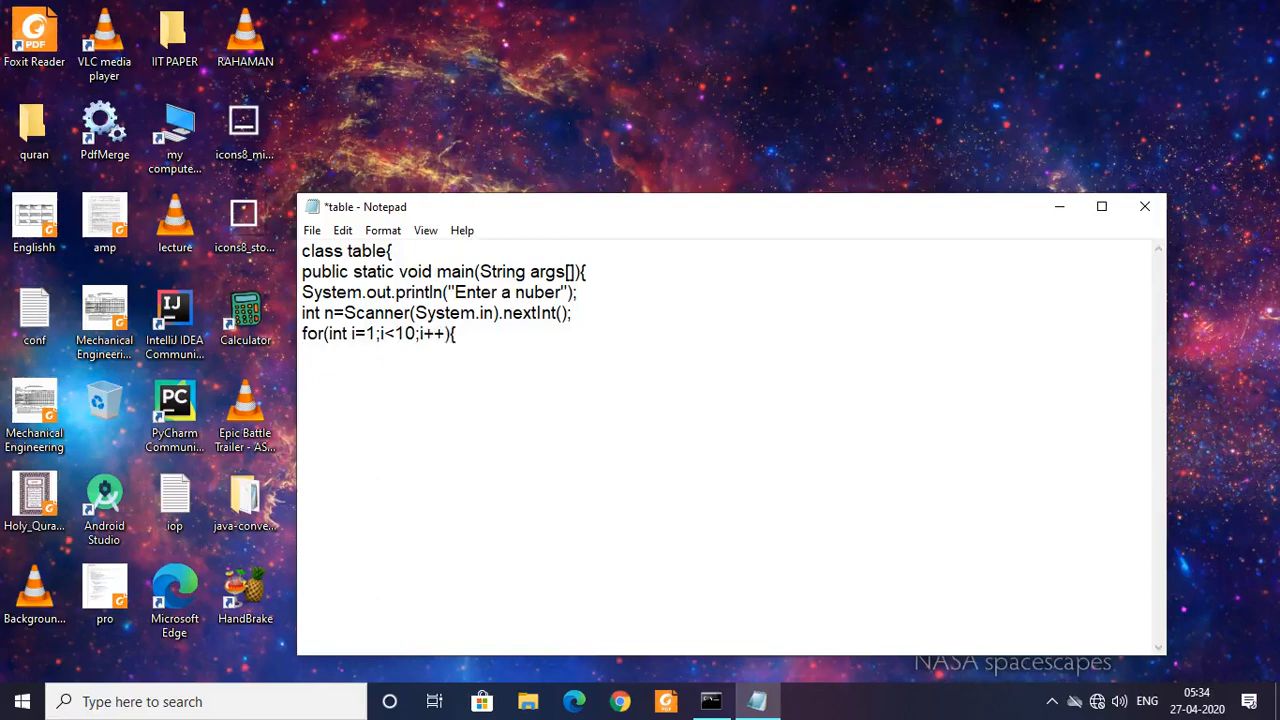
pyautogui.press('Backspace')
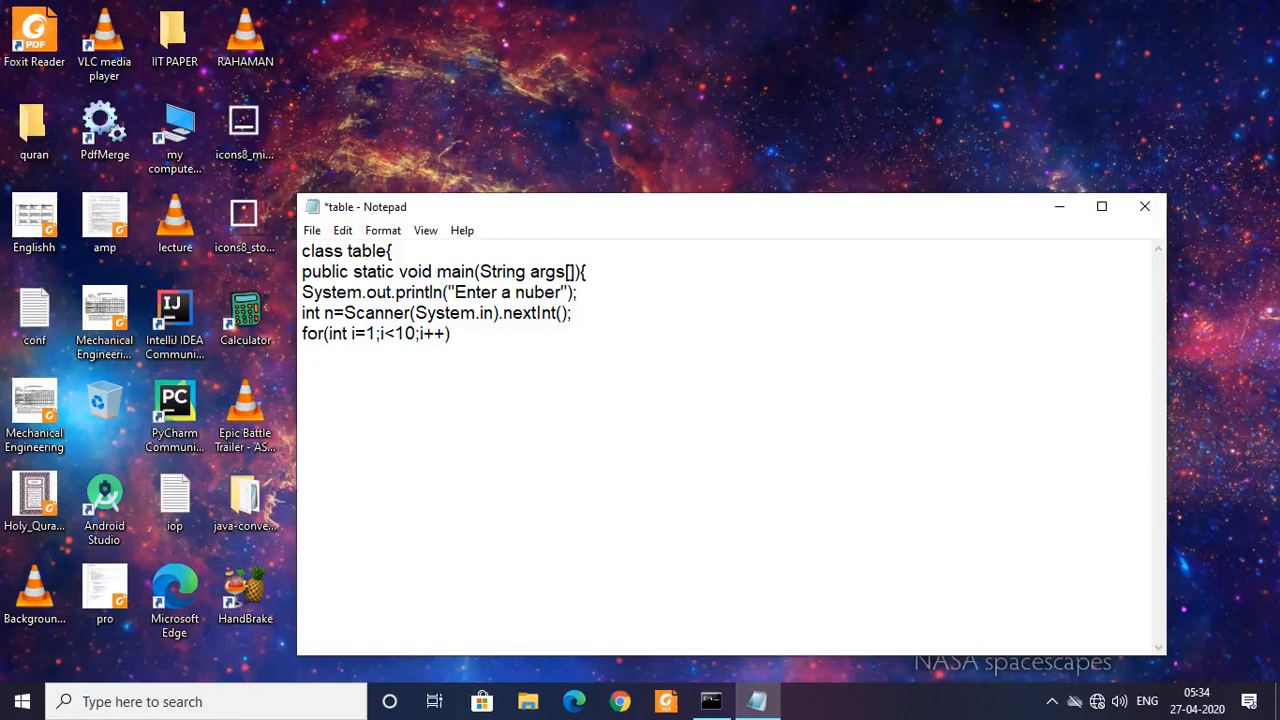
pyautogui.write(')')
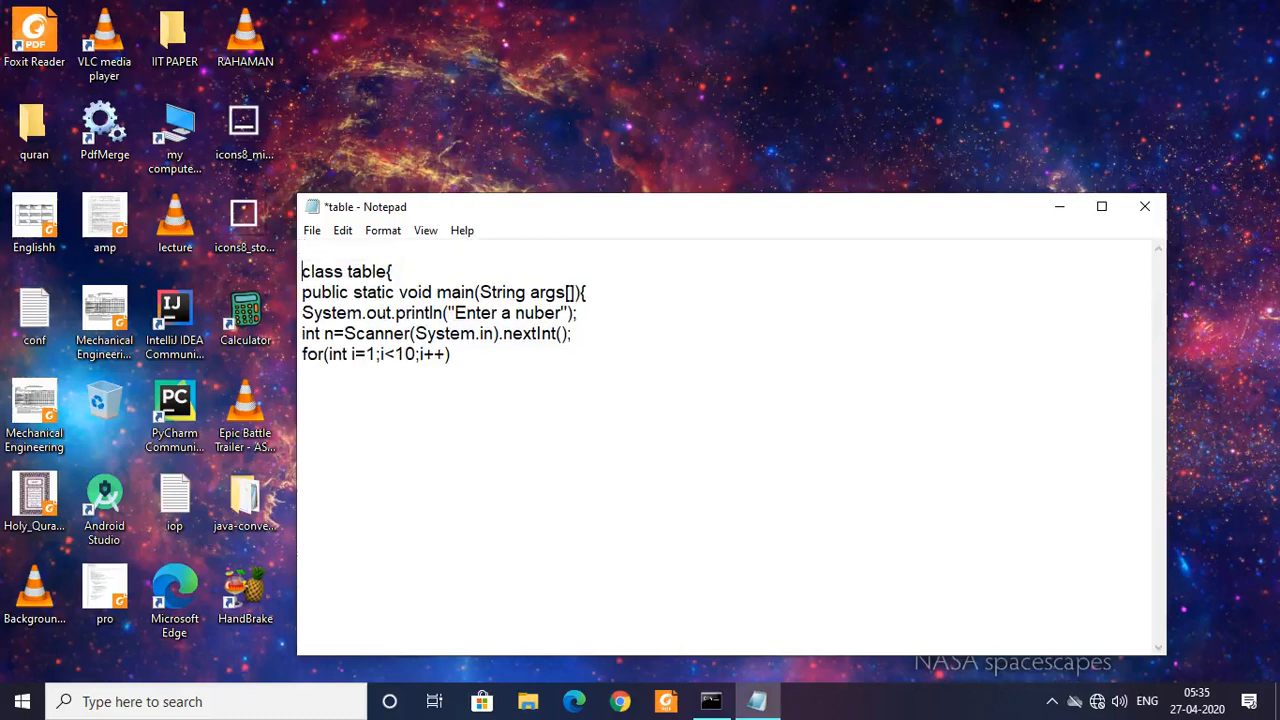
# Add "import java.util.*;" as the first line above class table
pyautogui.write('T')
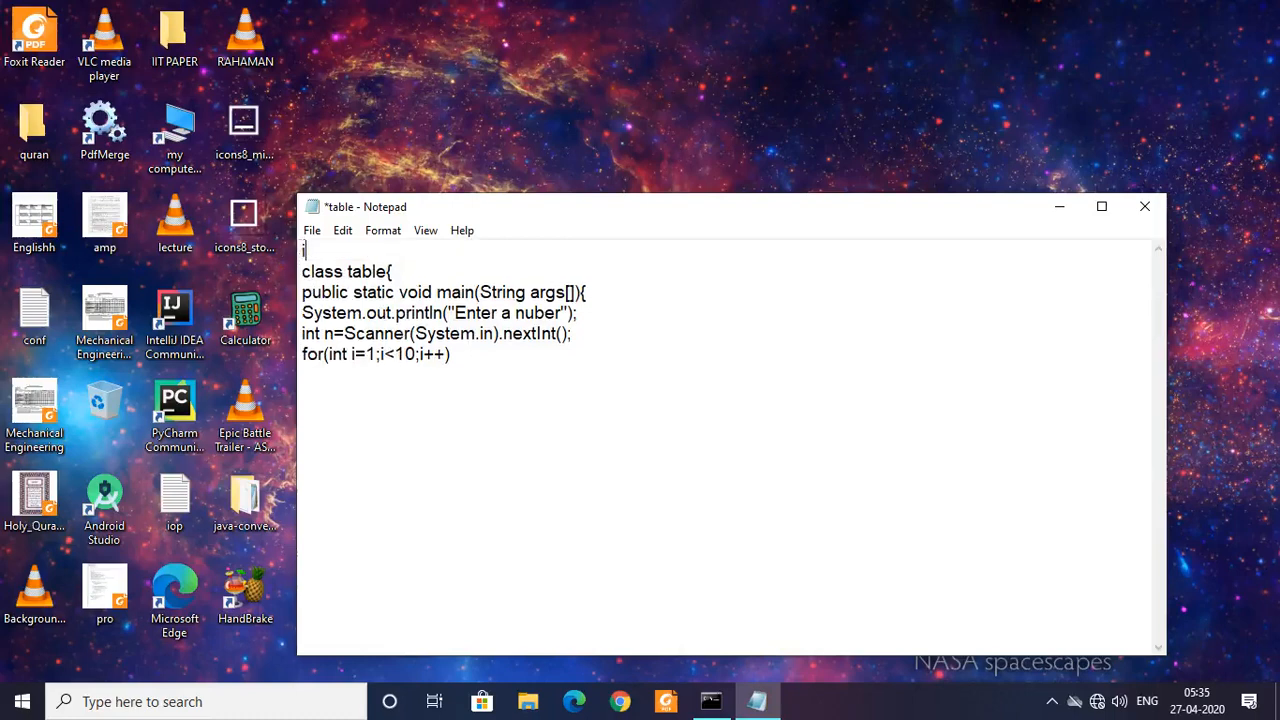
pyautogui.write('inport')
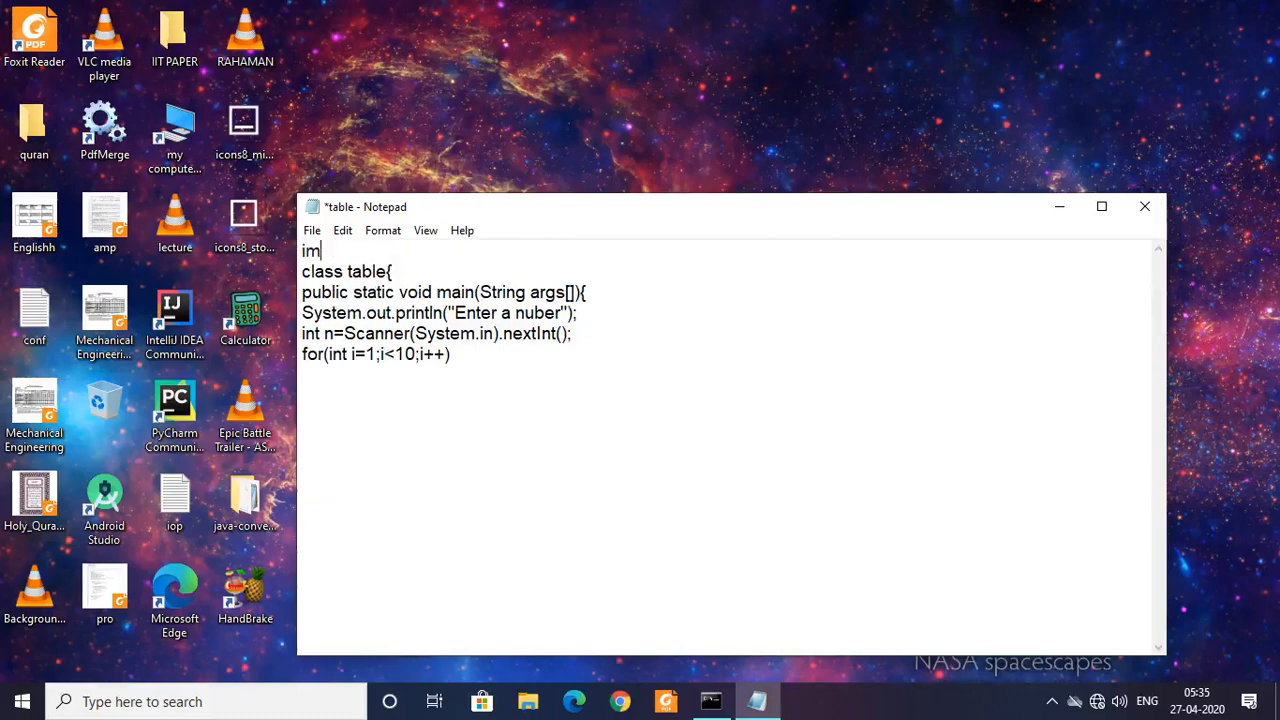
pyautogui.write('ort')
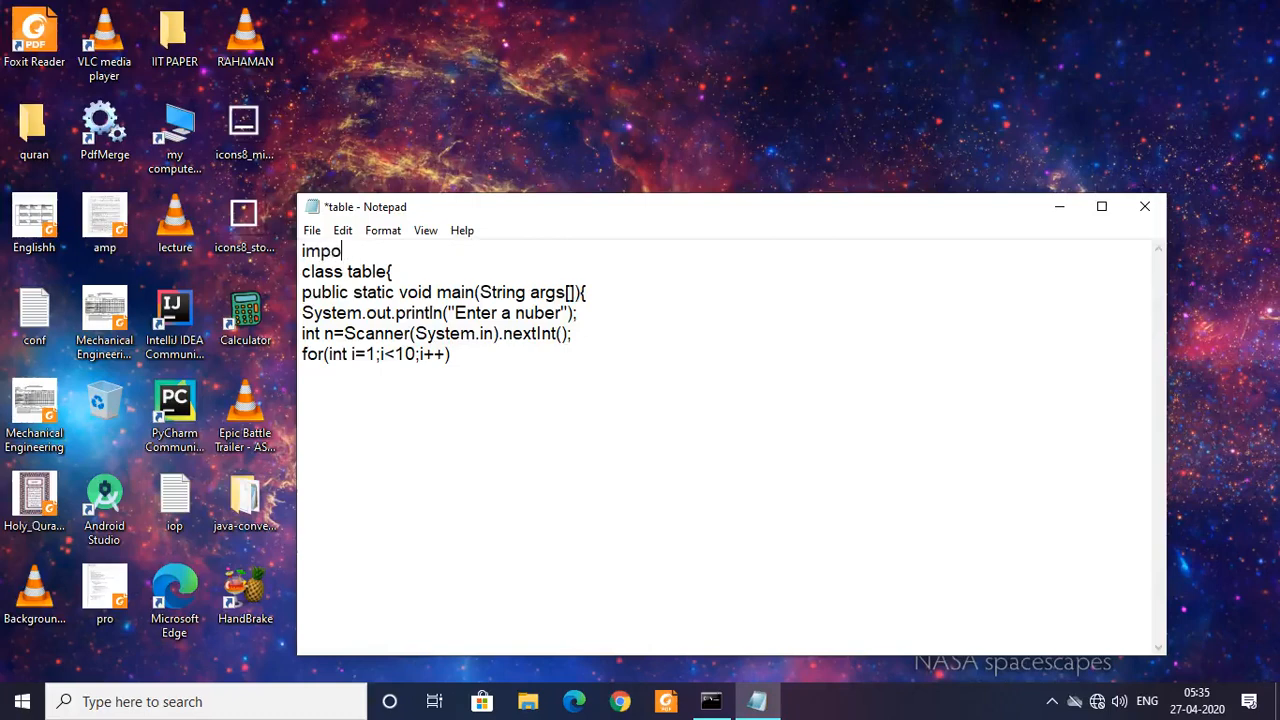
pyautogui.write('rt j')
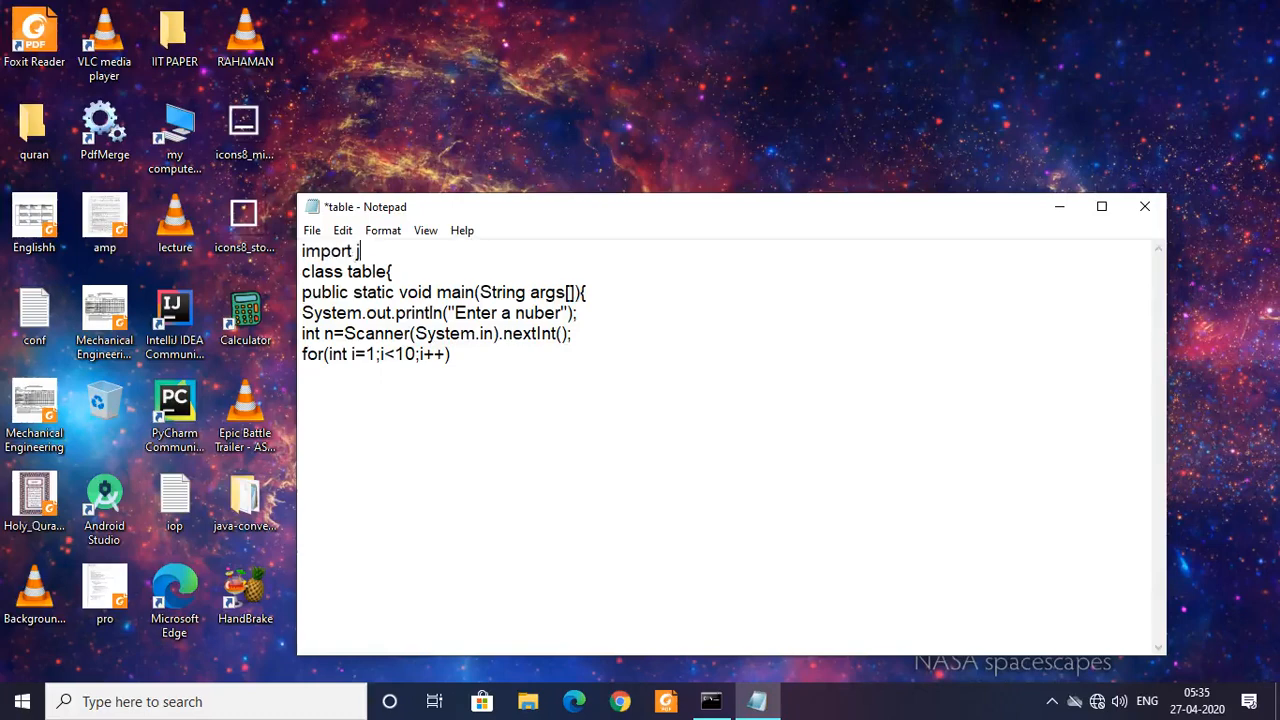
pyautogui.write('ava.')
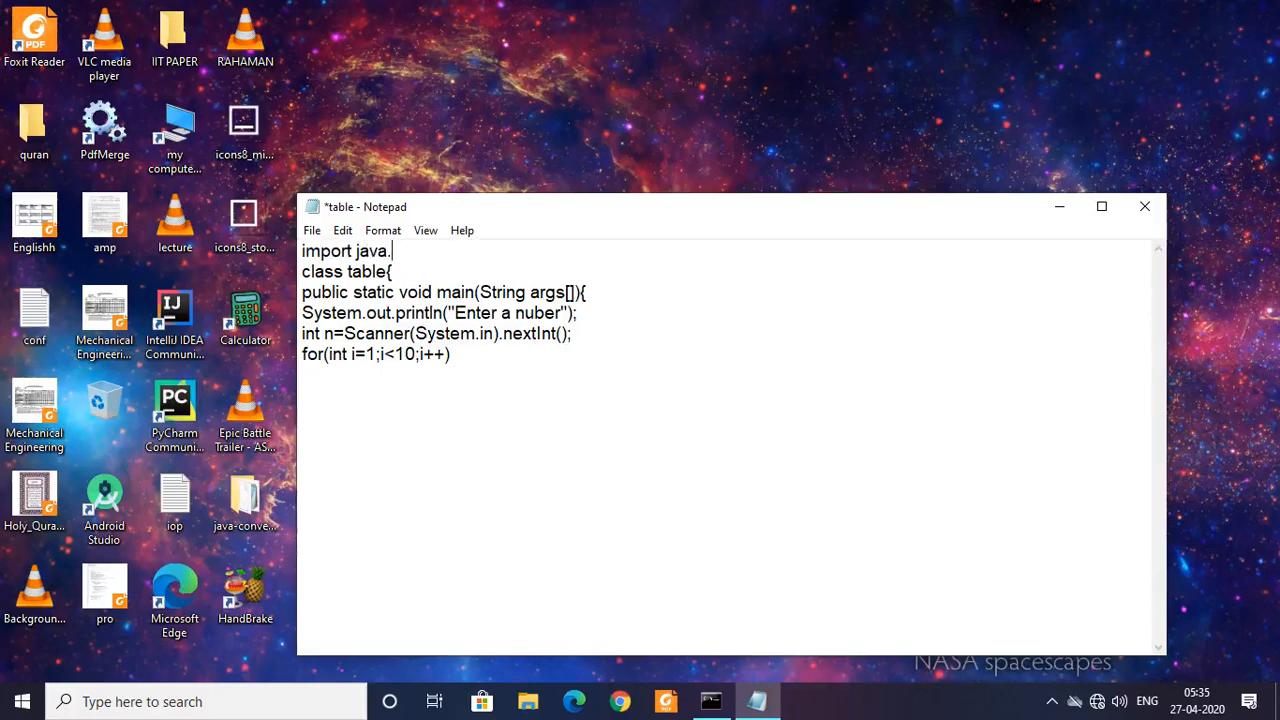
pyautogui.write('util')
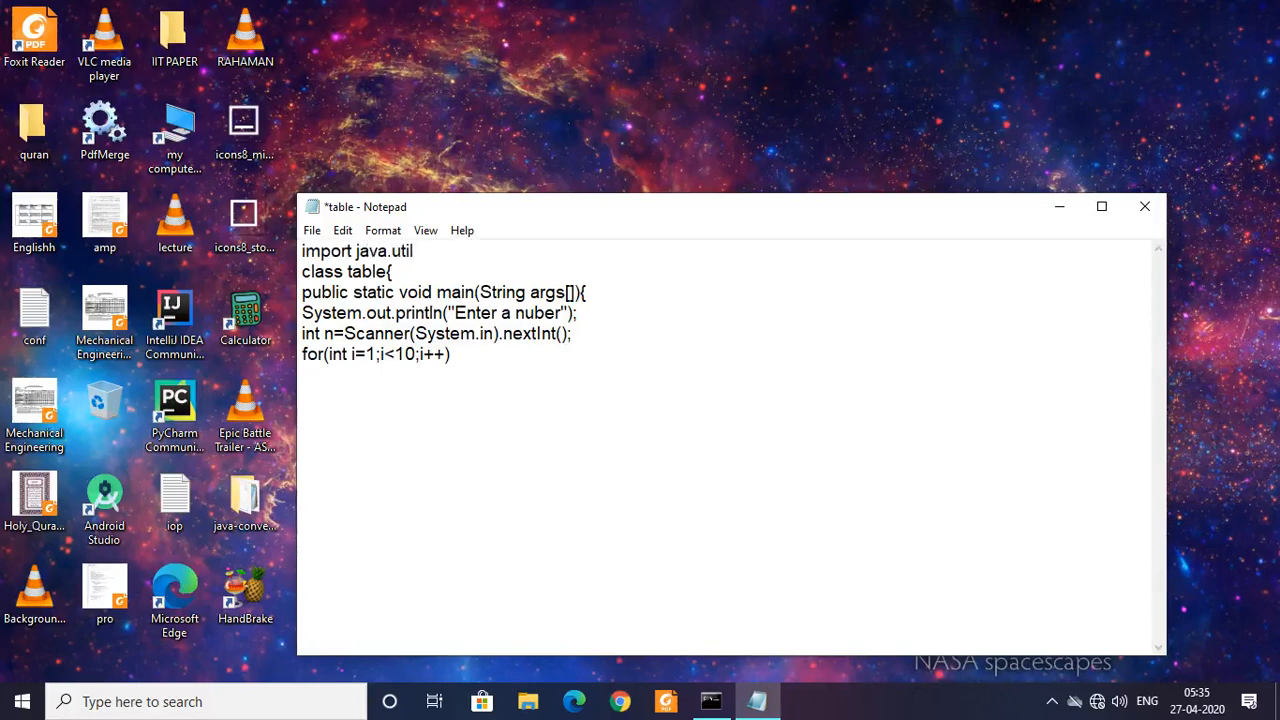
pyautogui.write('.')
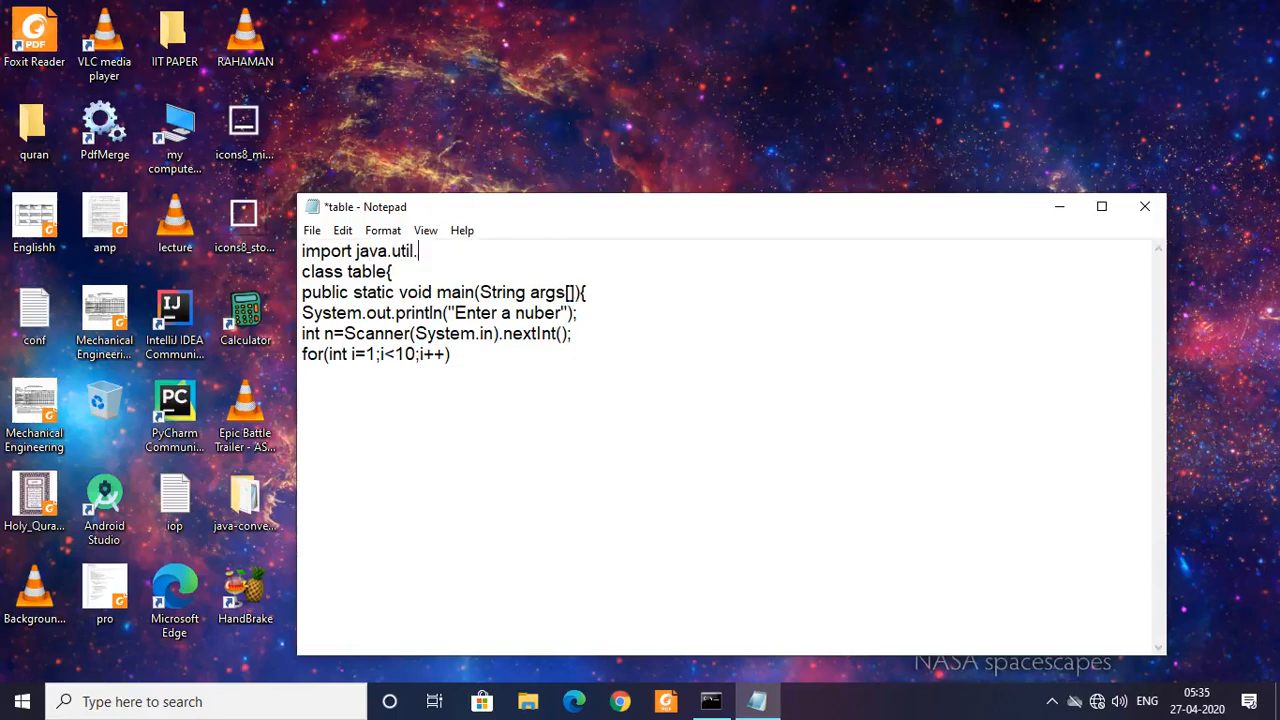
pyautogui.write('*')
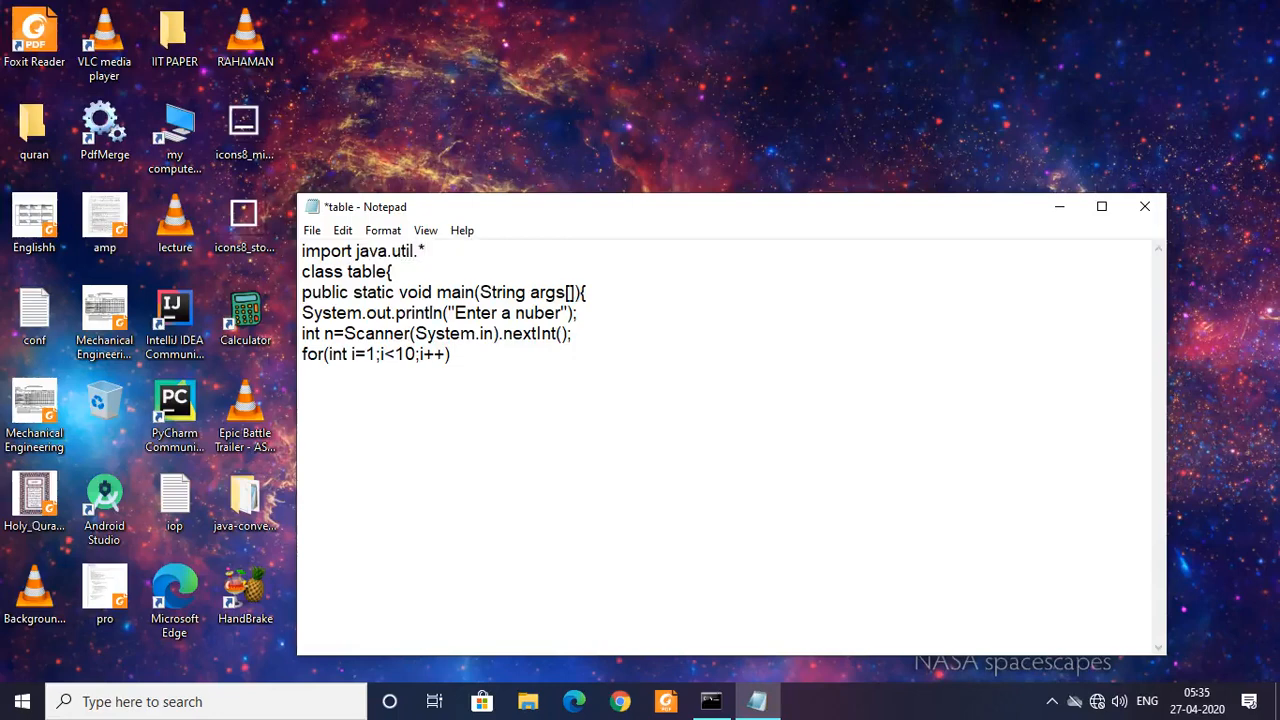
pyautogui.write(';')
pyautogui.write('Sys')
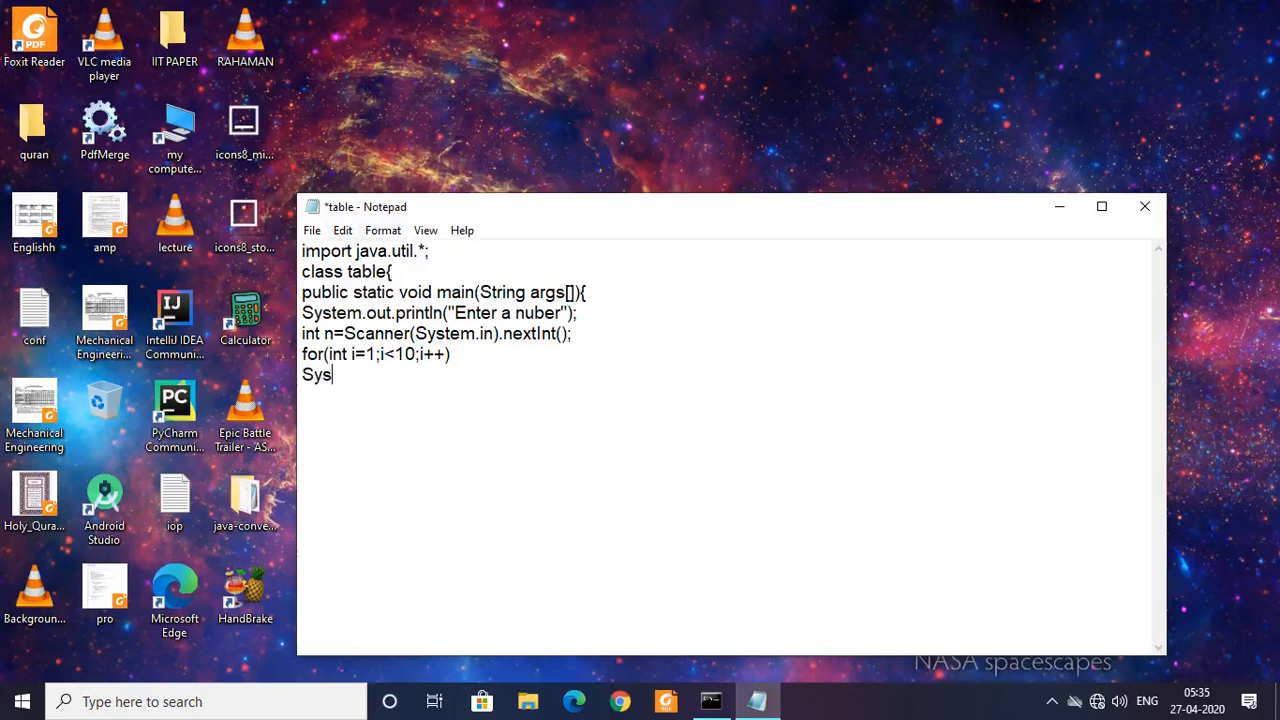
# Copy the Enter a nuber println under the loop and clear its quoted text
pyautogui.write('t')
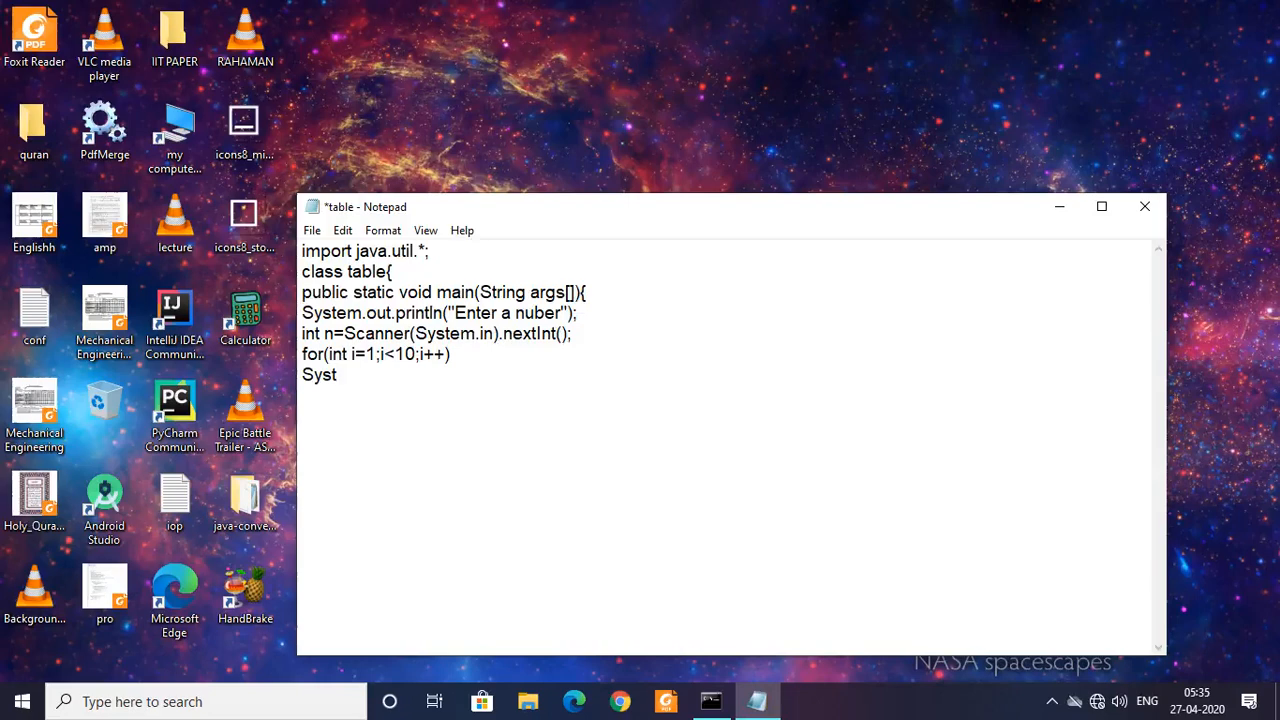
pyautogui.press('BackSpace')
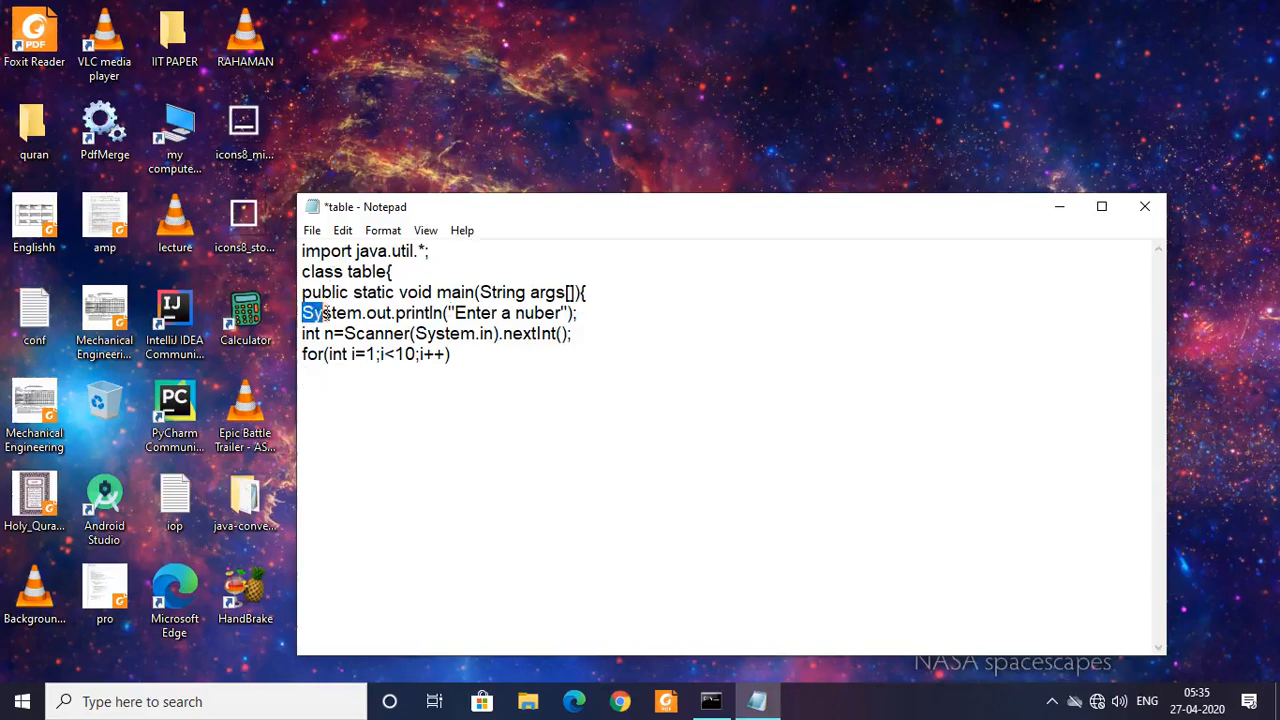
pyautogui.moveTo(304, 312); pyautogui.dragTo(578, 312)
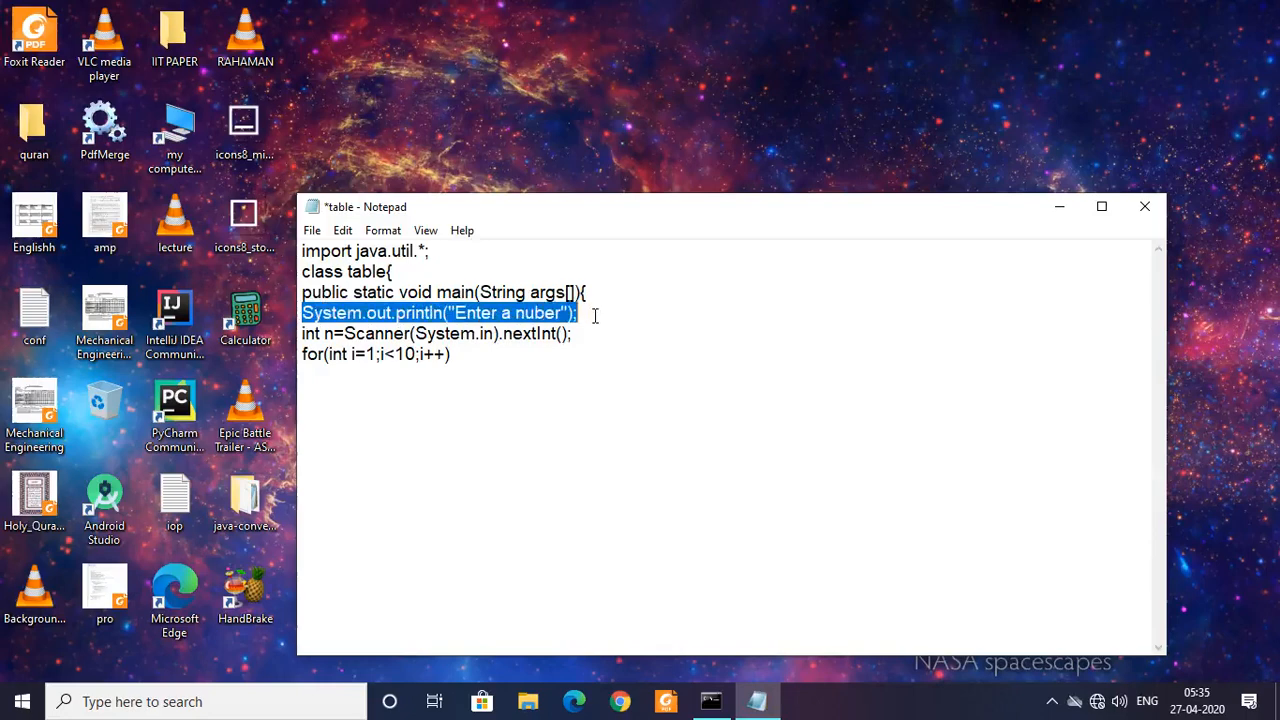
pyautogui.click(352, 390)
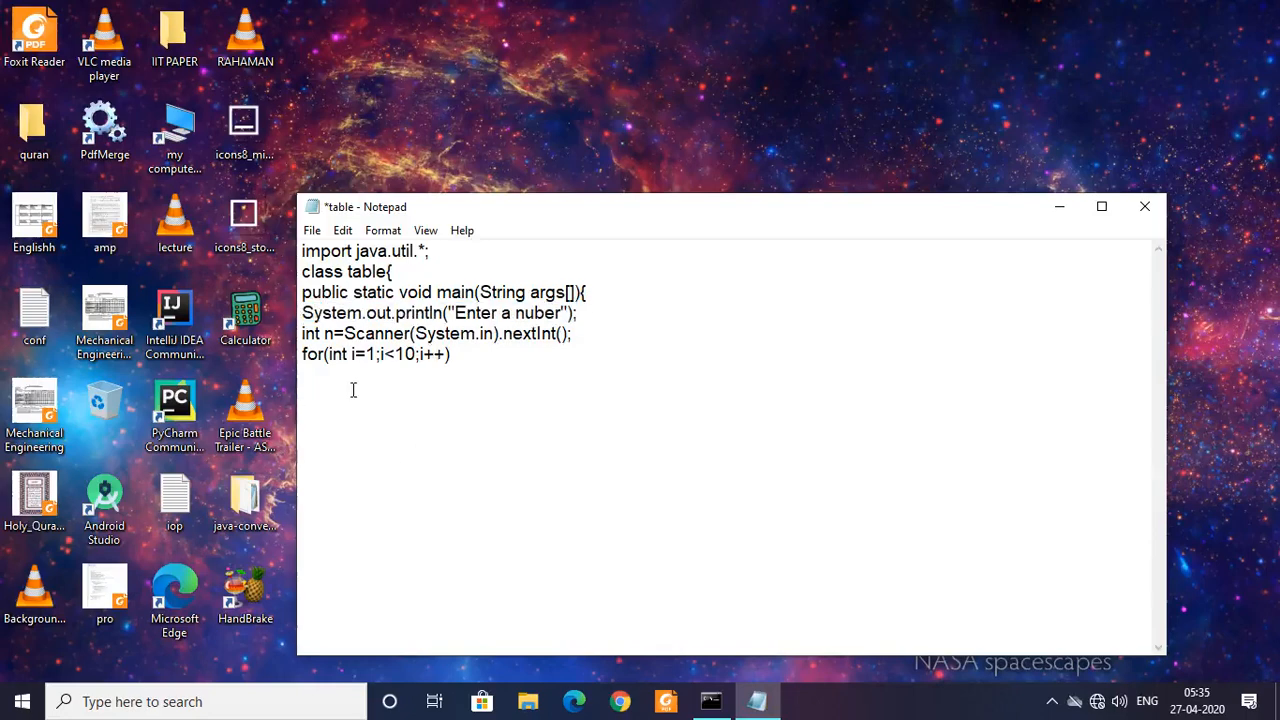
pyautogui.write('System.out.println("Enter a nuber");')
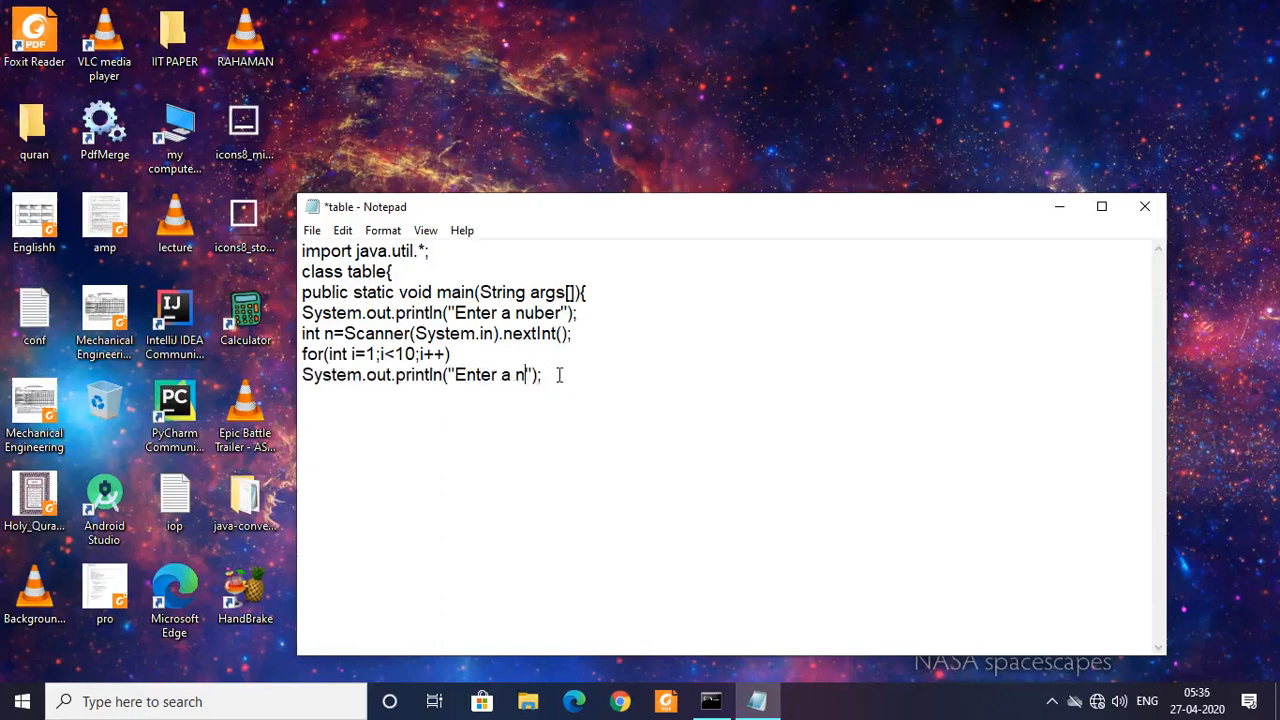
pyautogui.press('Backspace')
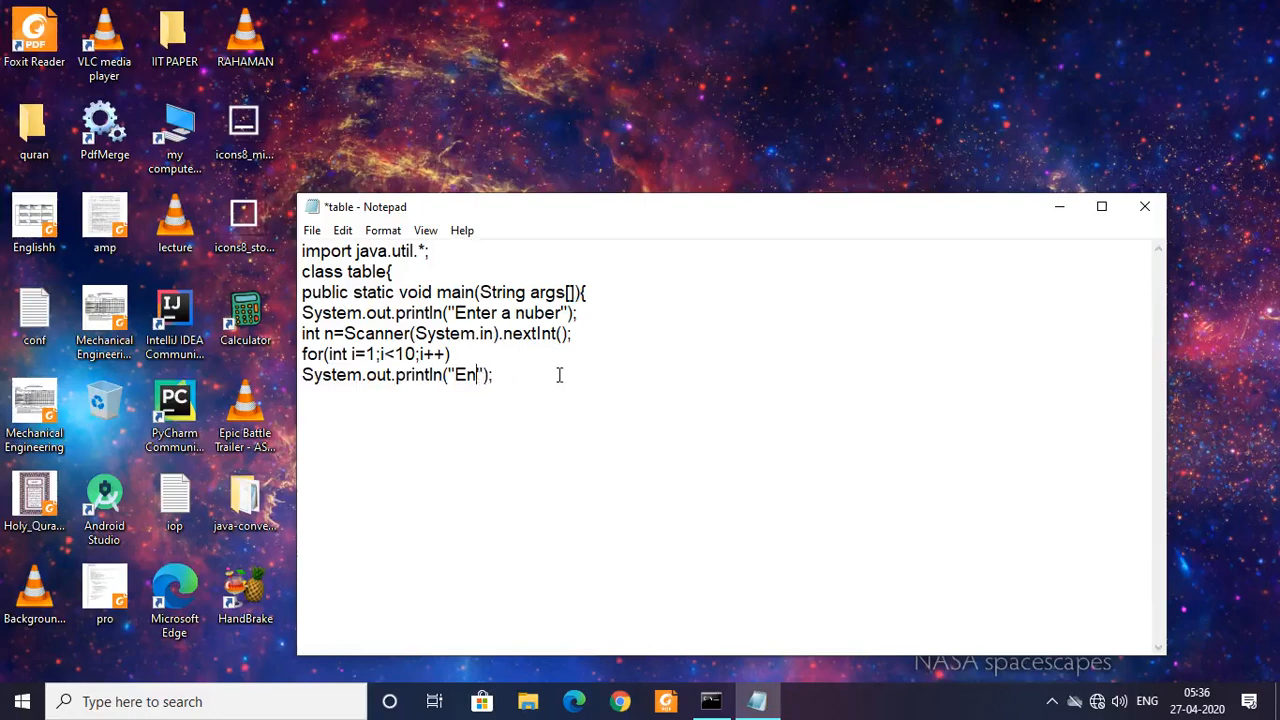
pyautogui.press('Backspace')
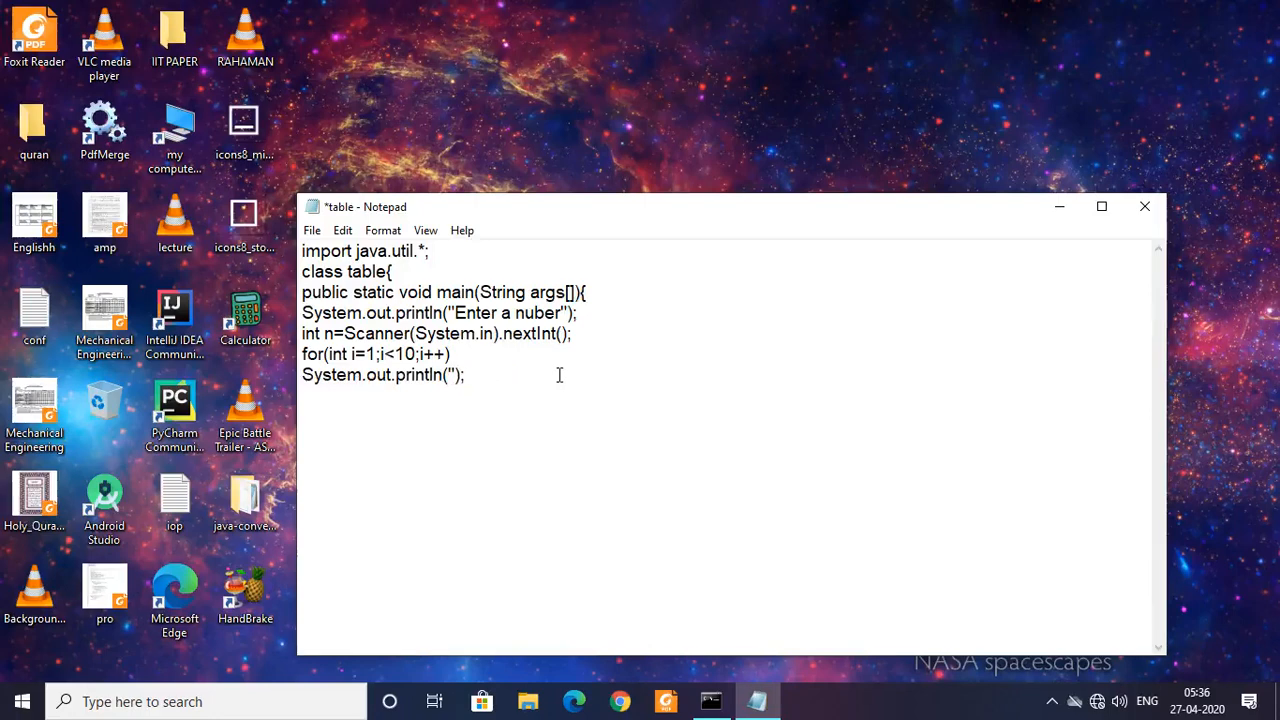
# Rewrite it as System.out.println(n+" X "+i+" = "+(n*i));
pyautogui.write('n')
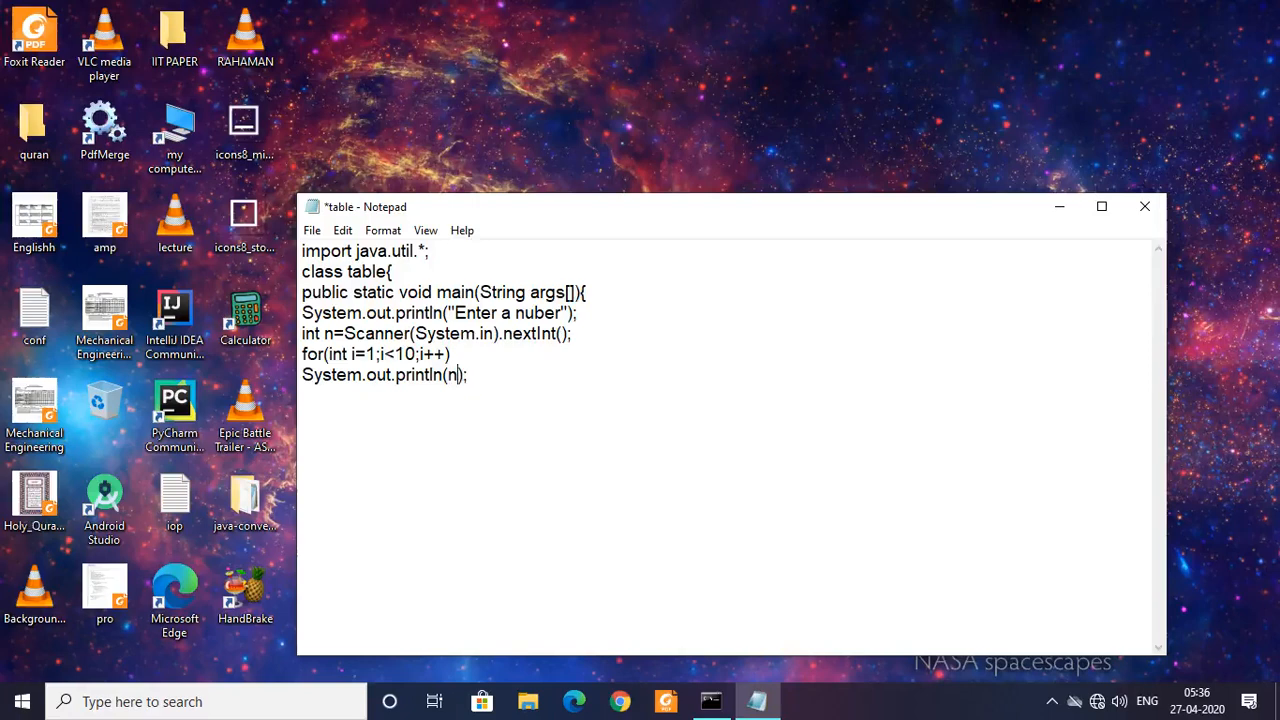
pyautogui.write('+')
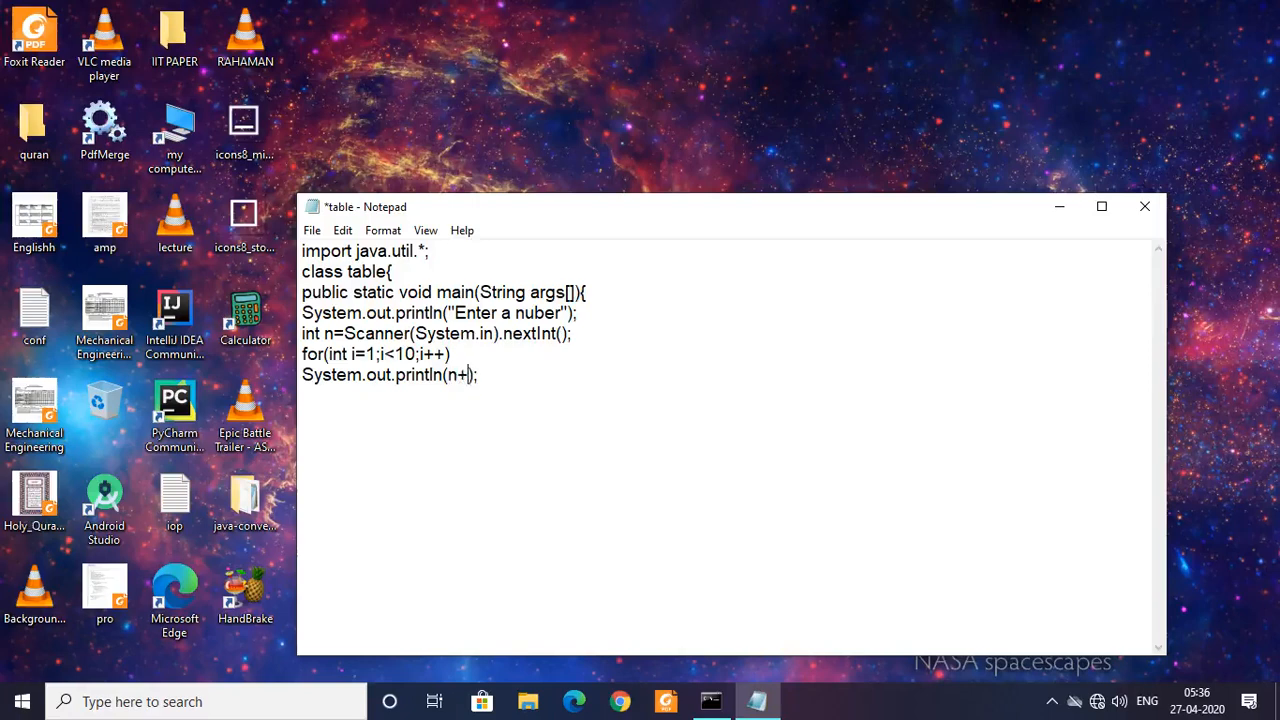
pyautogui.write('"')
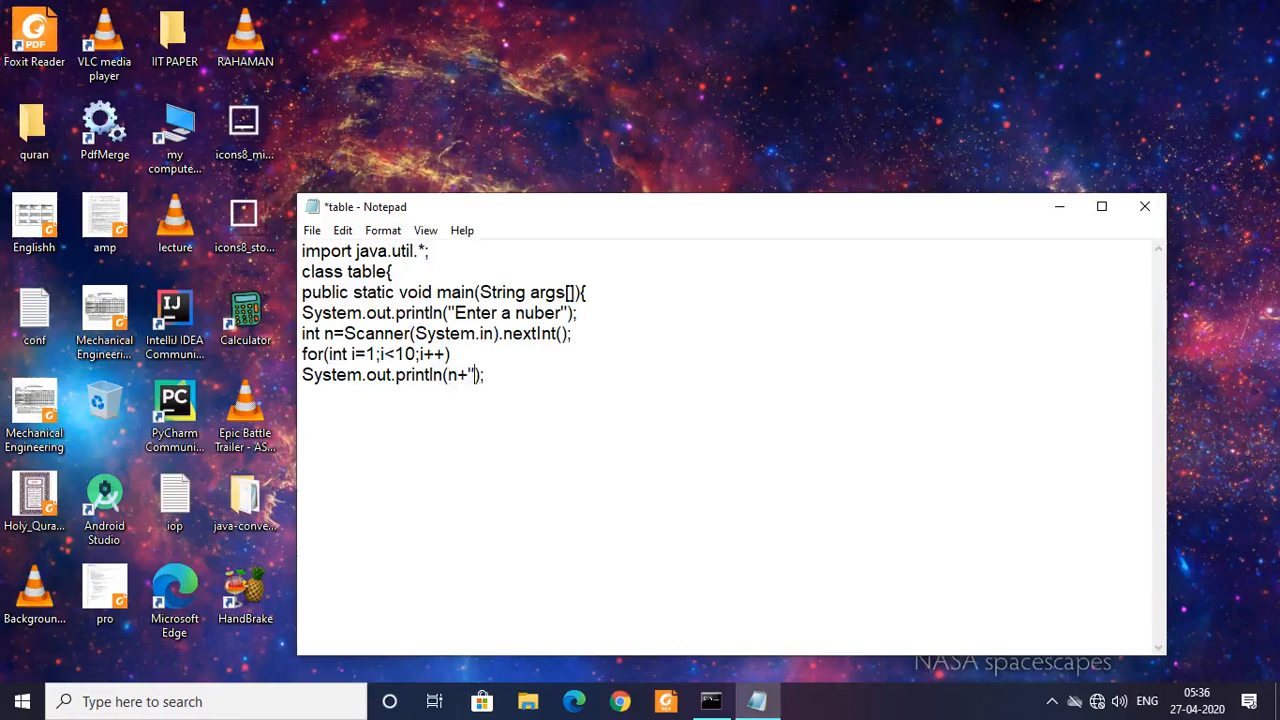
pyautogui.write('X')
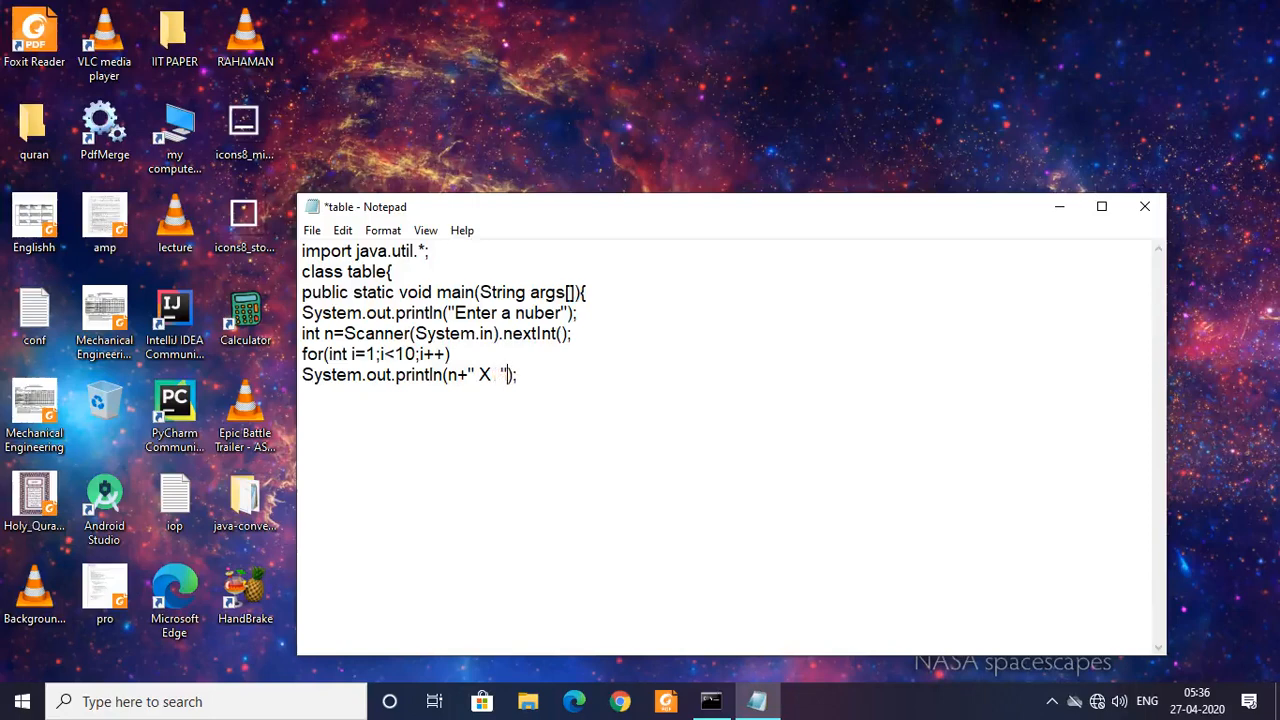
pyautogui.write('+')
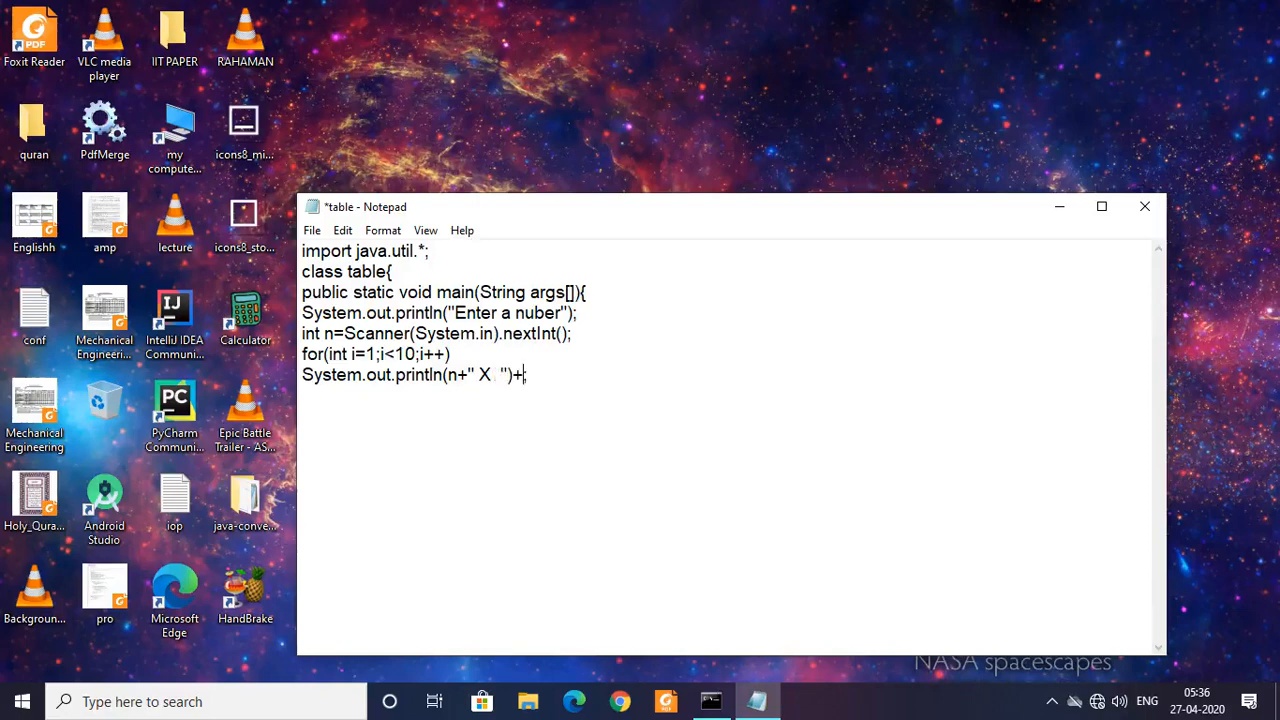
pyautogui.write(');')
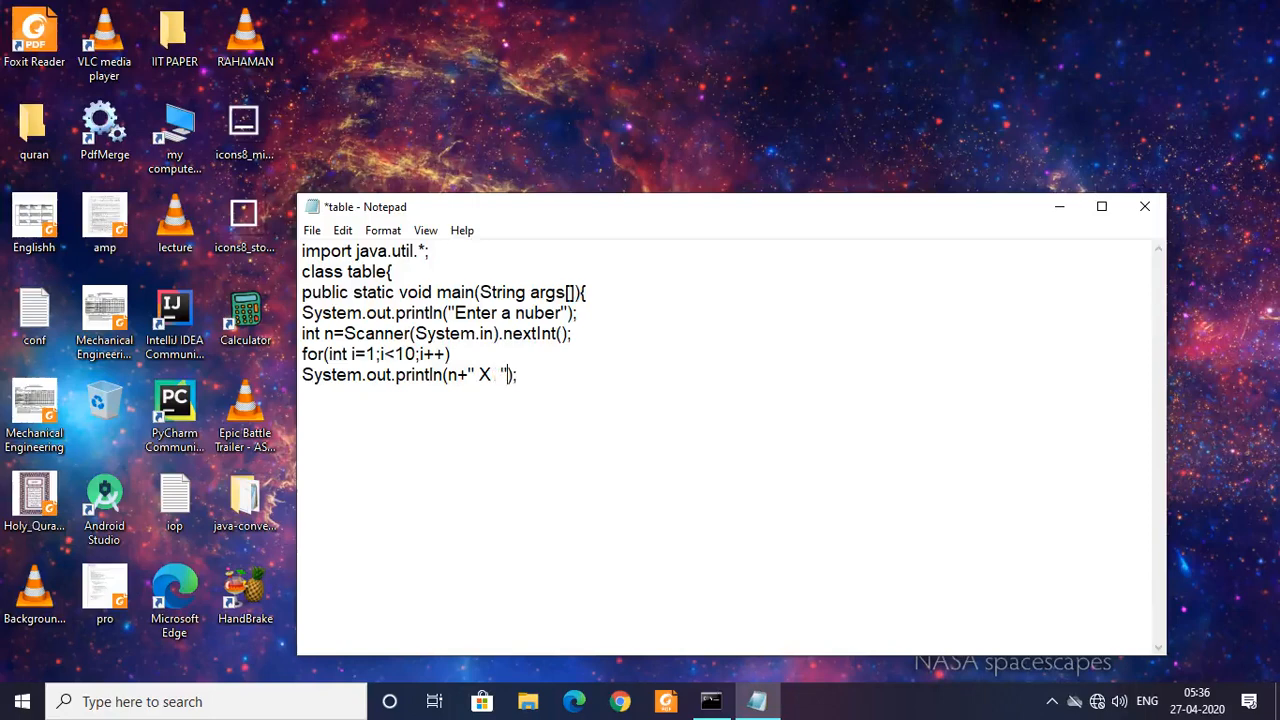
pyautogui.write('+')
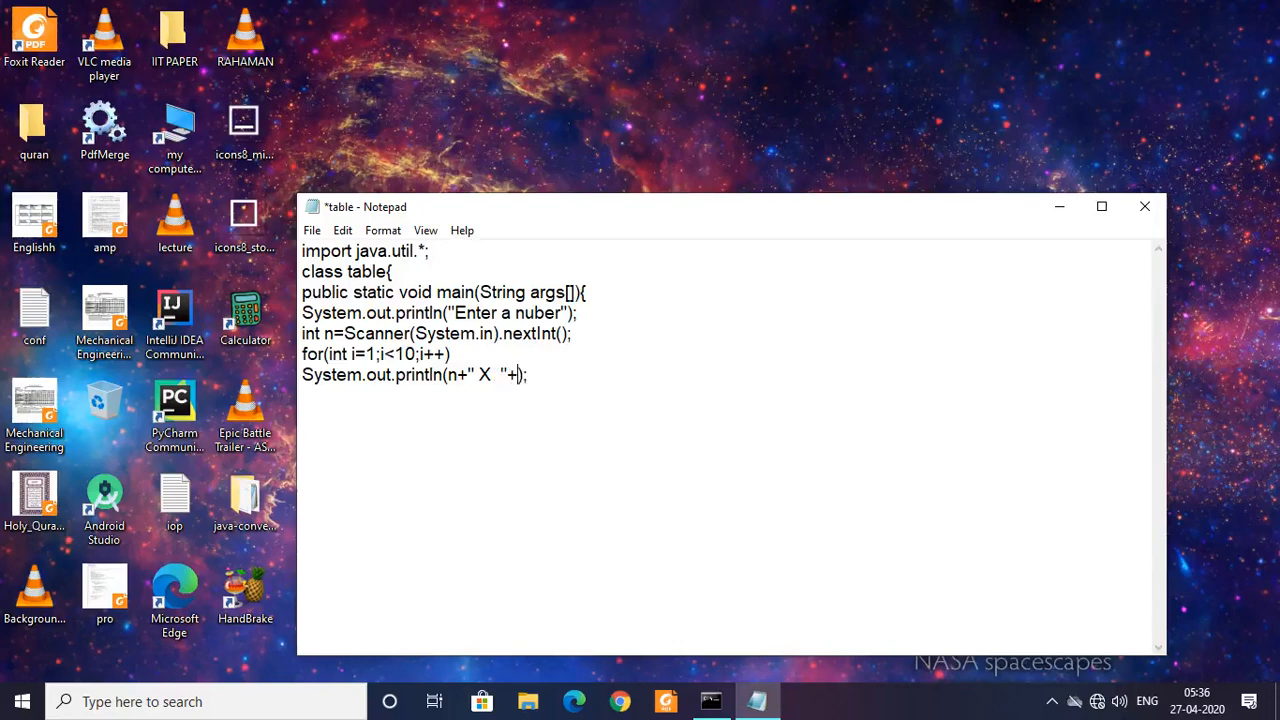
pyautogui.write('i')
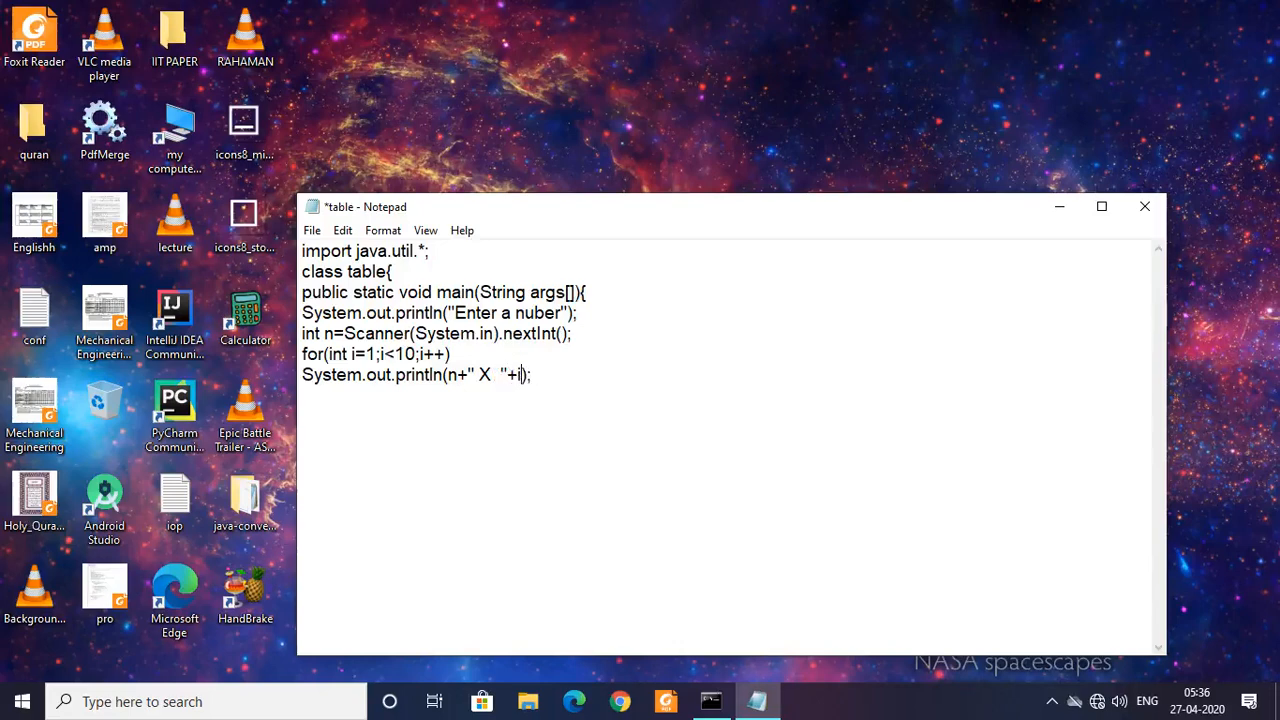
pyautogui.write('+i')
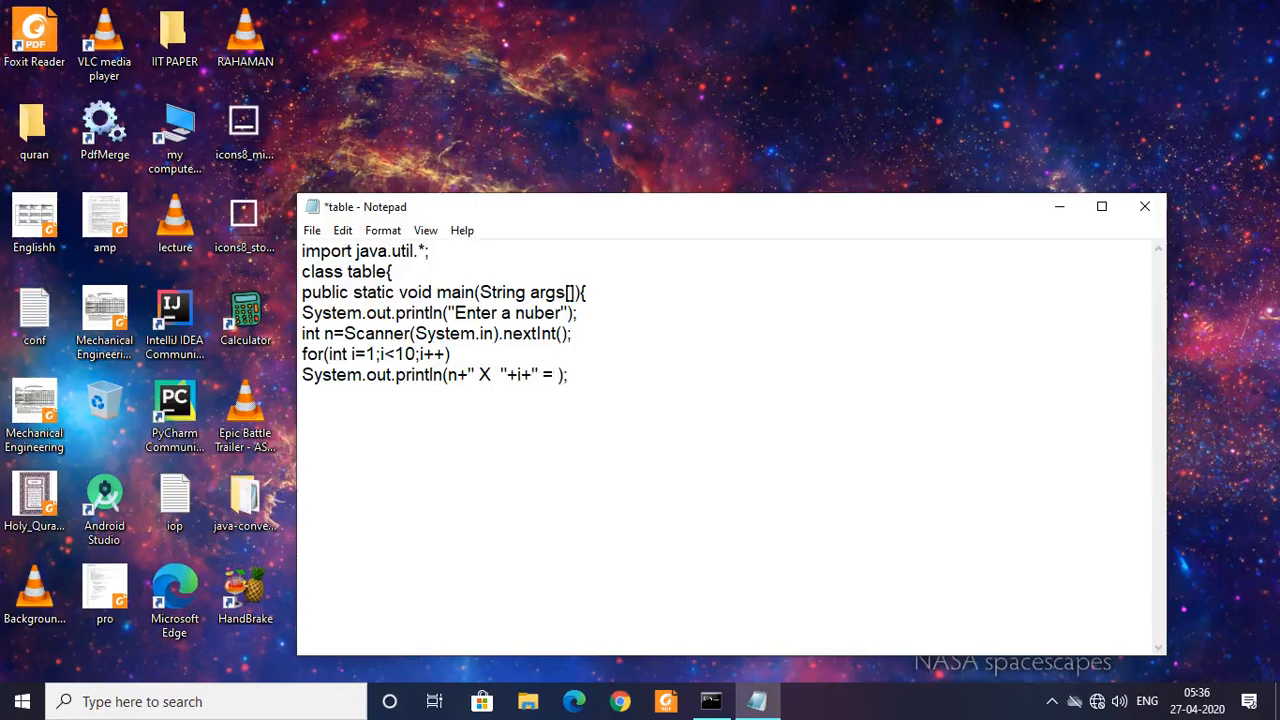
pyautogui.write('"+')
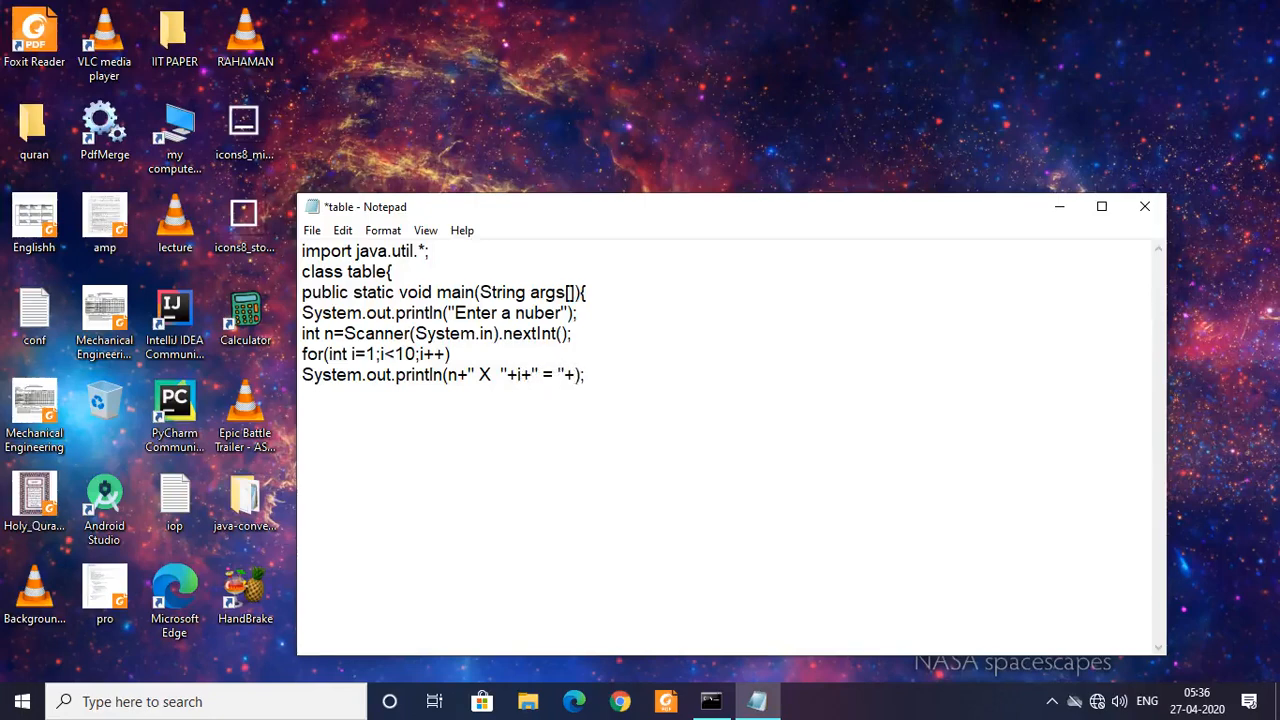
pyautogui.write('()')
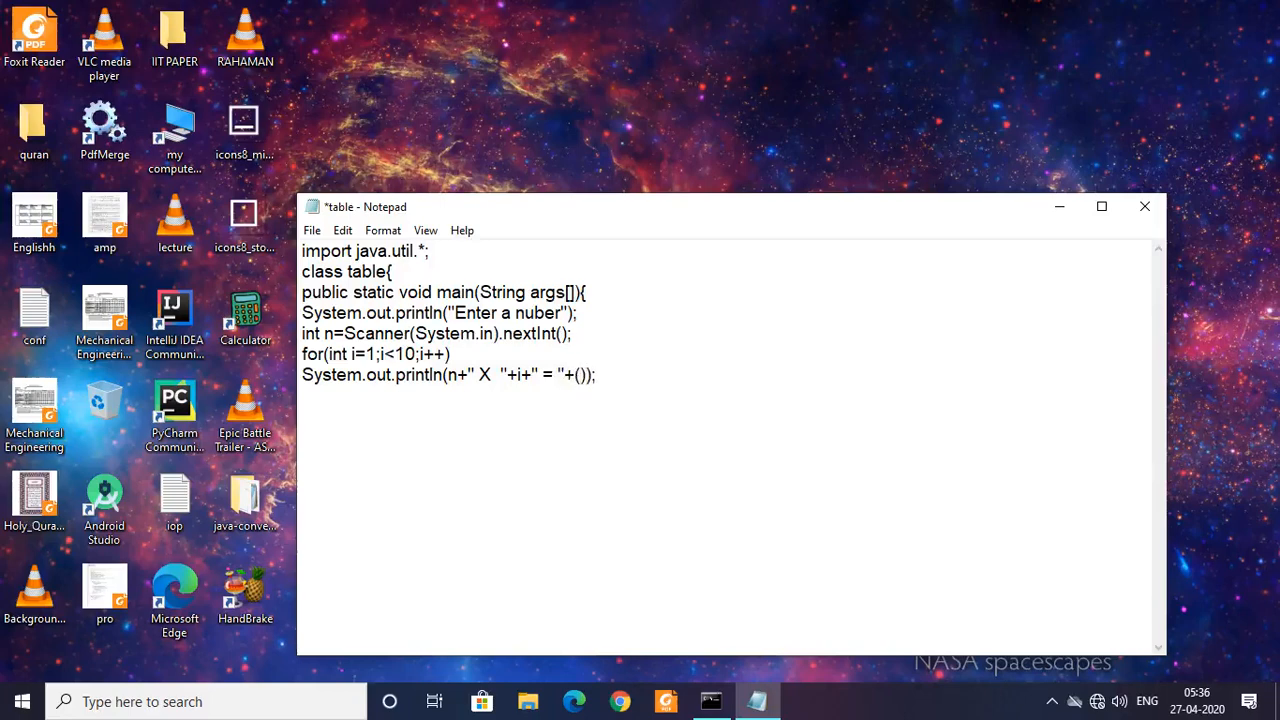
pyautogui.write('n*')
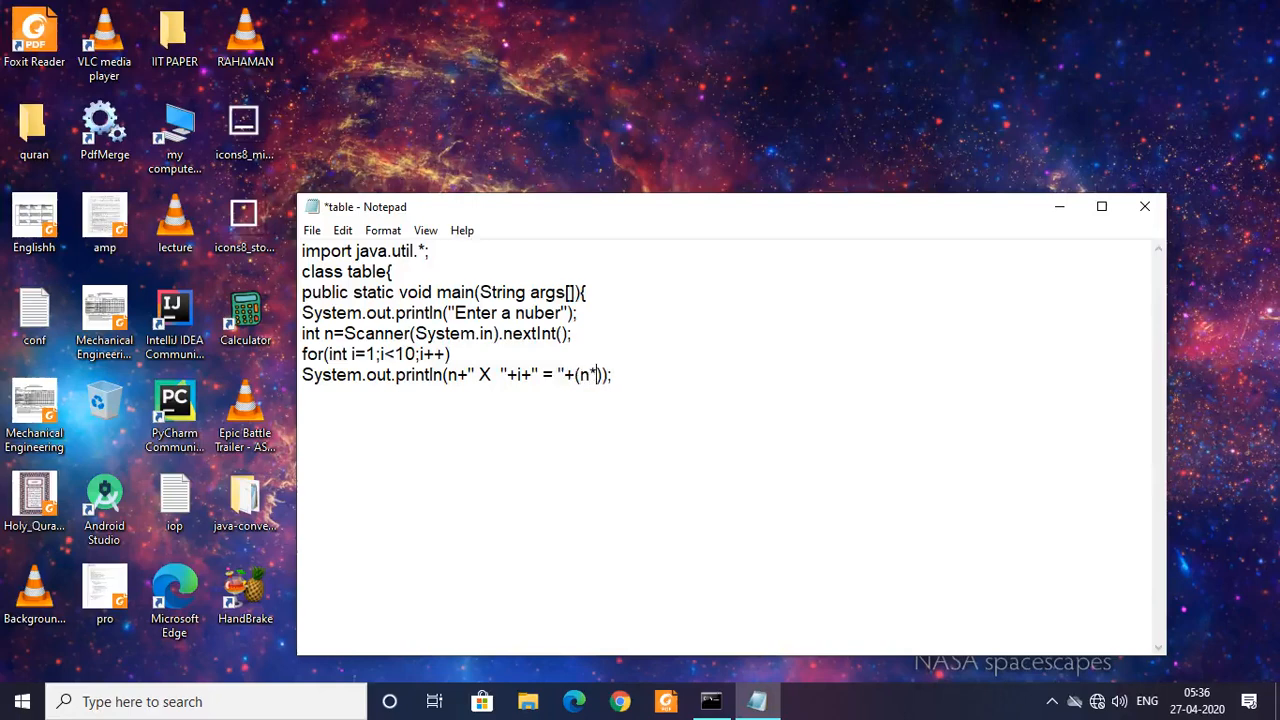
pyautogui.write('i')
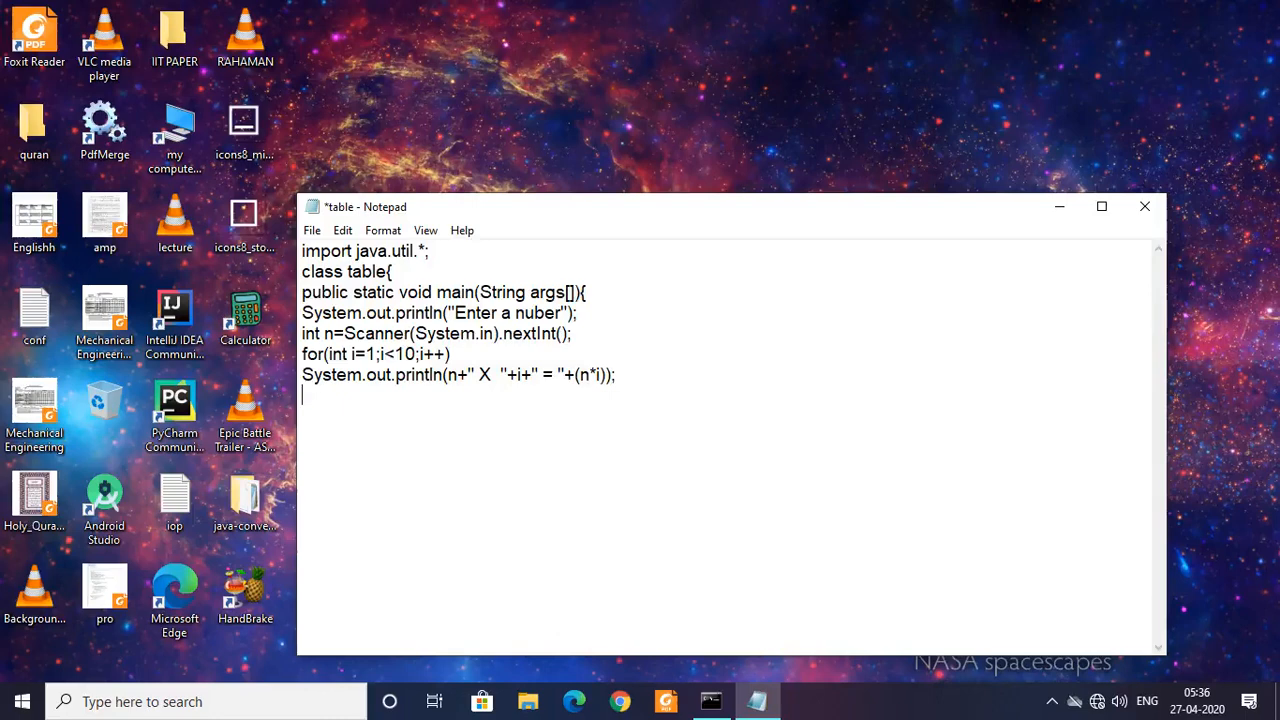
# Close main and the class with braces, put main's opening brace on its own line, close Notepad
pyautogui.write('}}')
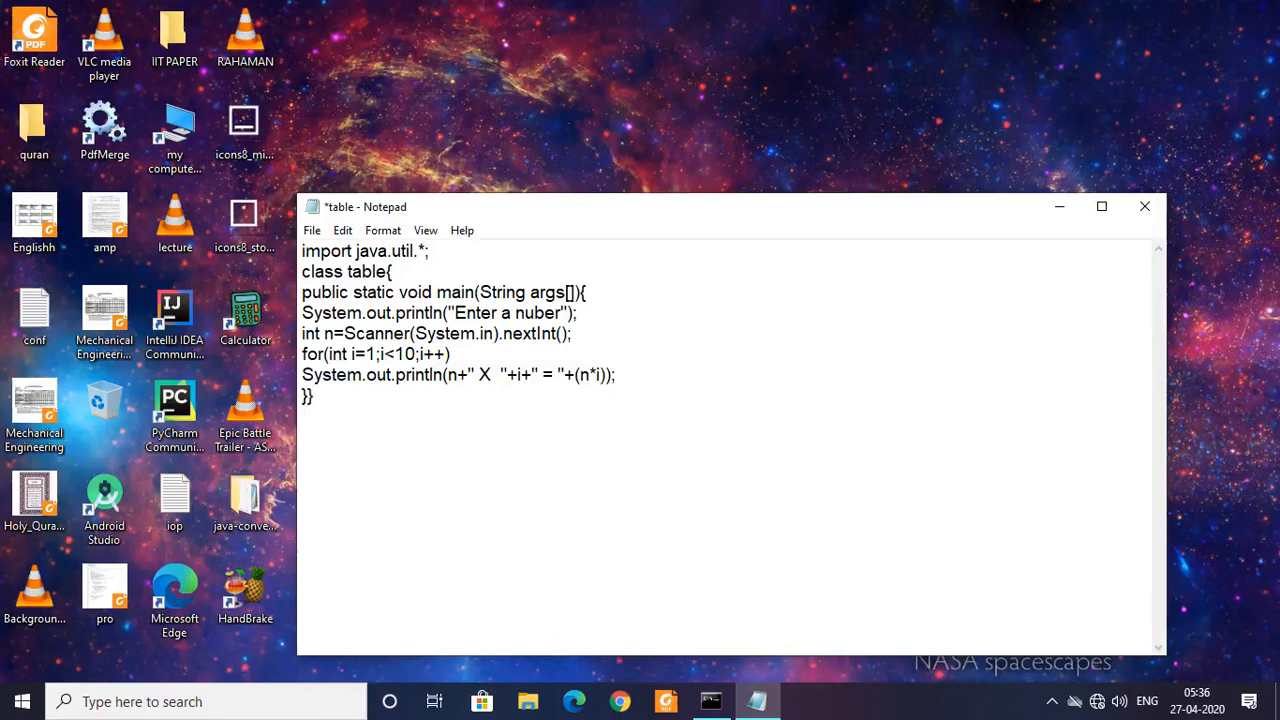
pyautogui.press('Enter')
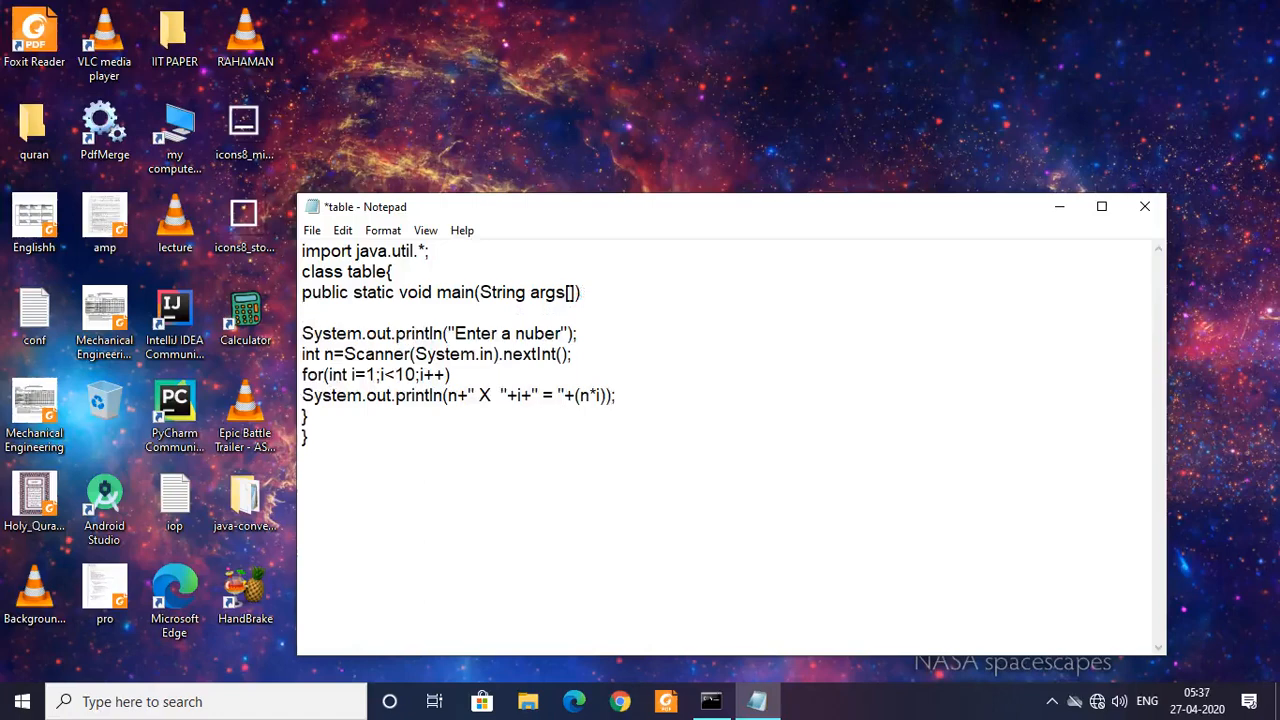
pyautogui.moveTo(640, 284)
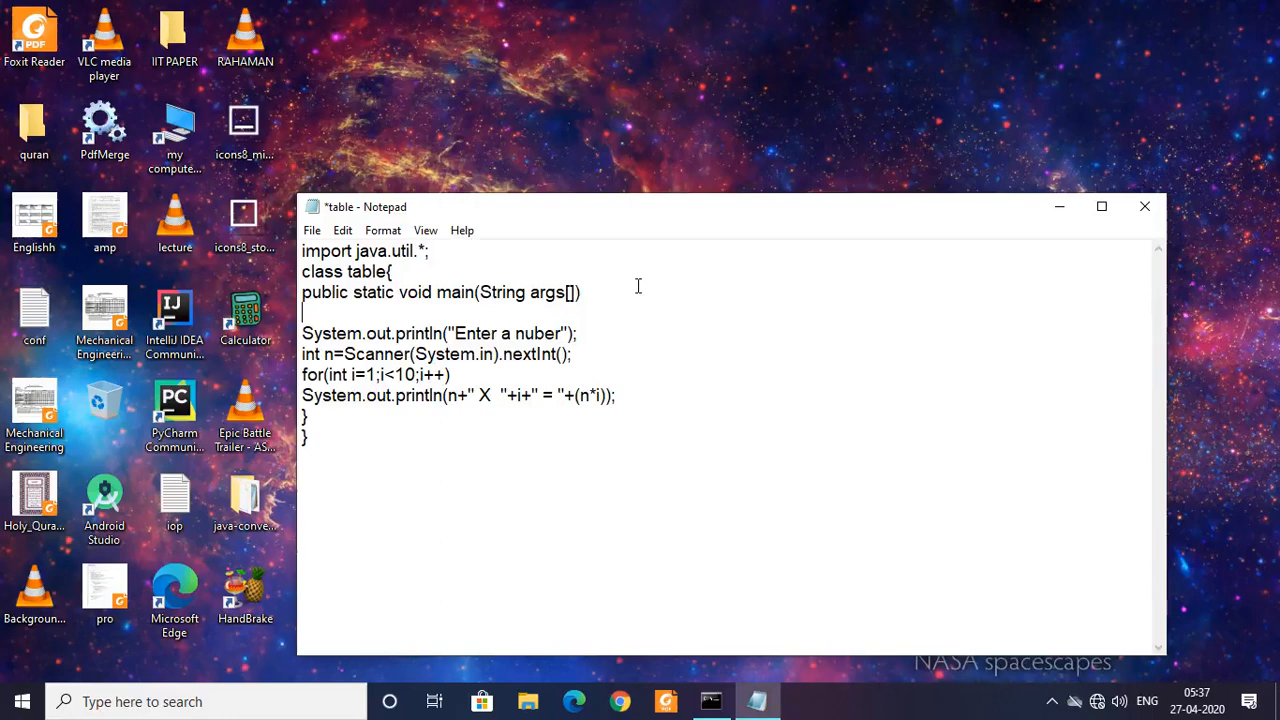
pyautogui.write('{')
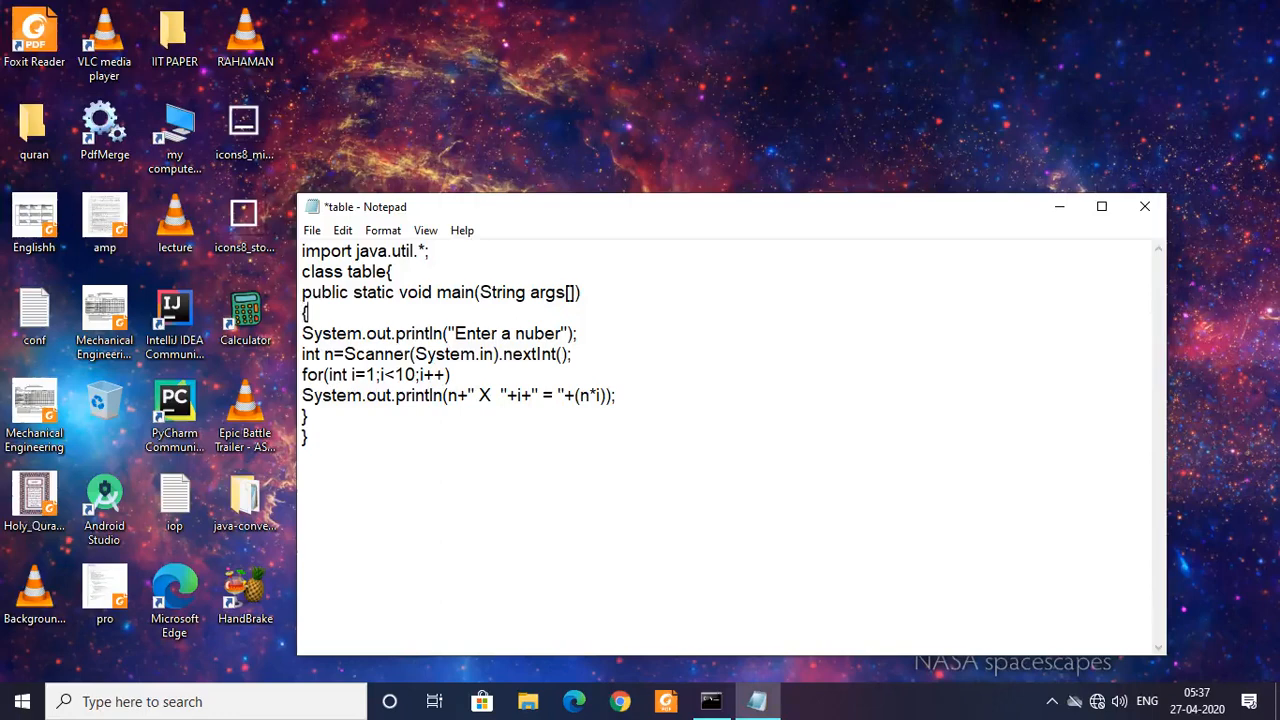
pyautogui.moveTo(556, 304)
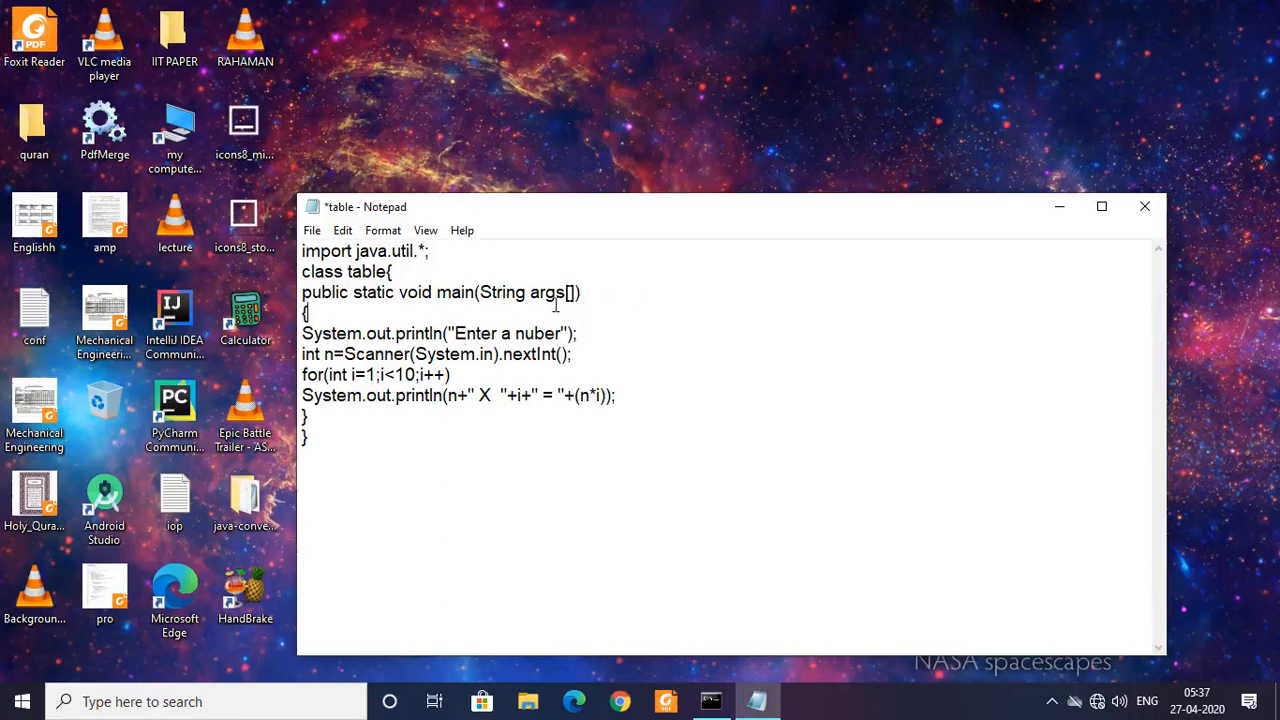
pyautogui.moveTo(1076, 236)
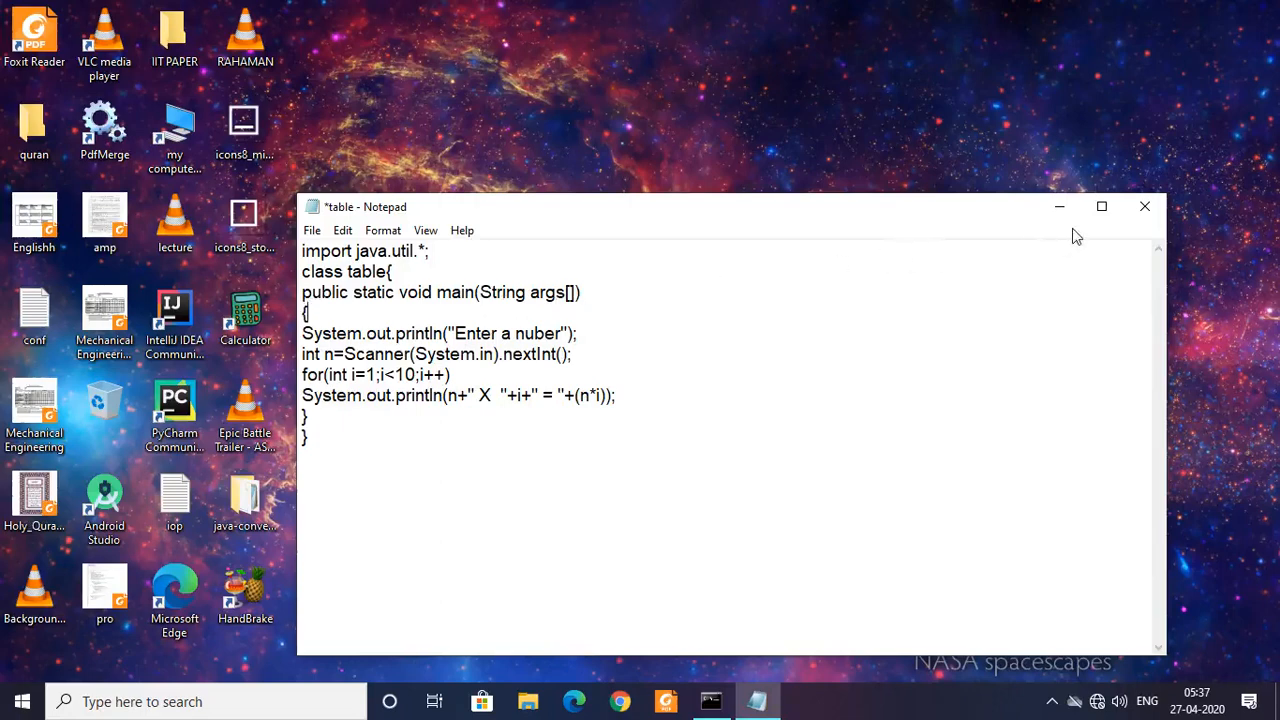
pyautogui.moveTo(1144, 206)
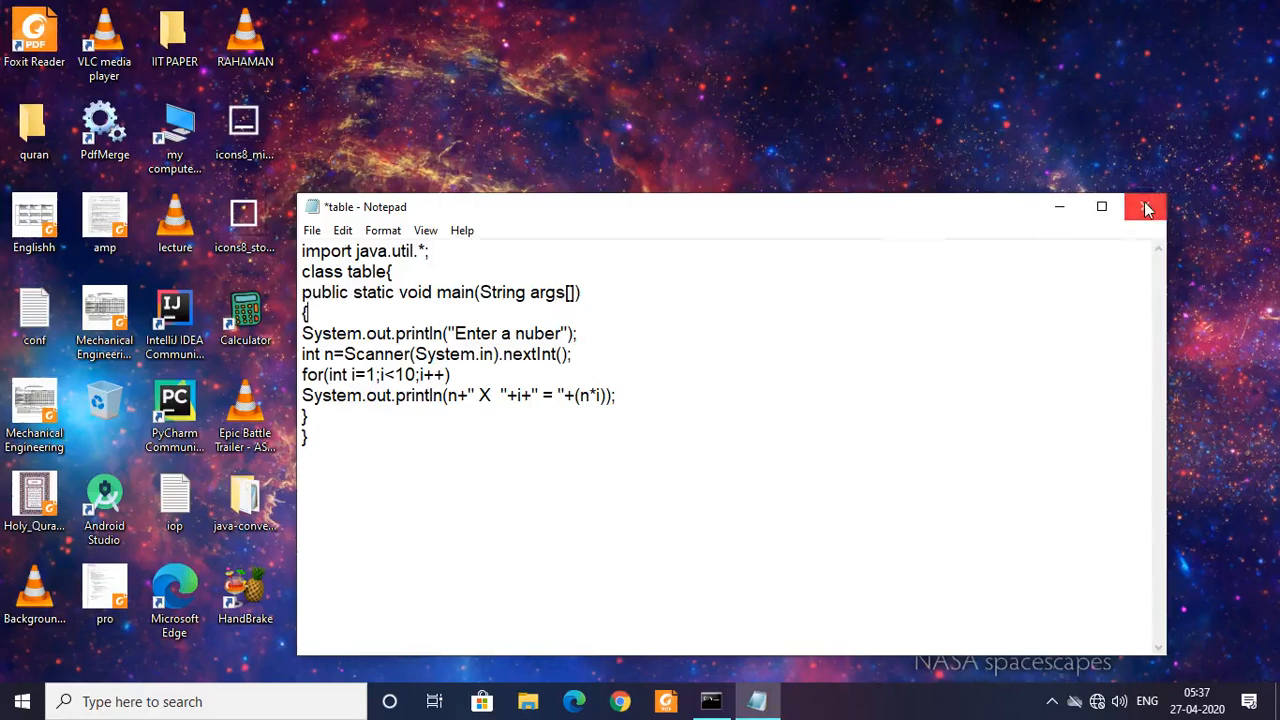
pyautogui.click(1146, 206)
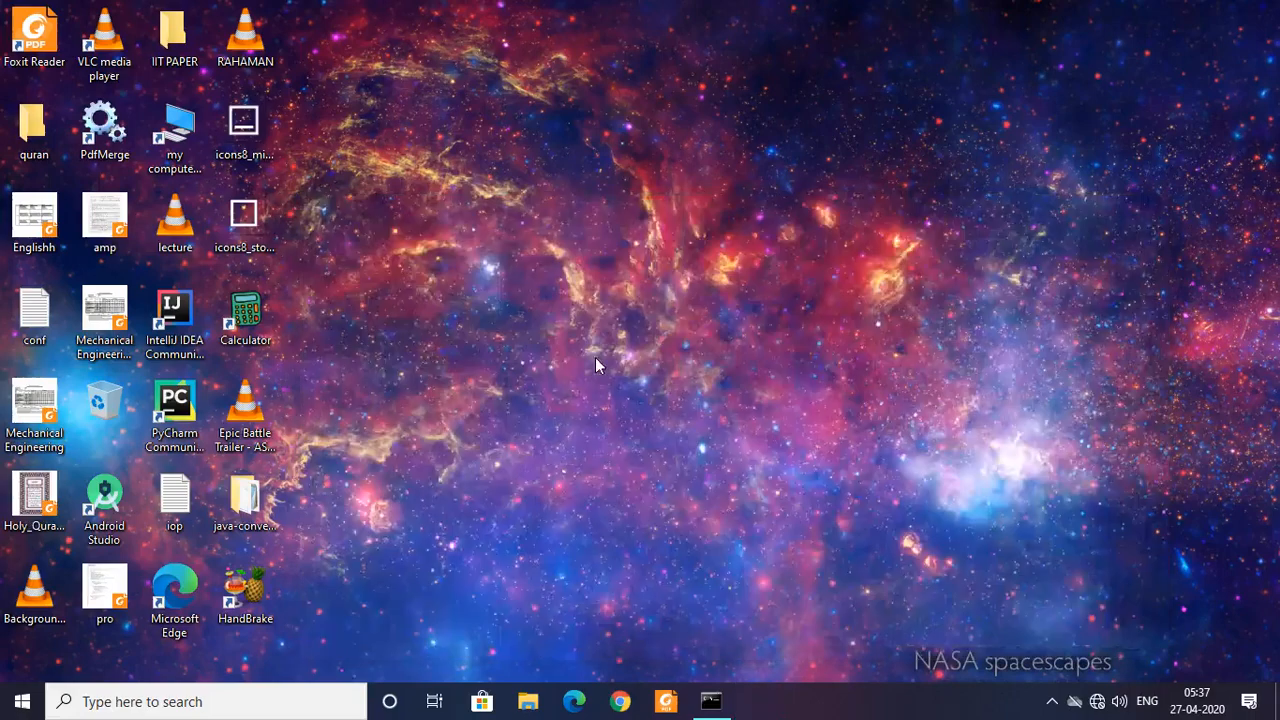
pyautogui.moveTo(712, 700)
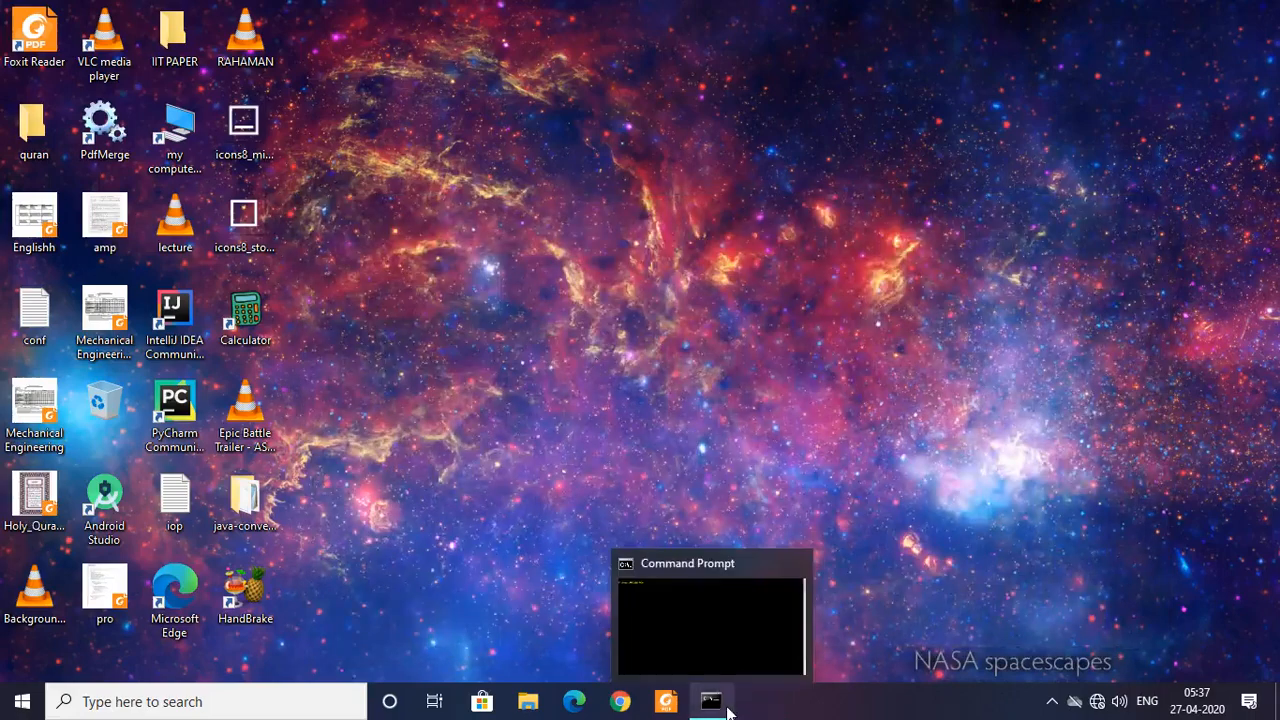
pyautogui.moveTo(710, 704)
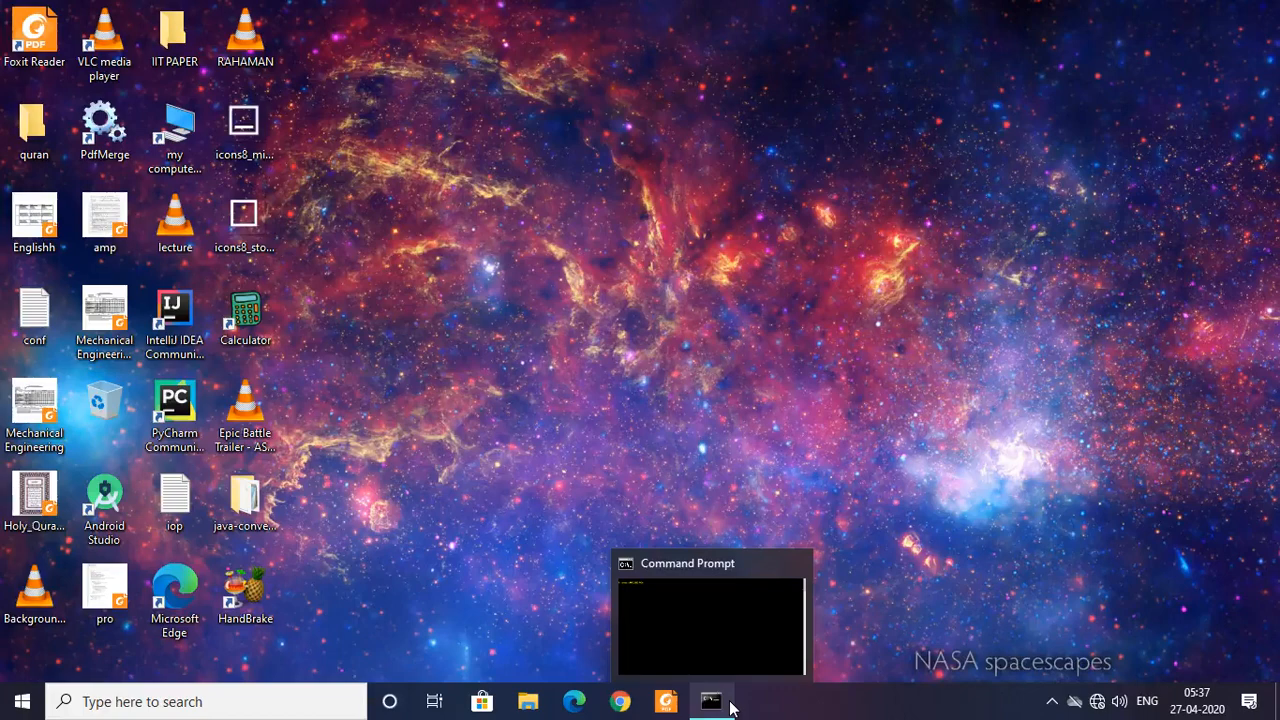
pyautogui.moveTo(712, 700)
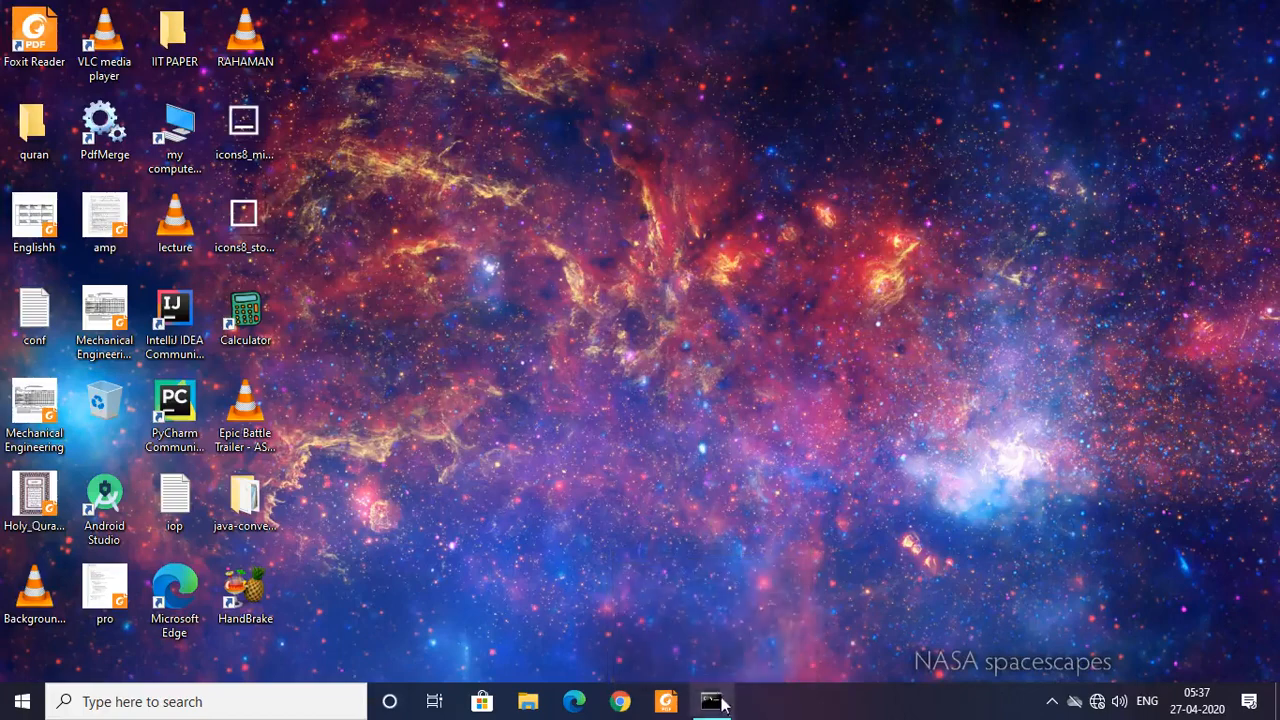
# Restore Command Prompt and compile with javac table.java, getting a Scanner cannot-find-symbol error
pyautogui.click(712, 700)
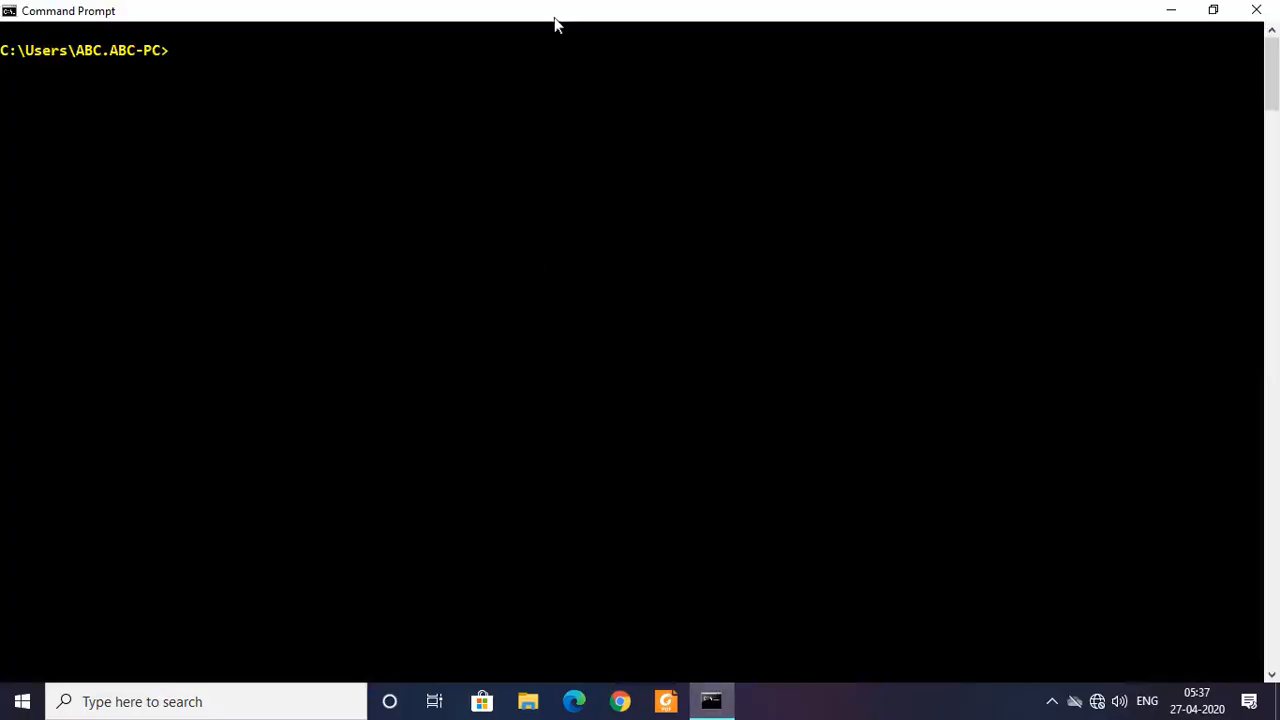
pyautogui.click(1212, 10)
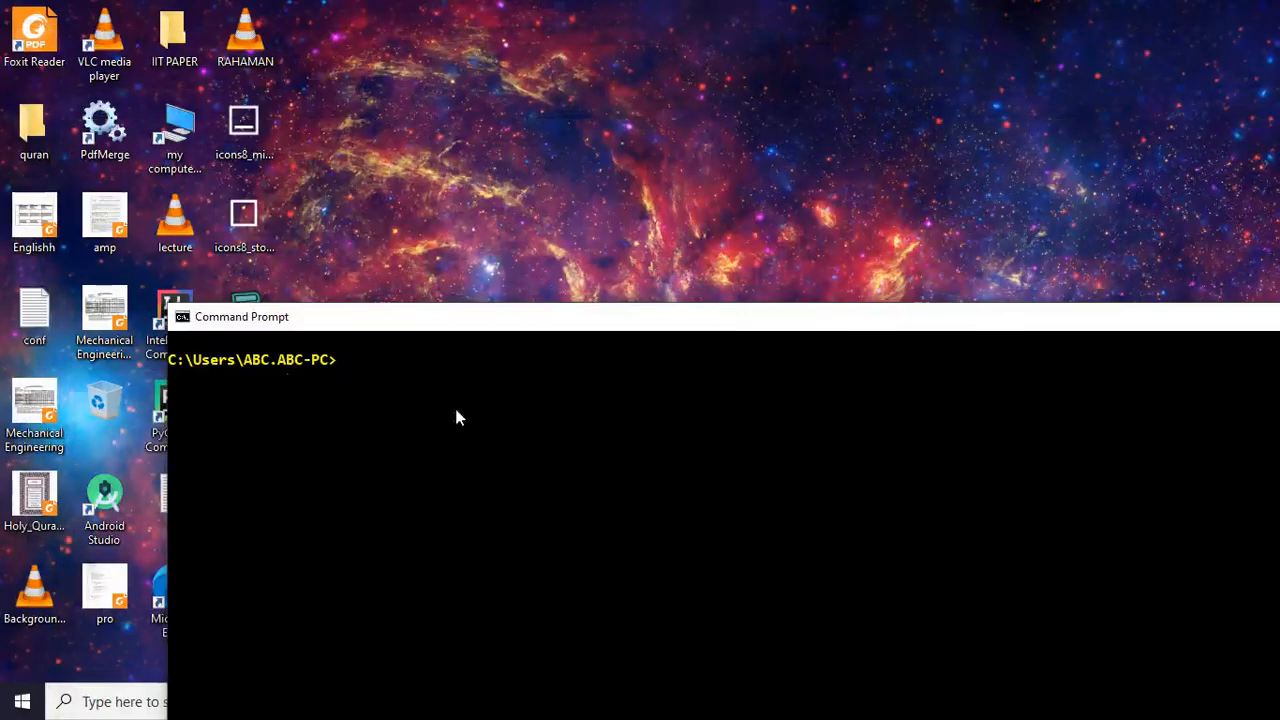
pyautogui.moveTo(390, 384)
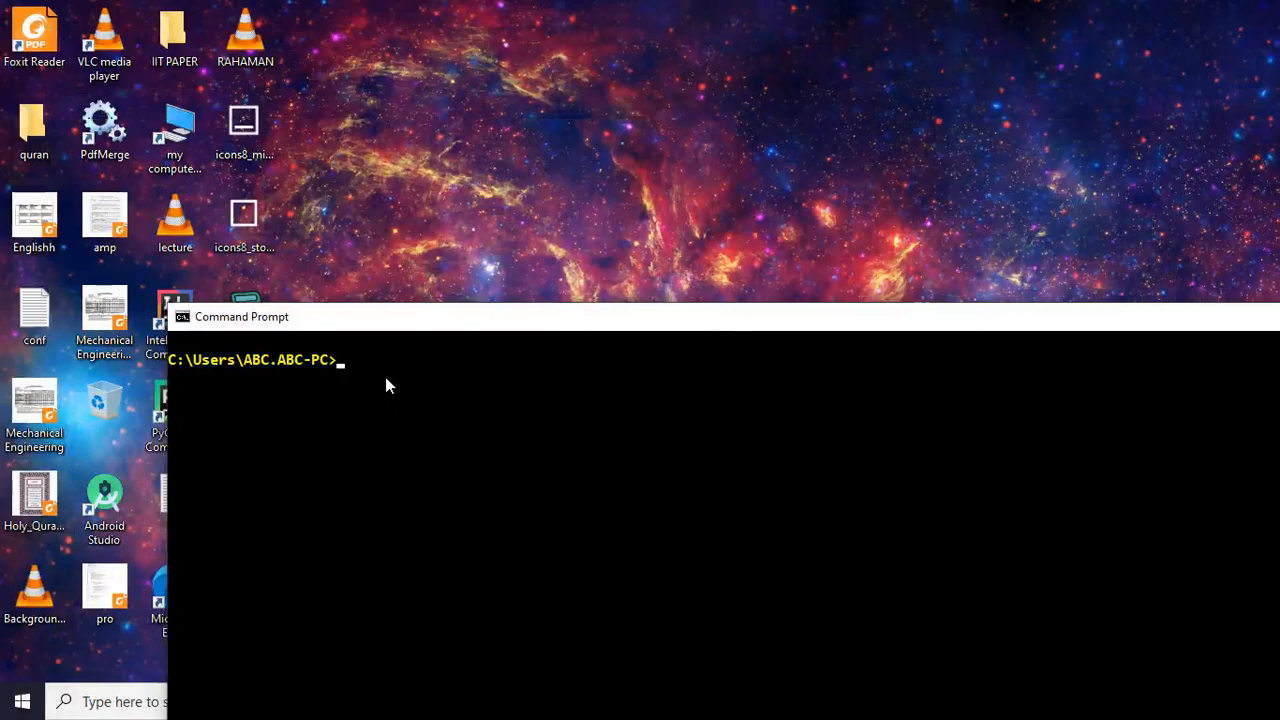
pyautogui.write('java')
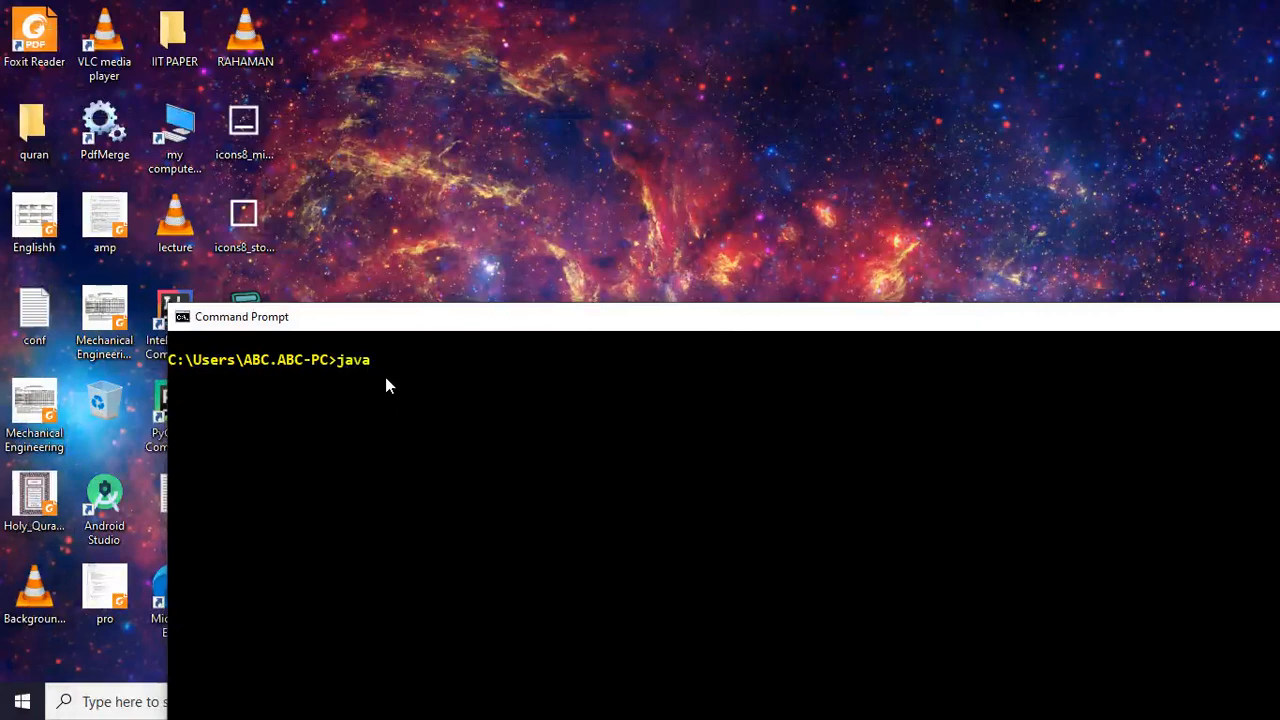
pyautogui.write('c')
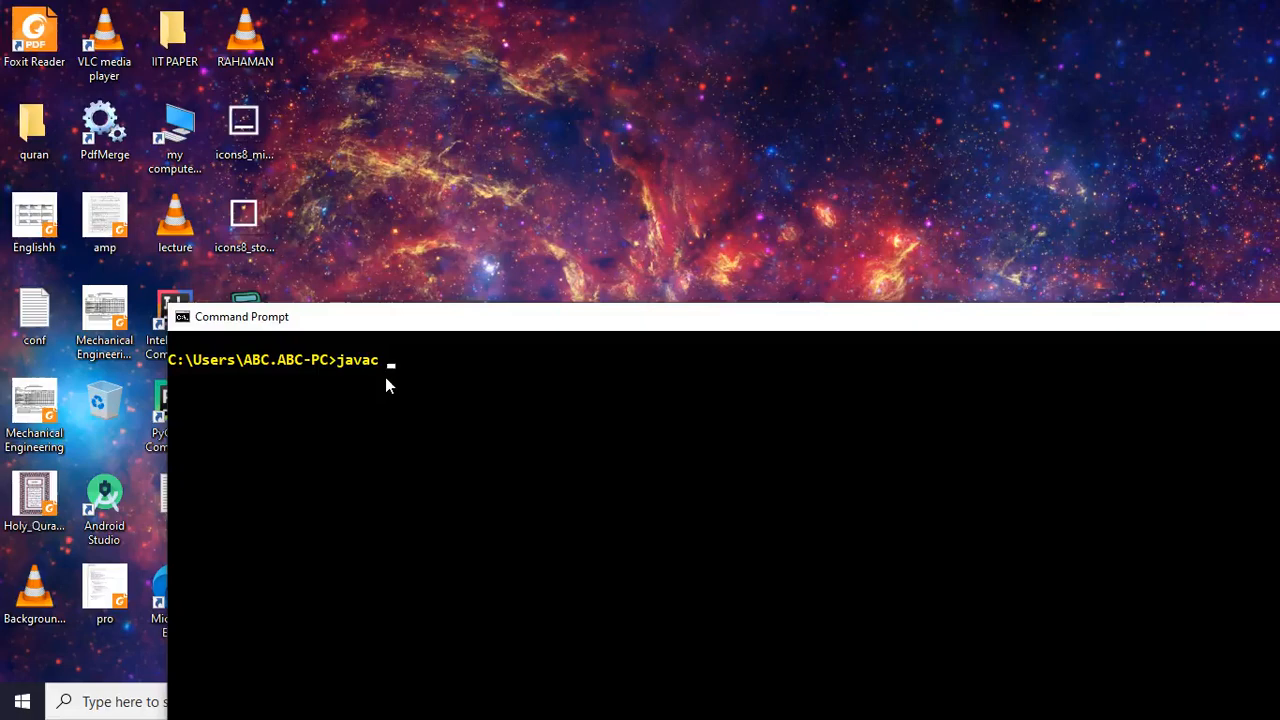
pyautogui.write('ta')
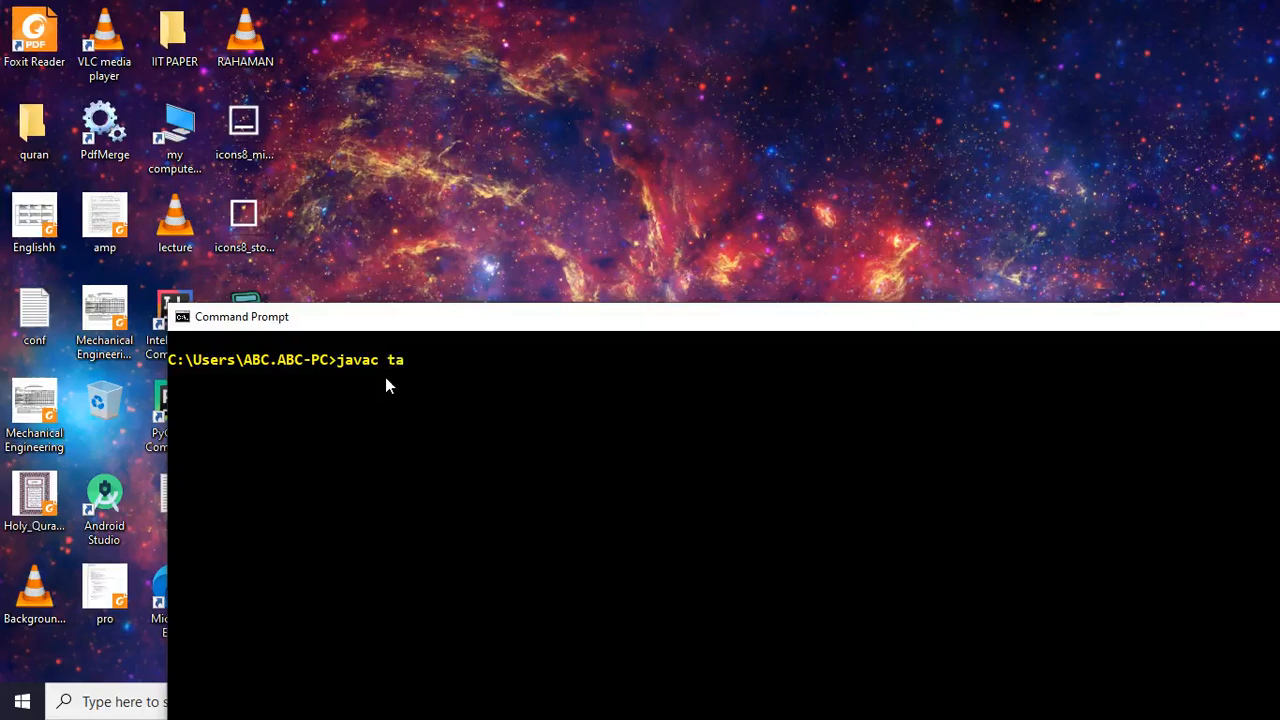
pyautogui.write('ble')
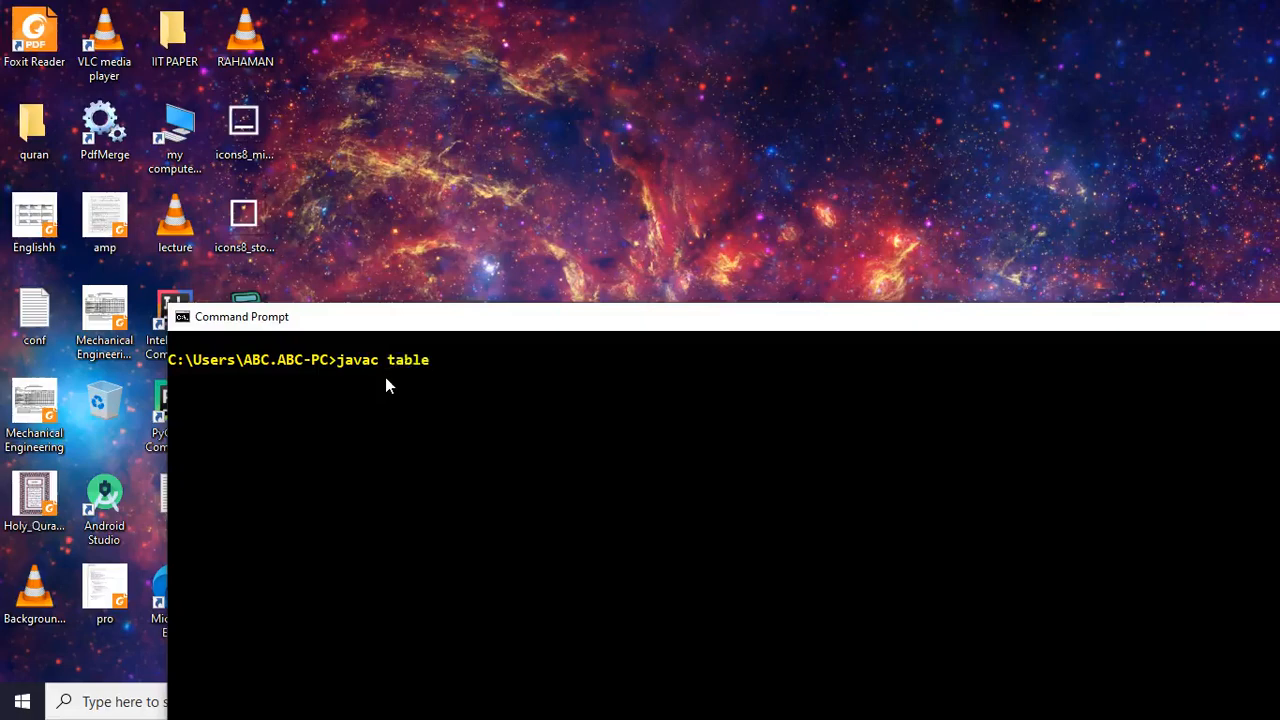
pyautogui.write('.jacv')
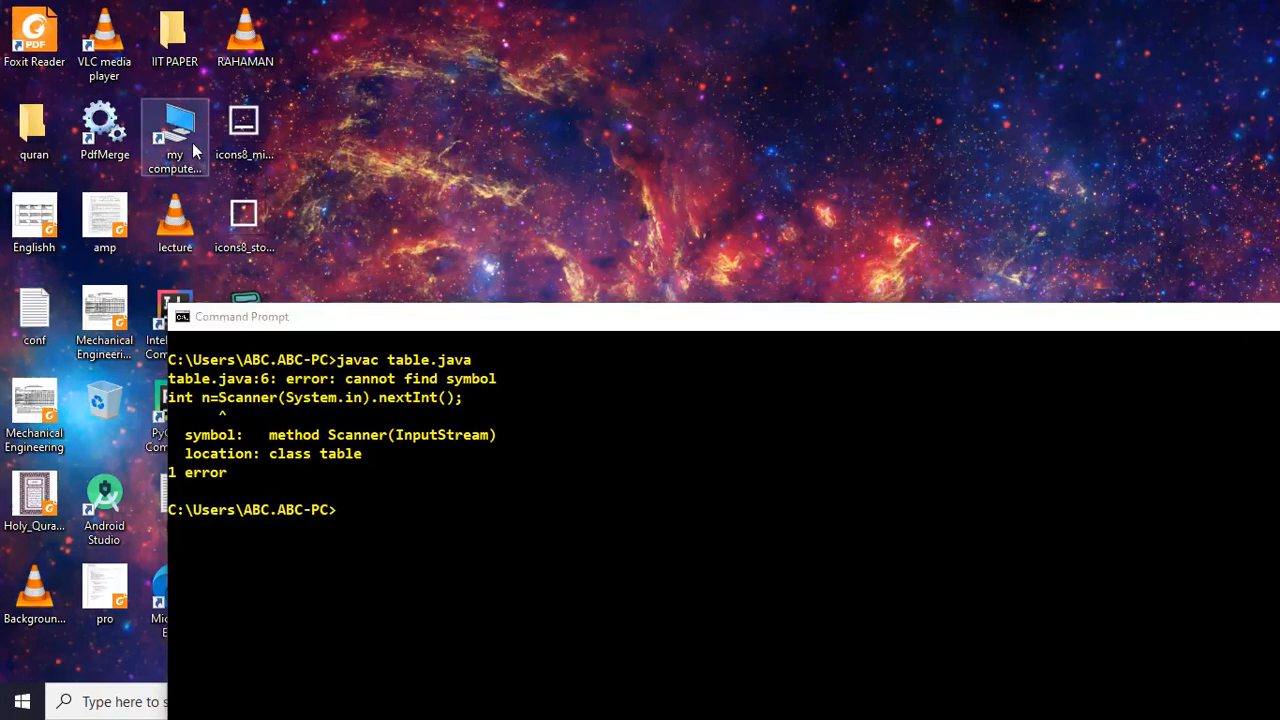
# Reopen table.java from the home folder in File Explorer, insert "new" before Scanner, and close
pyautogui.doubleClick(176, 136)
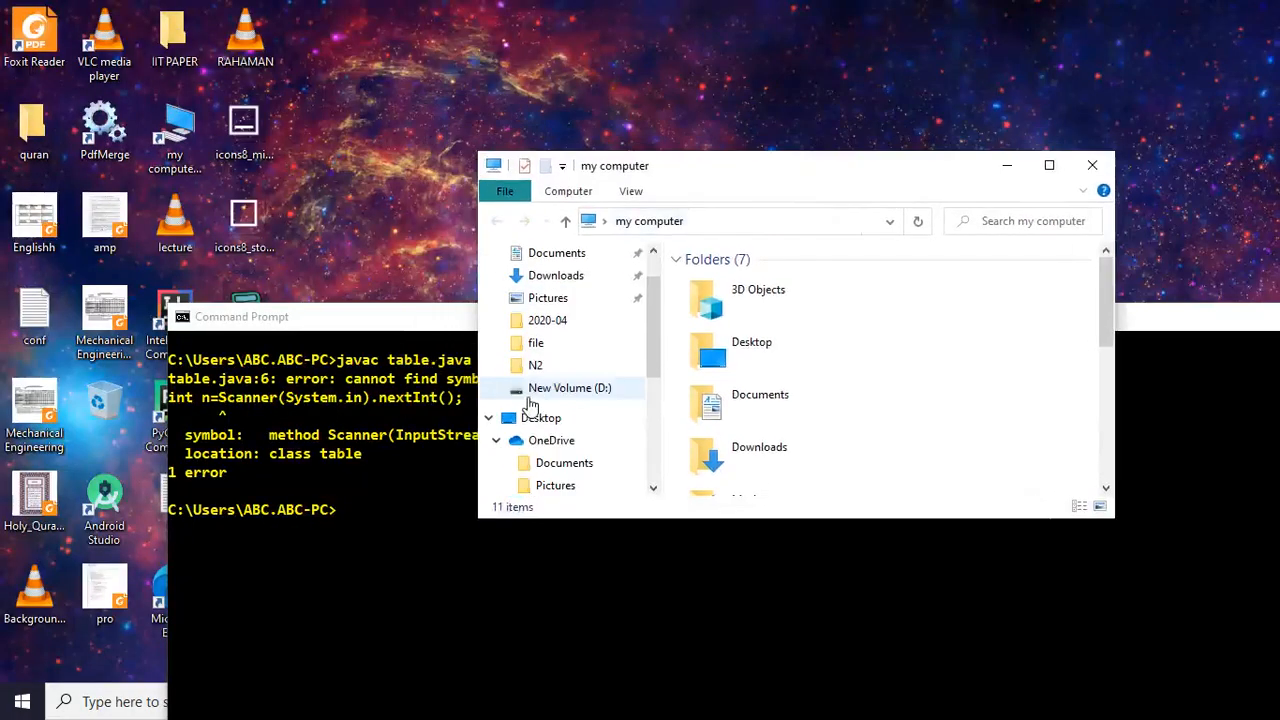
pyautogui.scroll(-3)
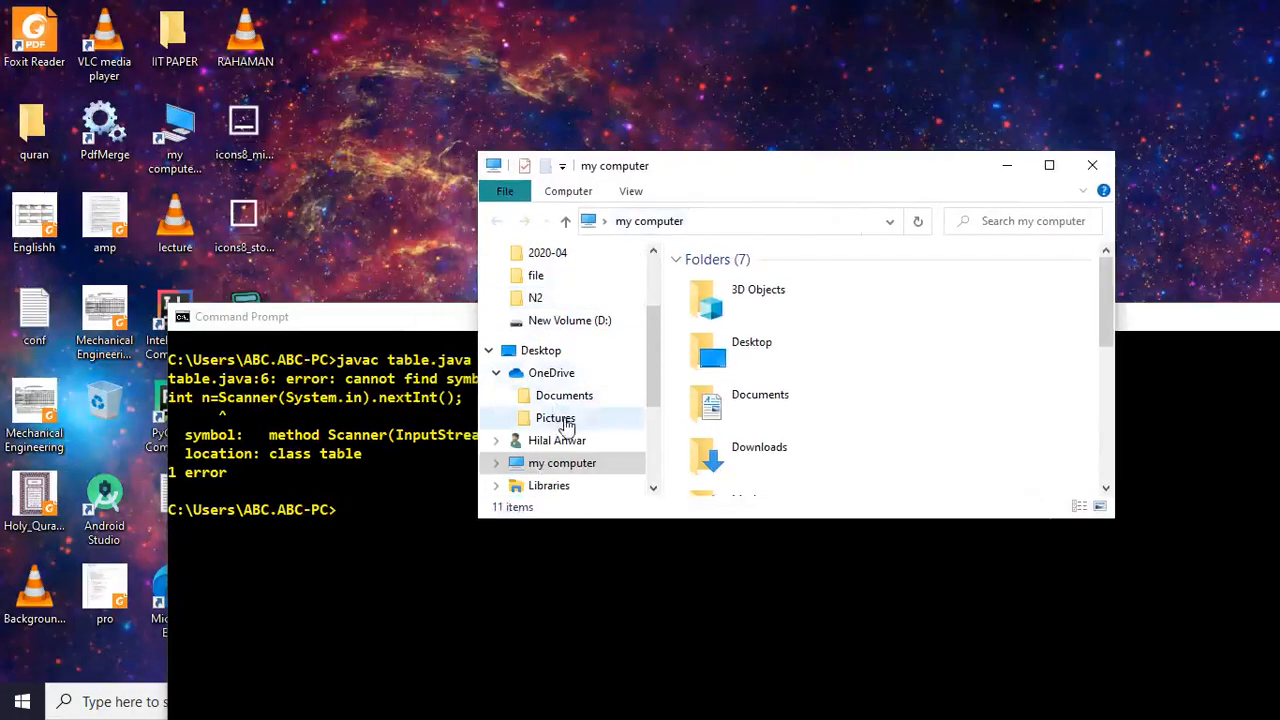
pyautogui.click(556, 440)
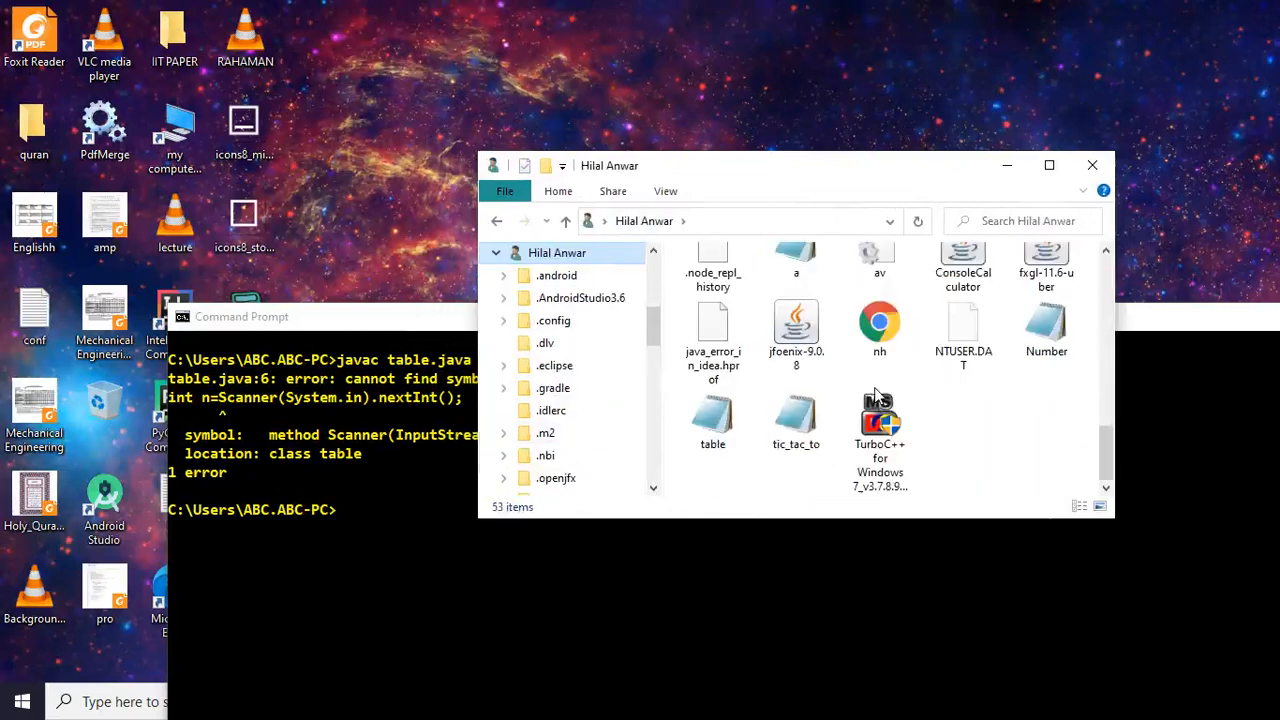
pyautogui.click(712, 414)
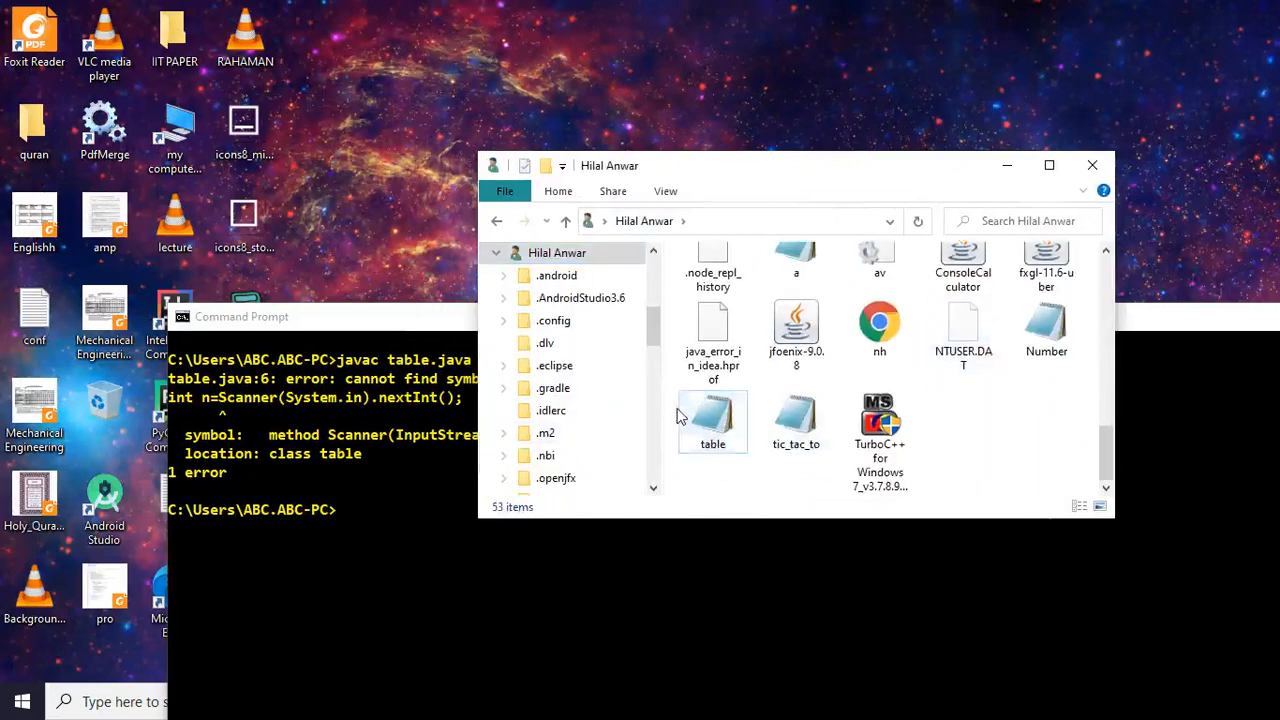
pyautogui.doubleClick(712, 414)
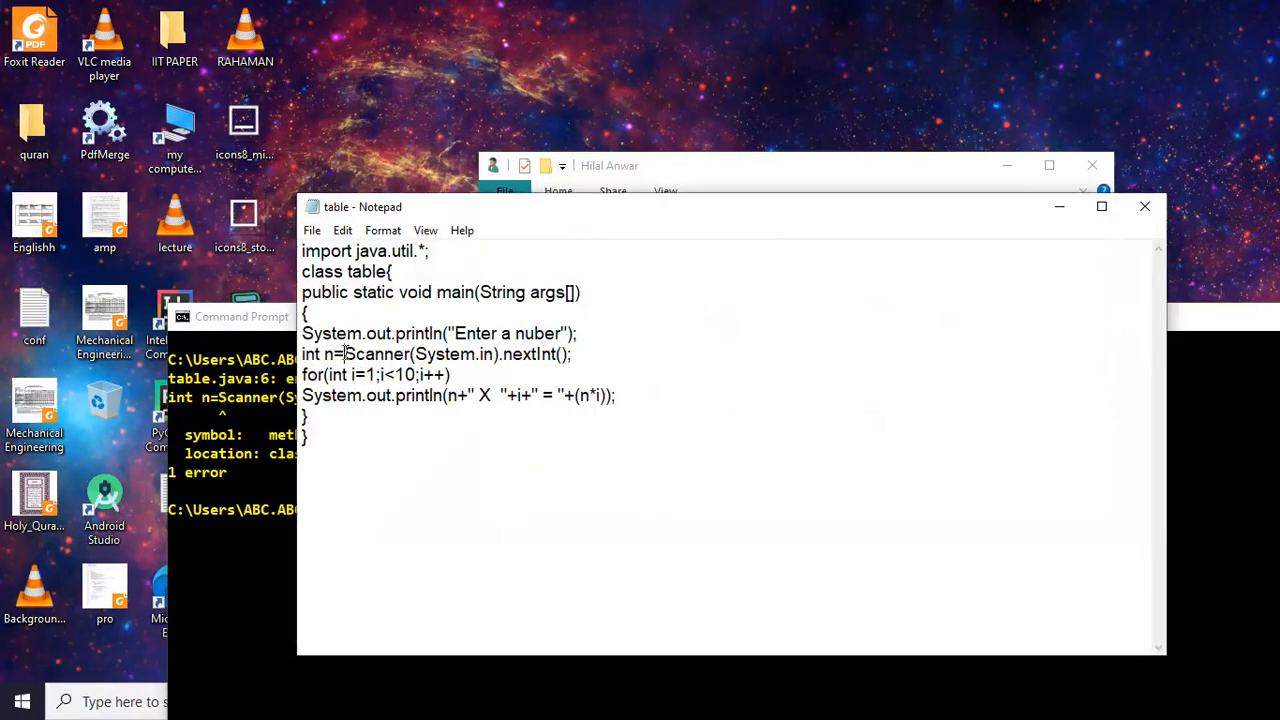
pyautogui.write('new')
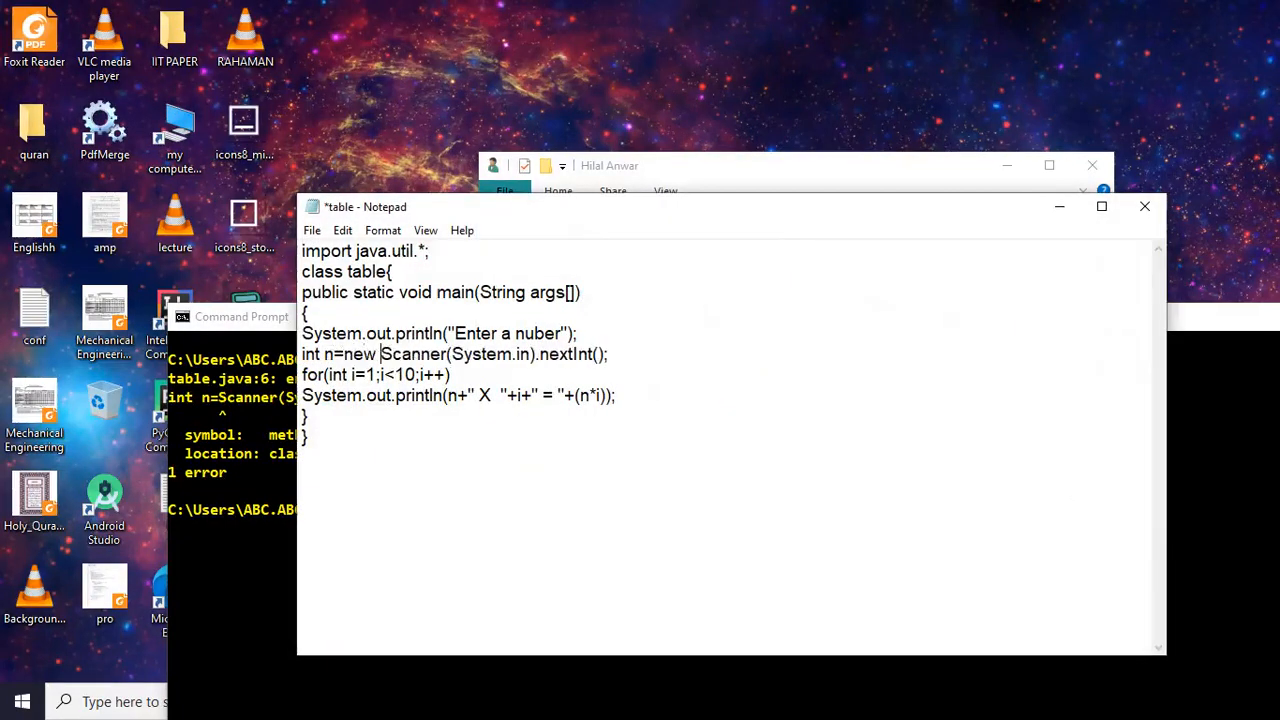
pyautogui.click(1144, 206)
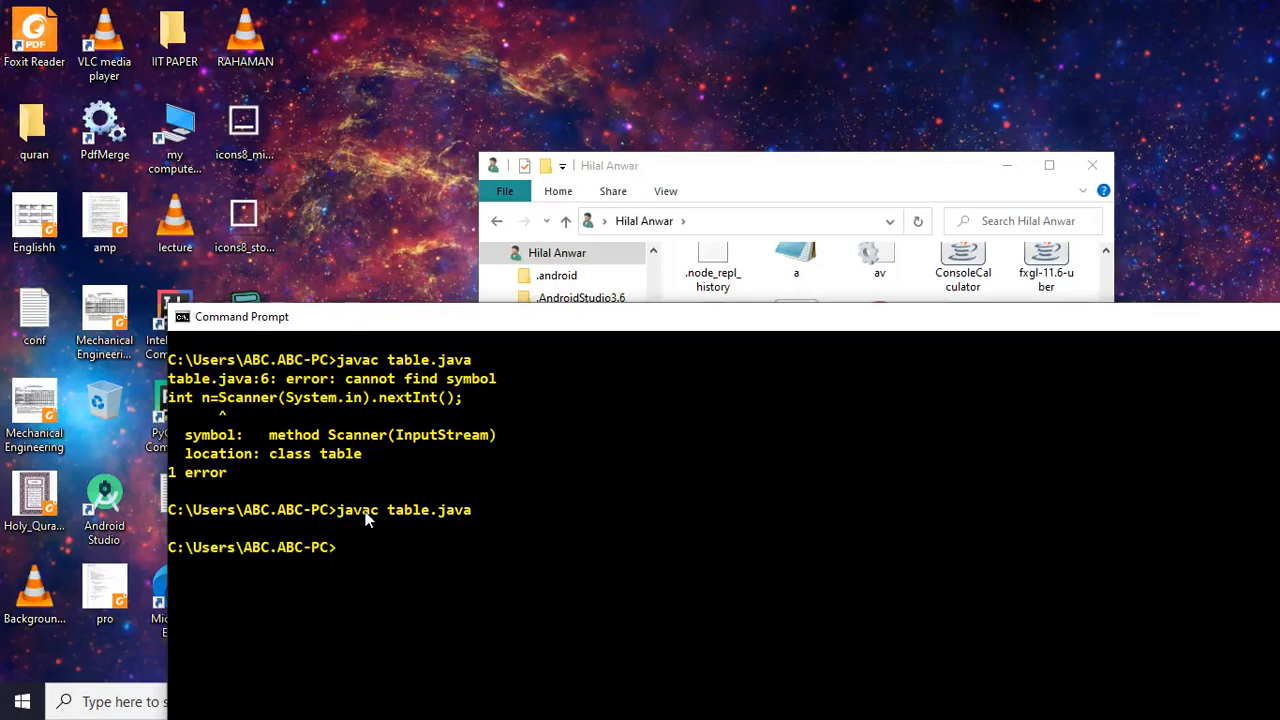
# Run java table.java, enter 9 to print the 9 times table, and maximize the window
pyautogui.write('java')
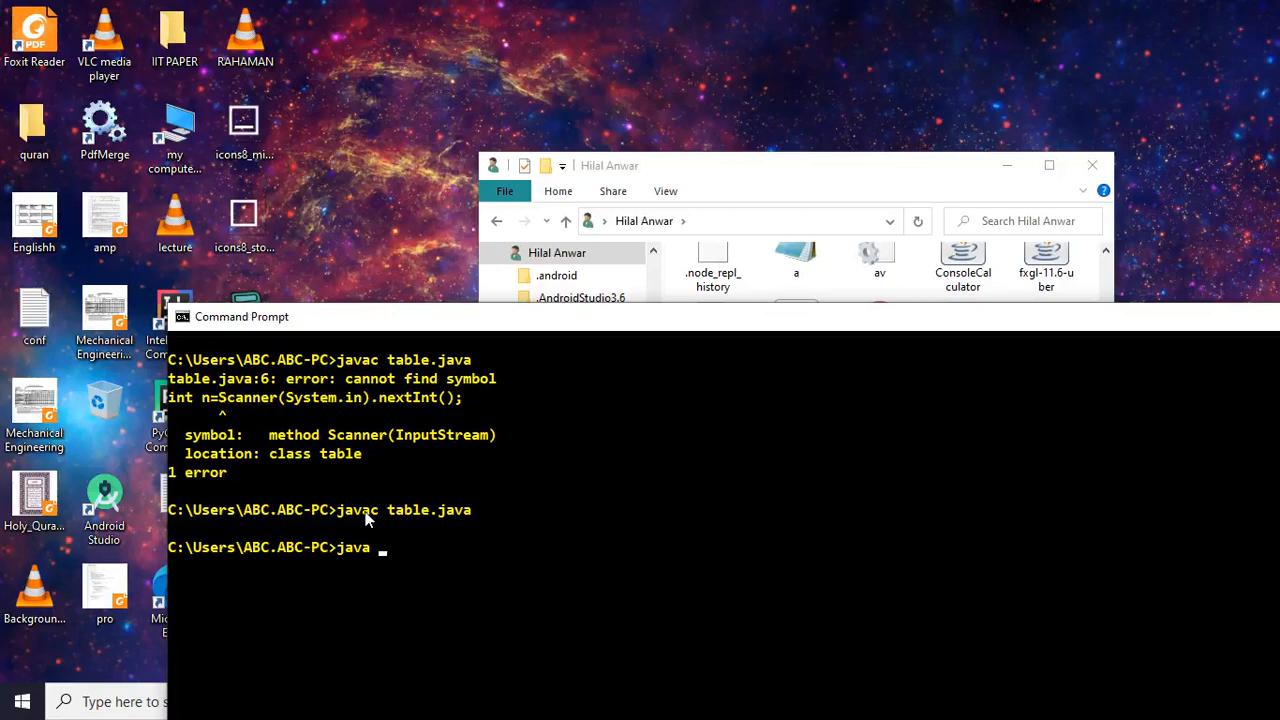
pyautogui.write('table')
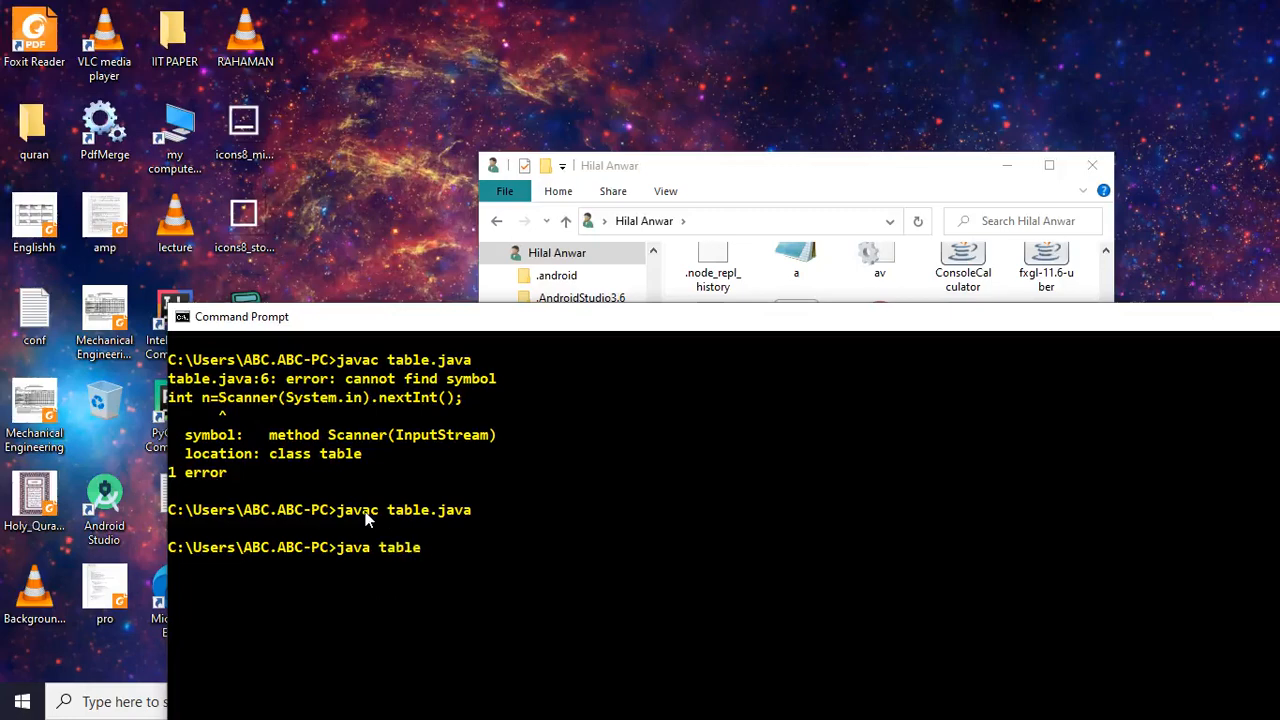
pyautogui.write('.java')
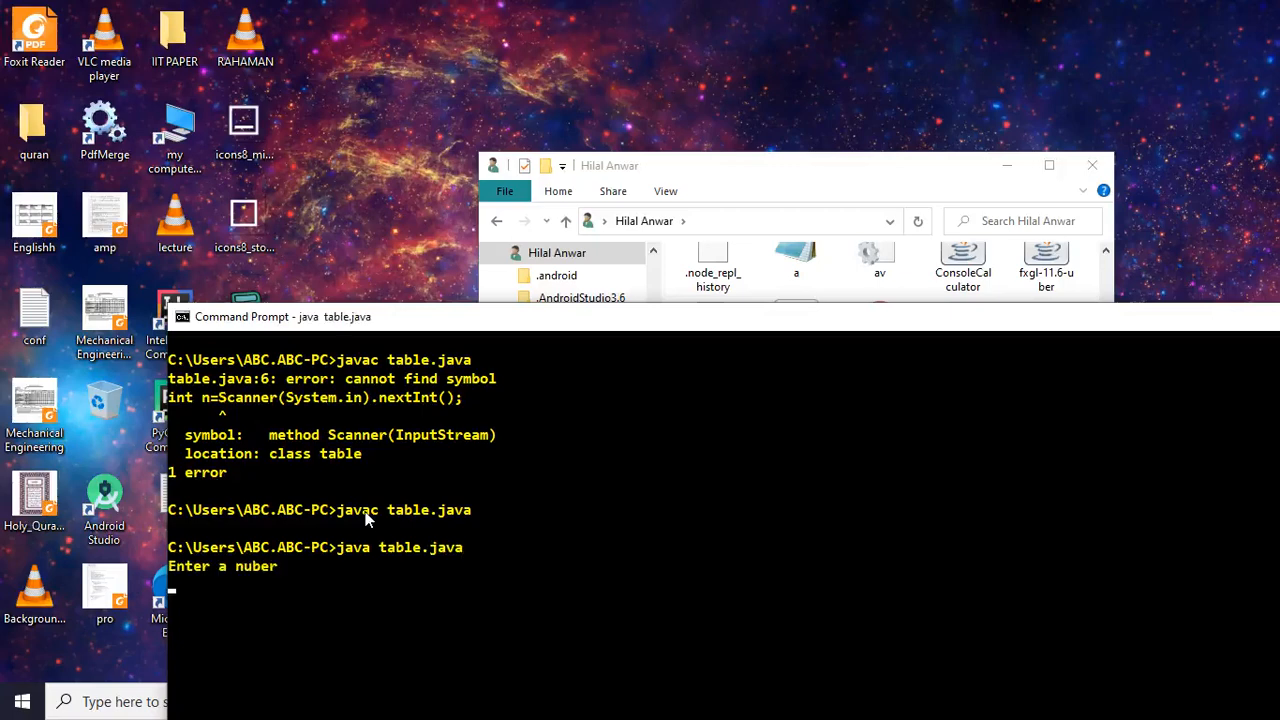
pyautogui.write('9')
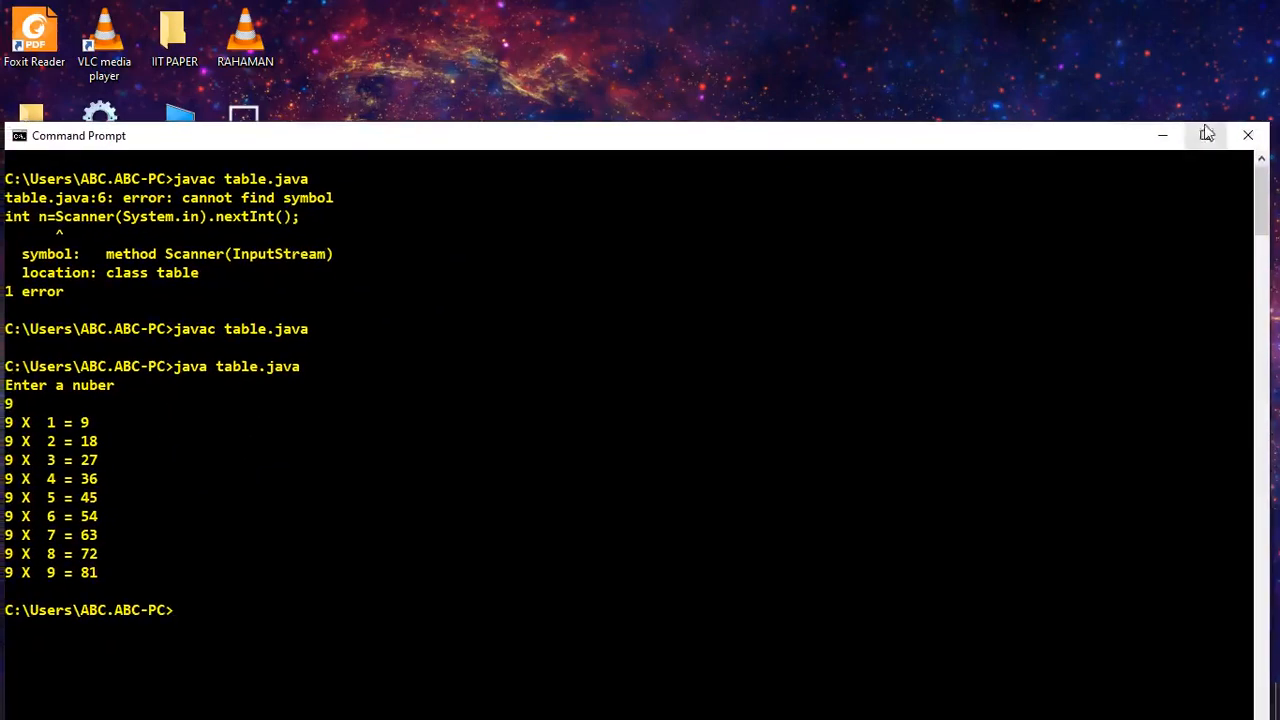
pyautogui.click(1204, 136)
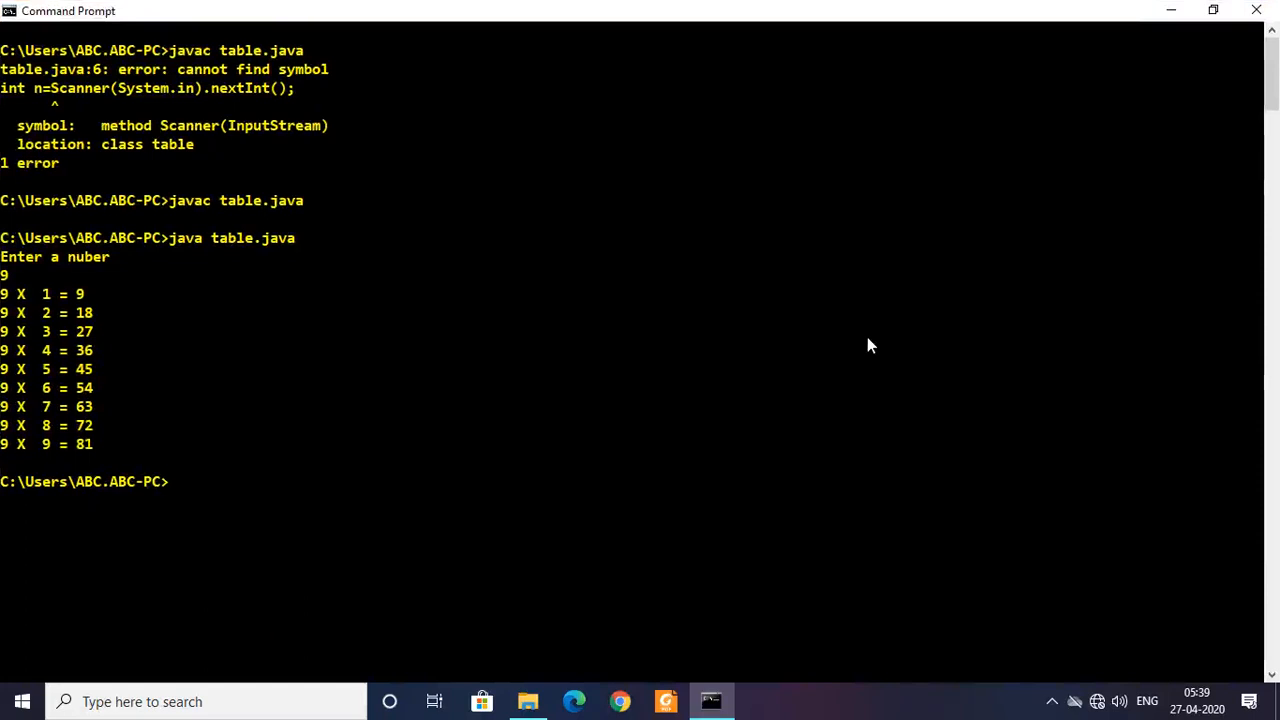
# Compile Number.java with javac, correcting the mistyped file name along the way
pyautogui.write('ja')
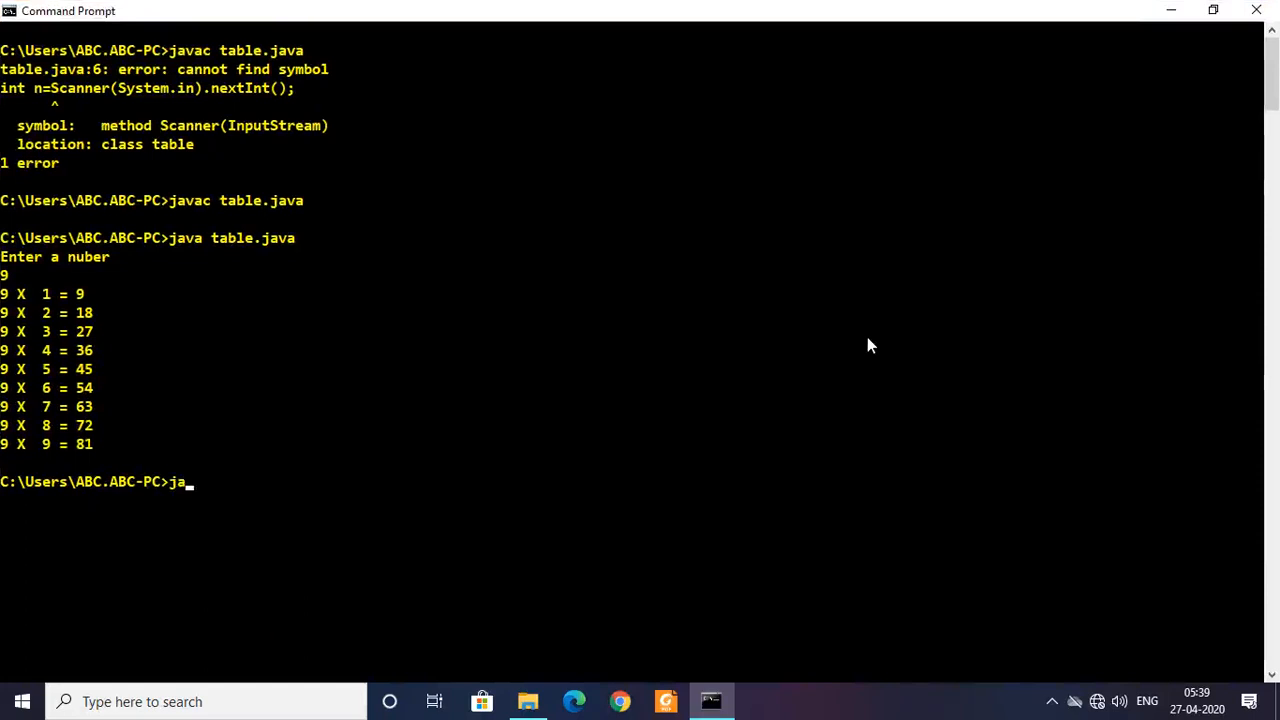
pyautogui.write('vav')
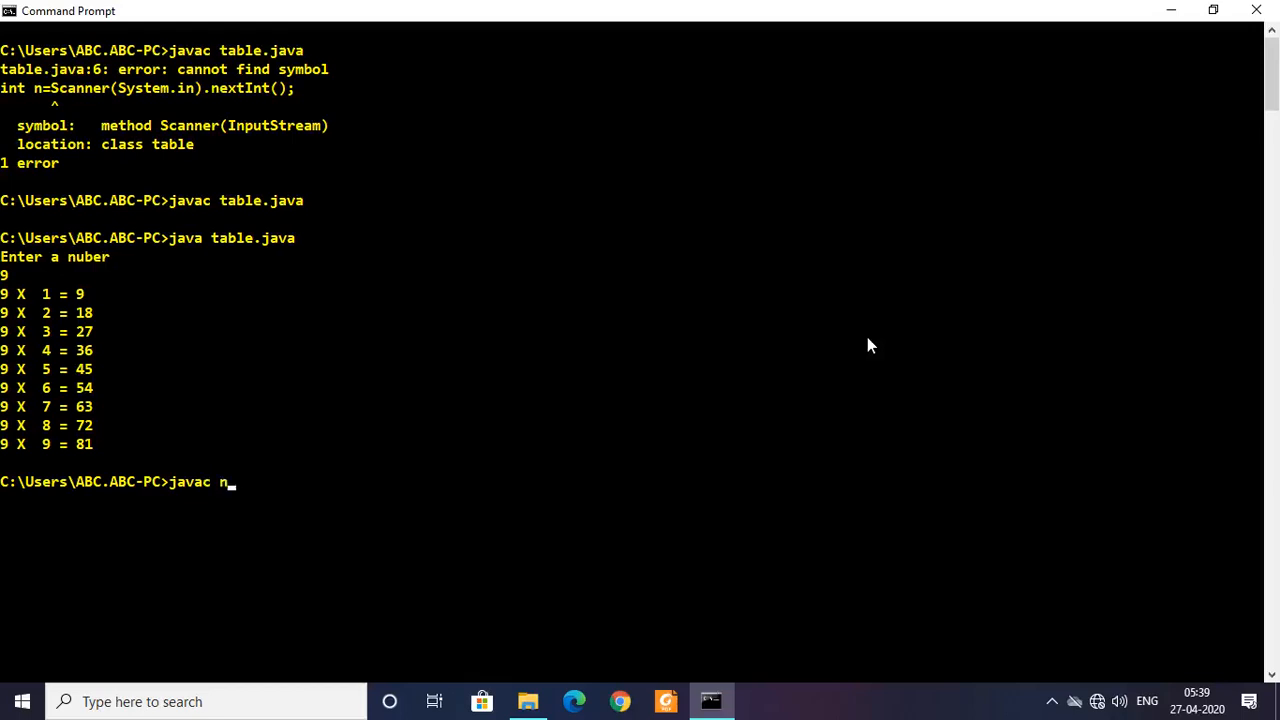
pyautogui.press('backspace')
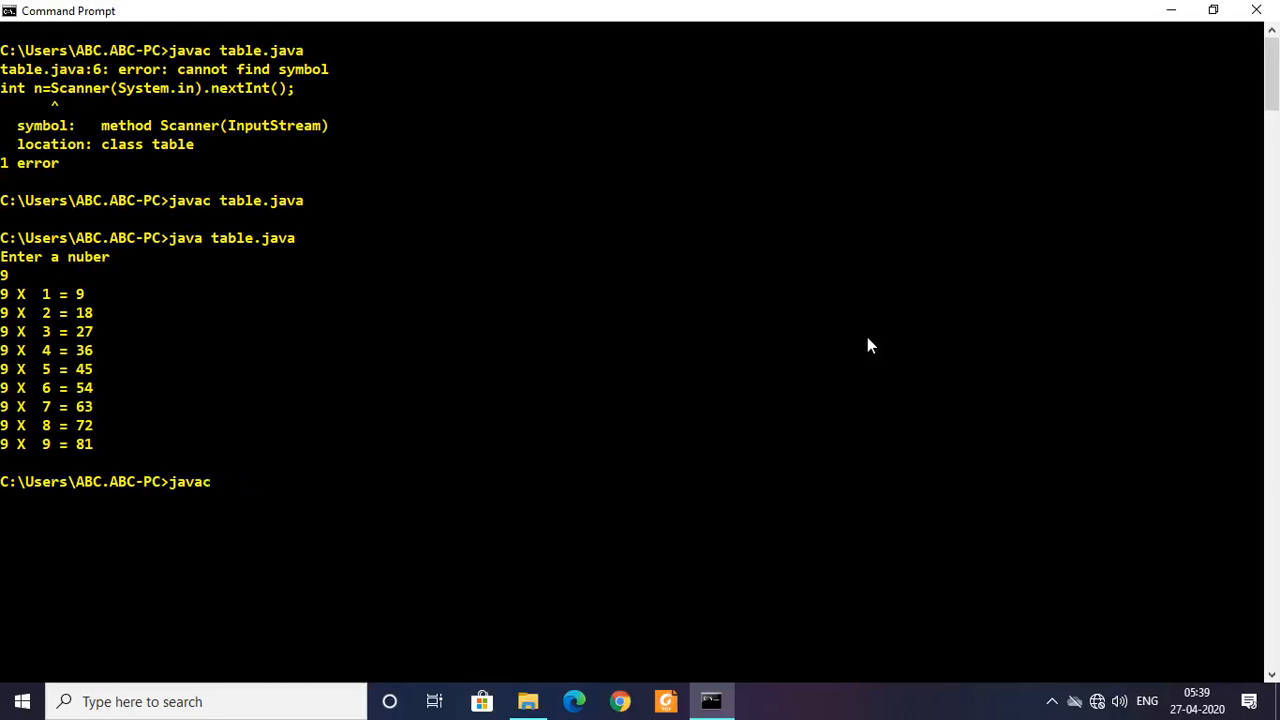
pyautogui.write('N')
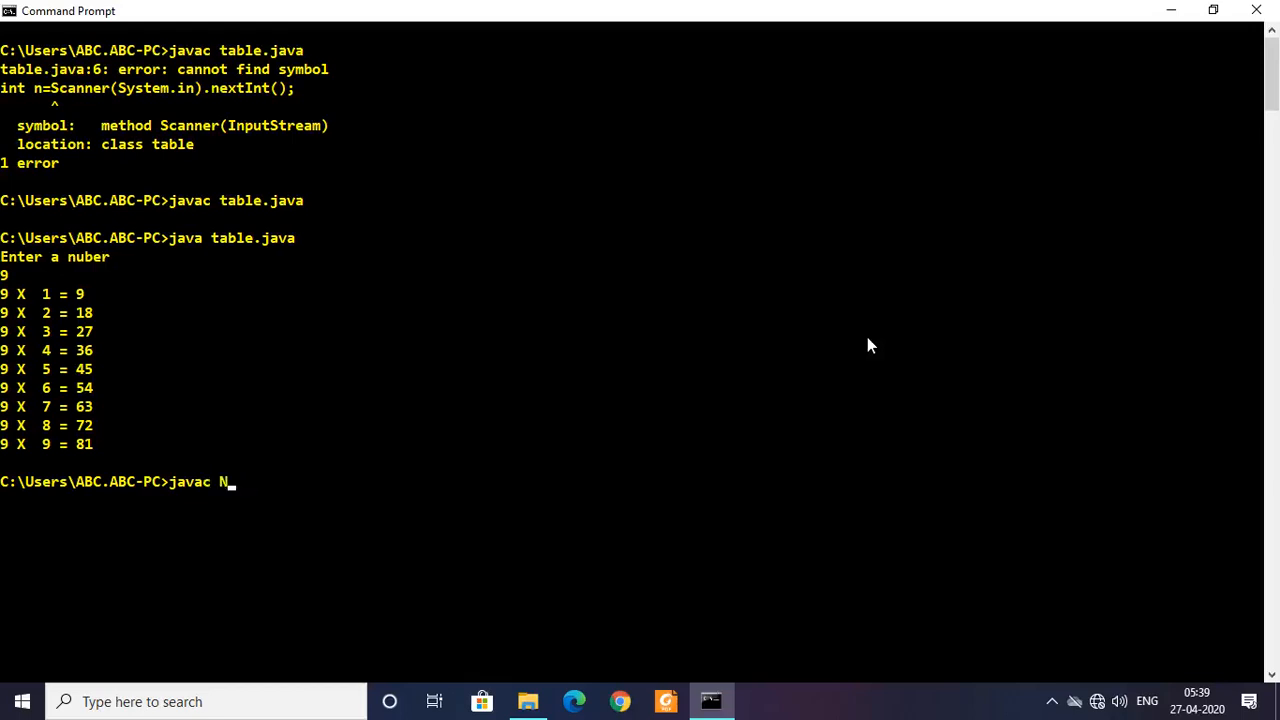
pyautogui.write('mber')
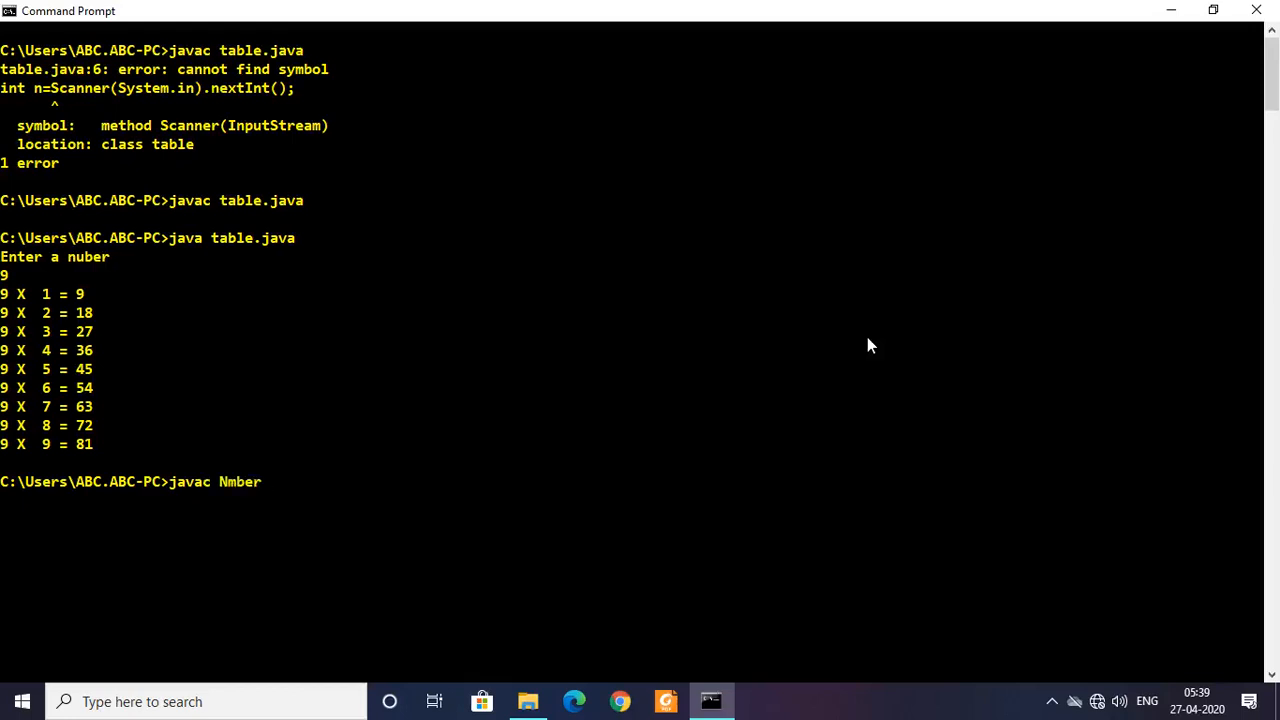
pyautogui.press('Backspace')
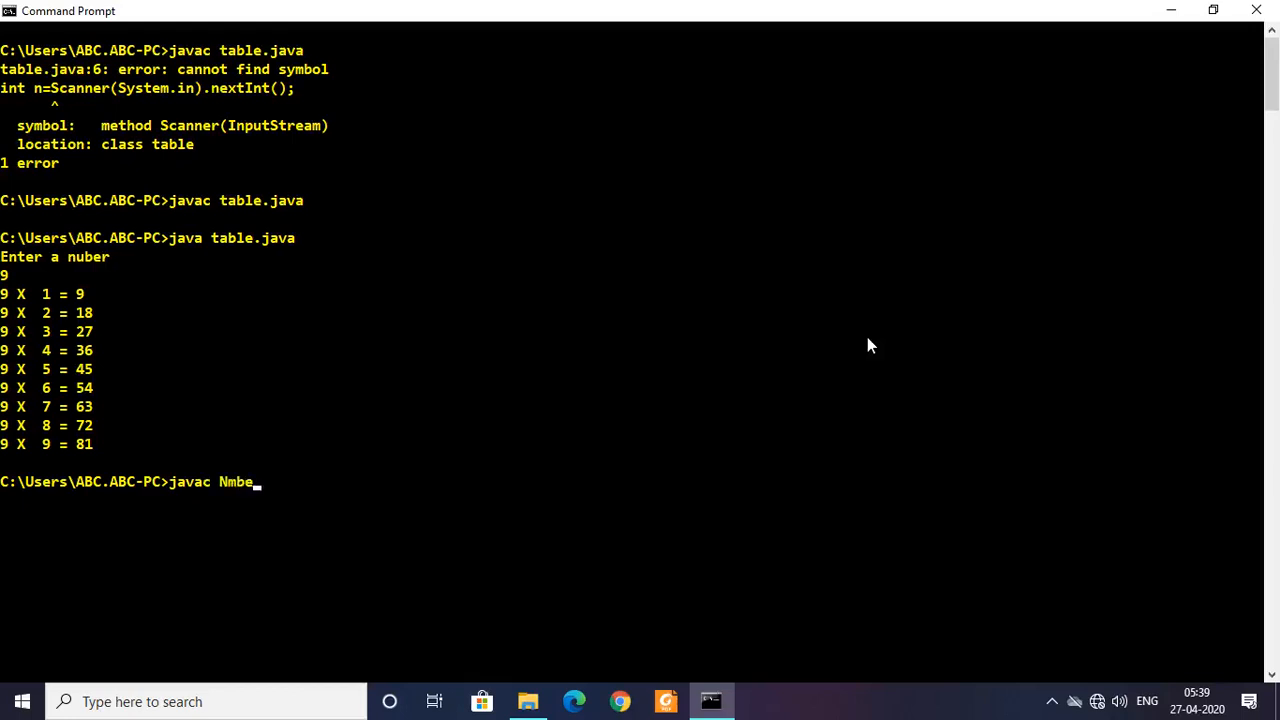
pyautogui.press('Backspace')
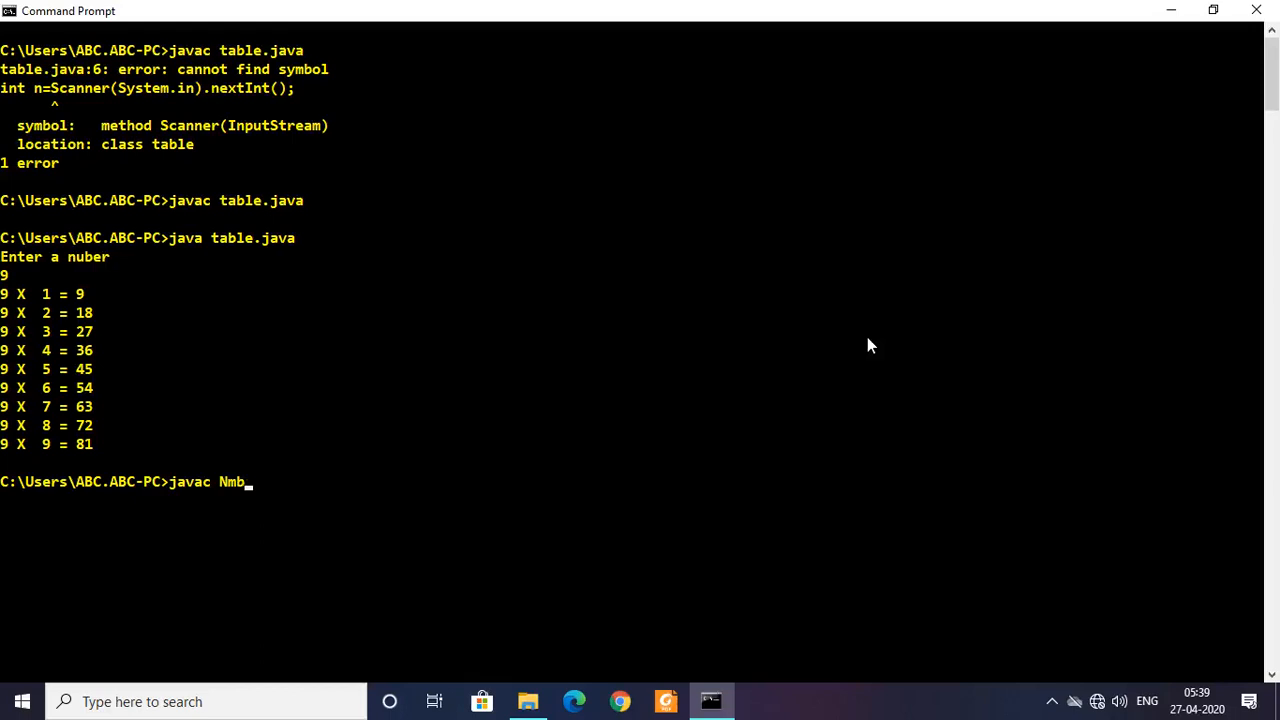
pyautogui.press('Backspace')
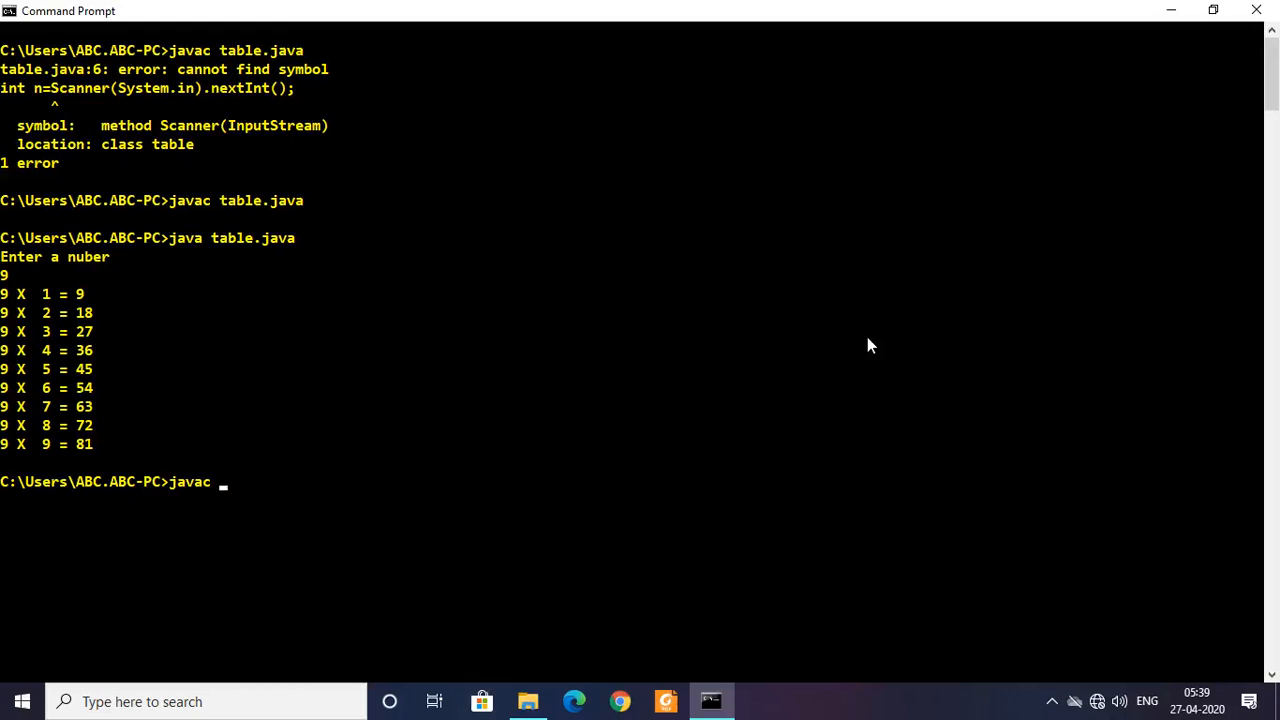
pyautogui.write('Number')
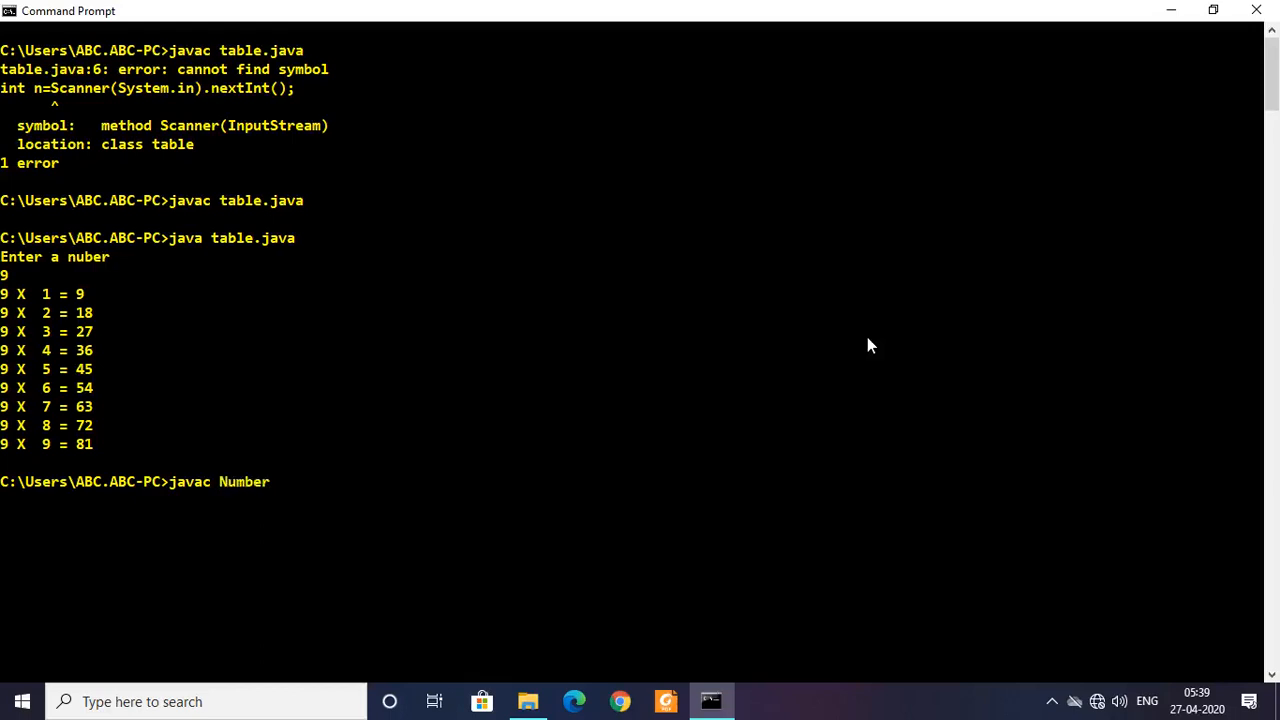
pyautogui.write('.java')
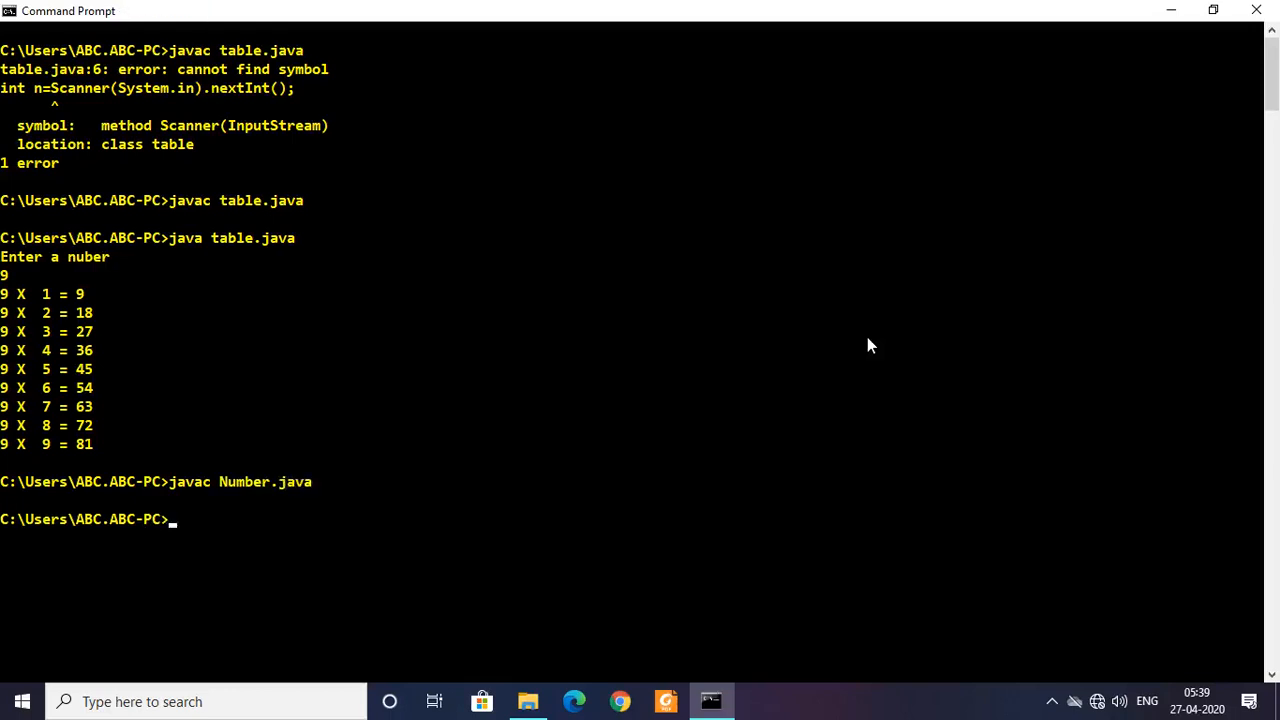
# Start the Number program so it shows the "Enter your Data" prompt
pyautogui.write('javac Number.java')
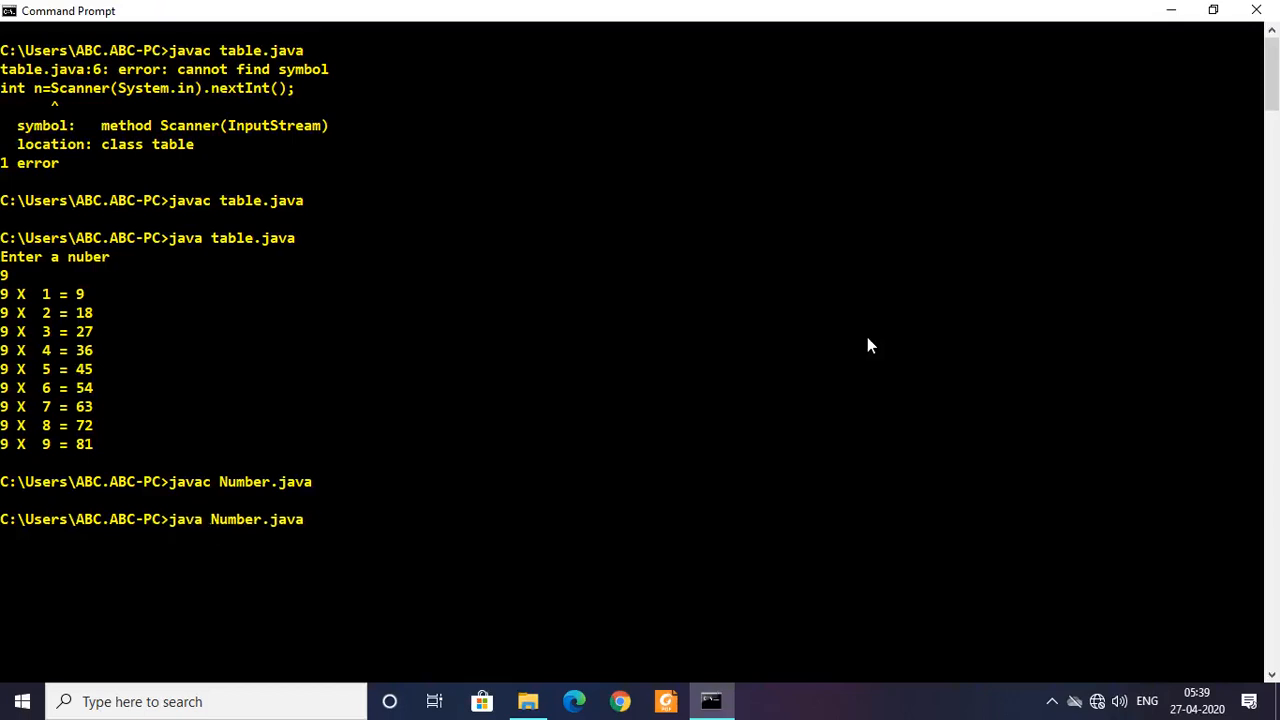
pyautogui.press('Return')
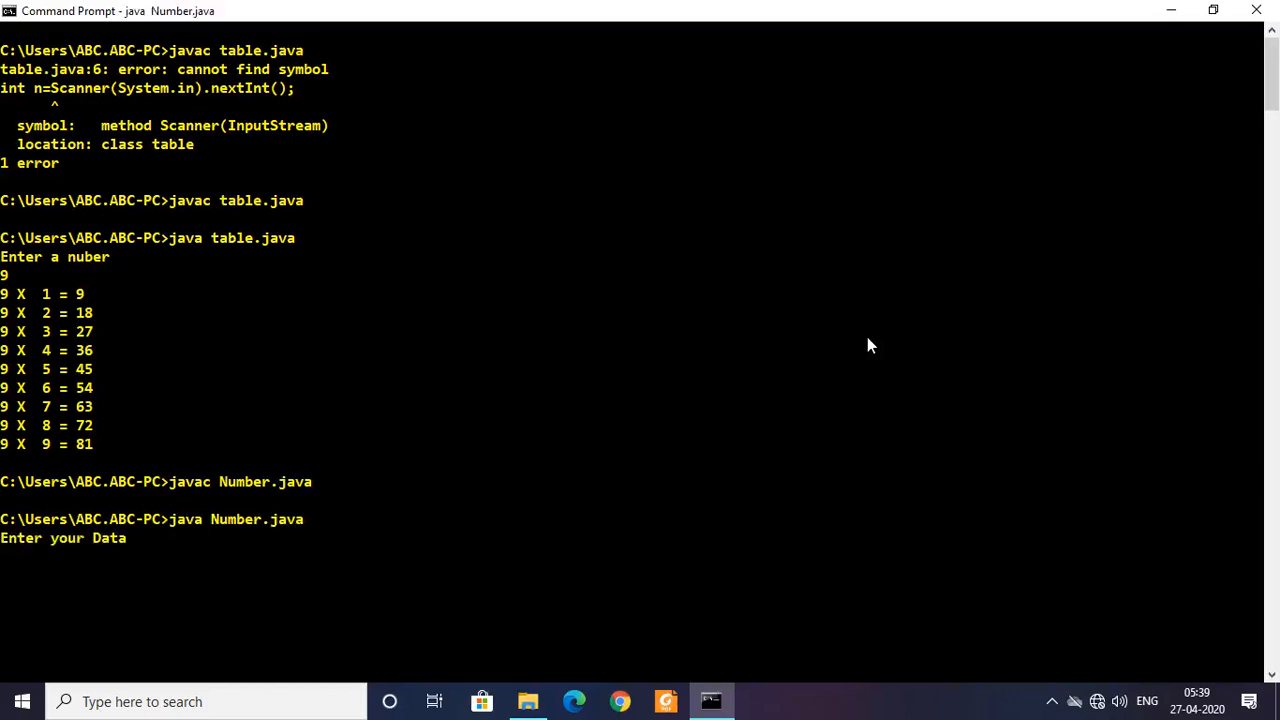
# Give the Number program 123 and 3 to print the six arrangements 321 to 312
pyautogui.write('SA')
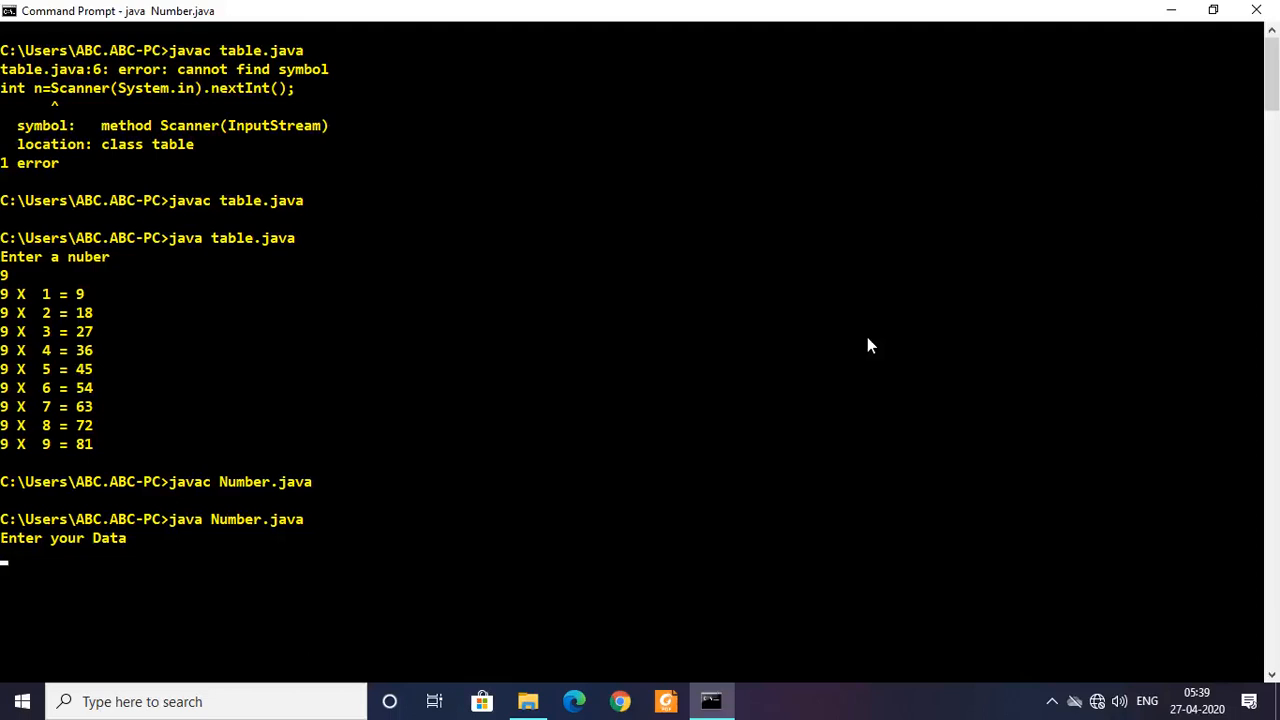
pyautogui.write('123')
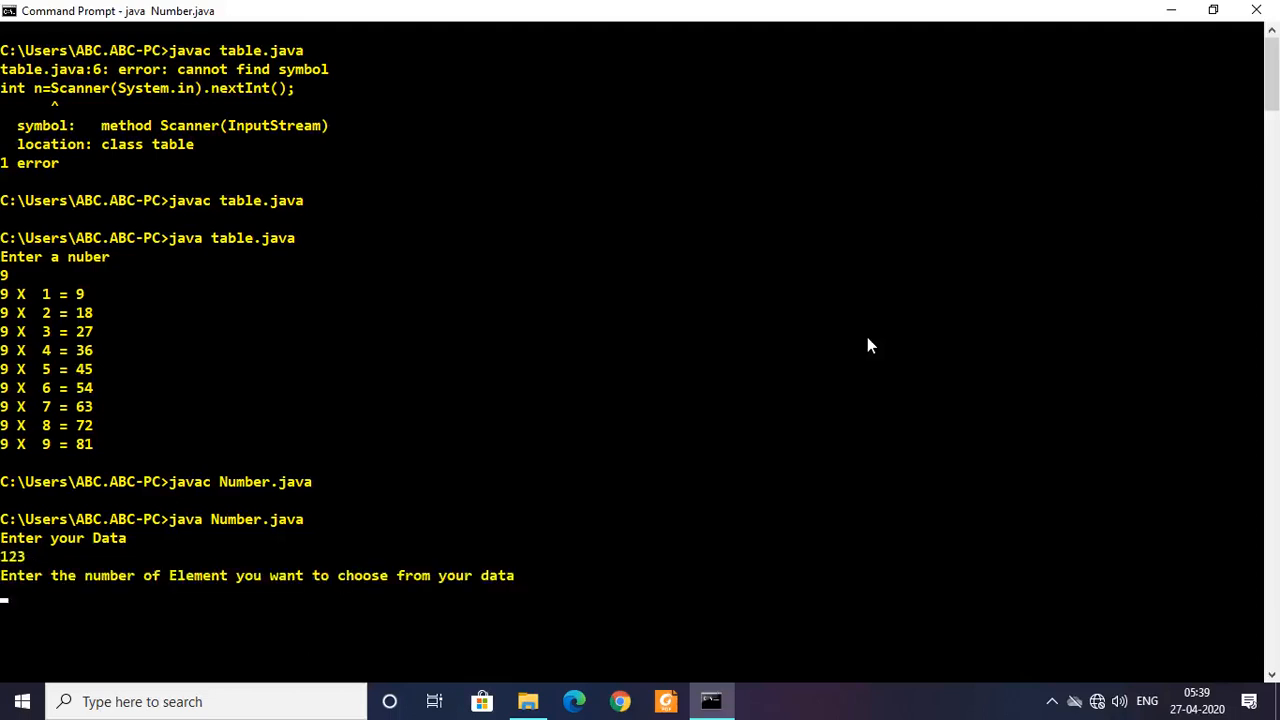
pyautogui.write('3')
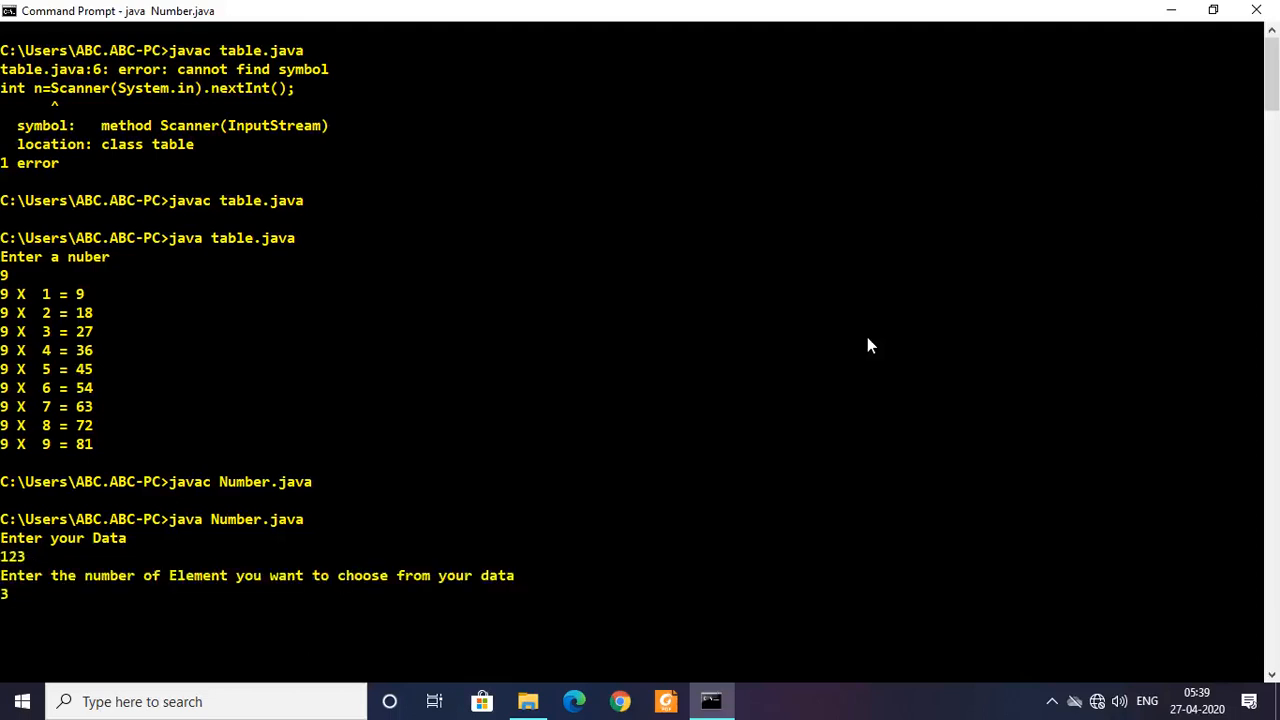
pyautogui.press('Return')
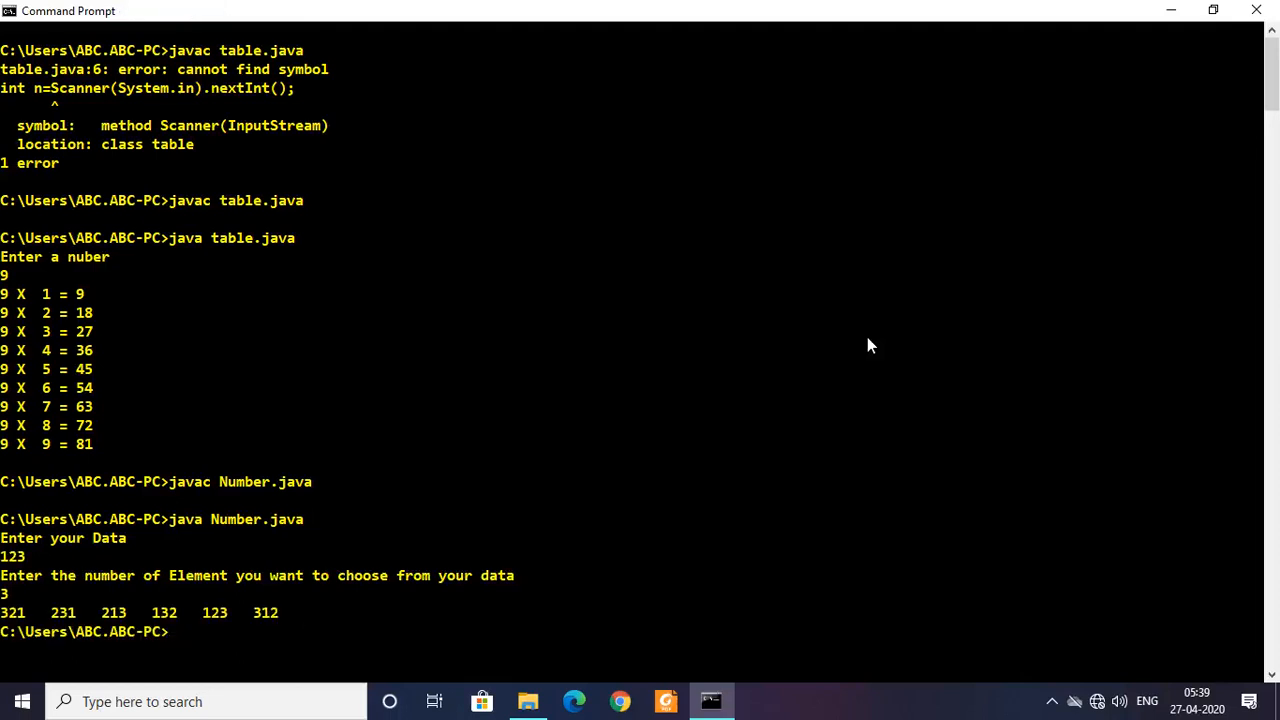
# Run Number again and enter "MA" at its data prompt
pyautogui.write('java Number.java')
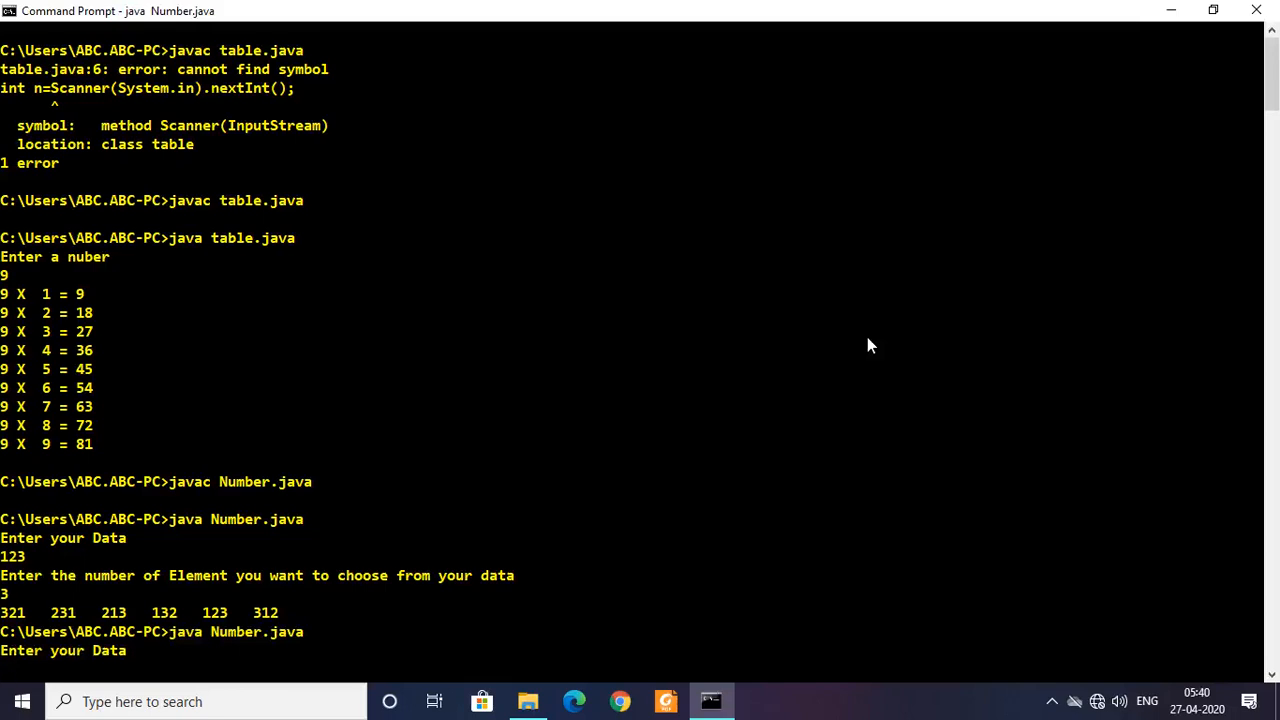
pyautogui.write('APP')
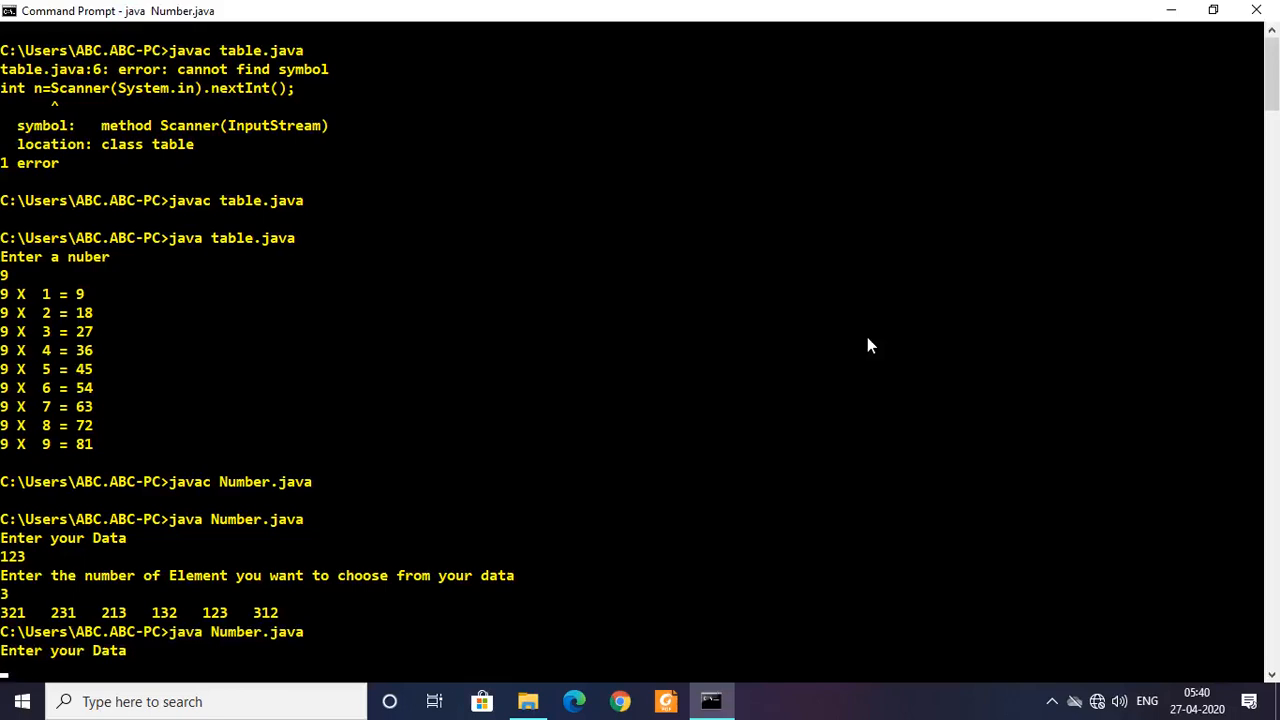
pyautogui.write('MA')
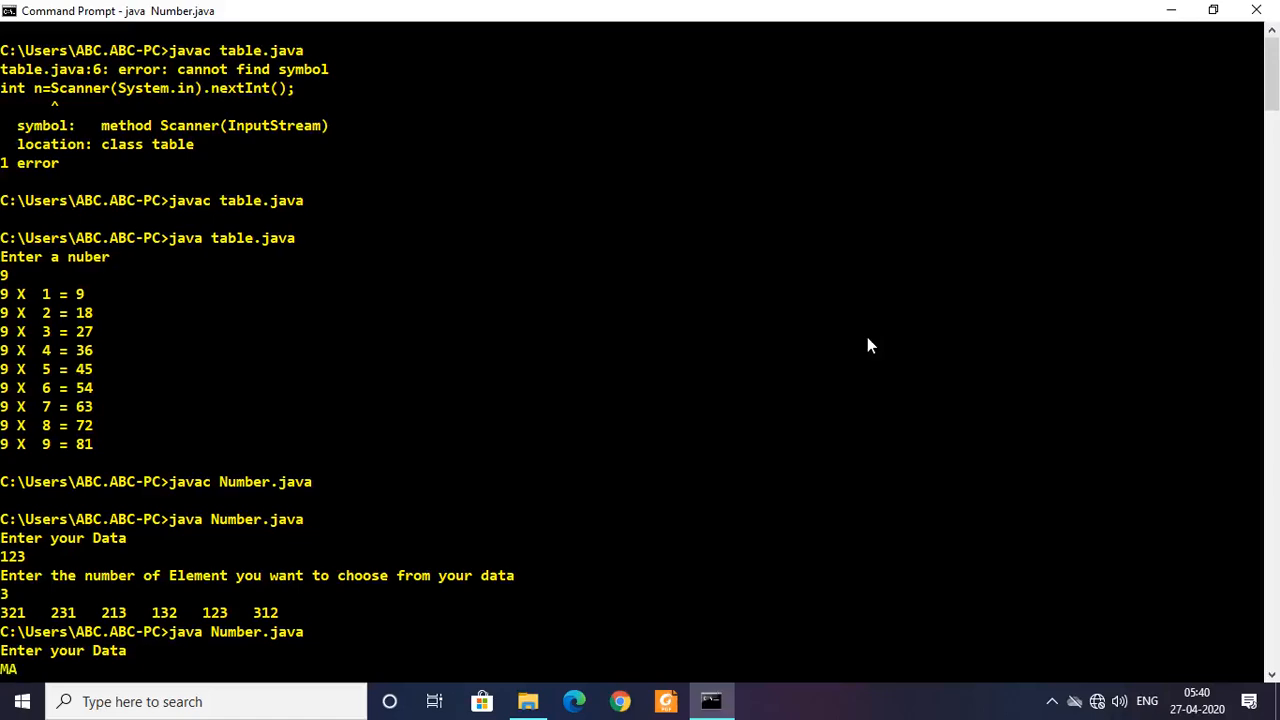